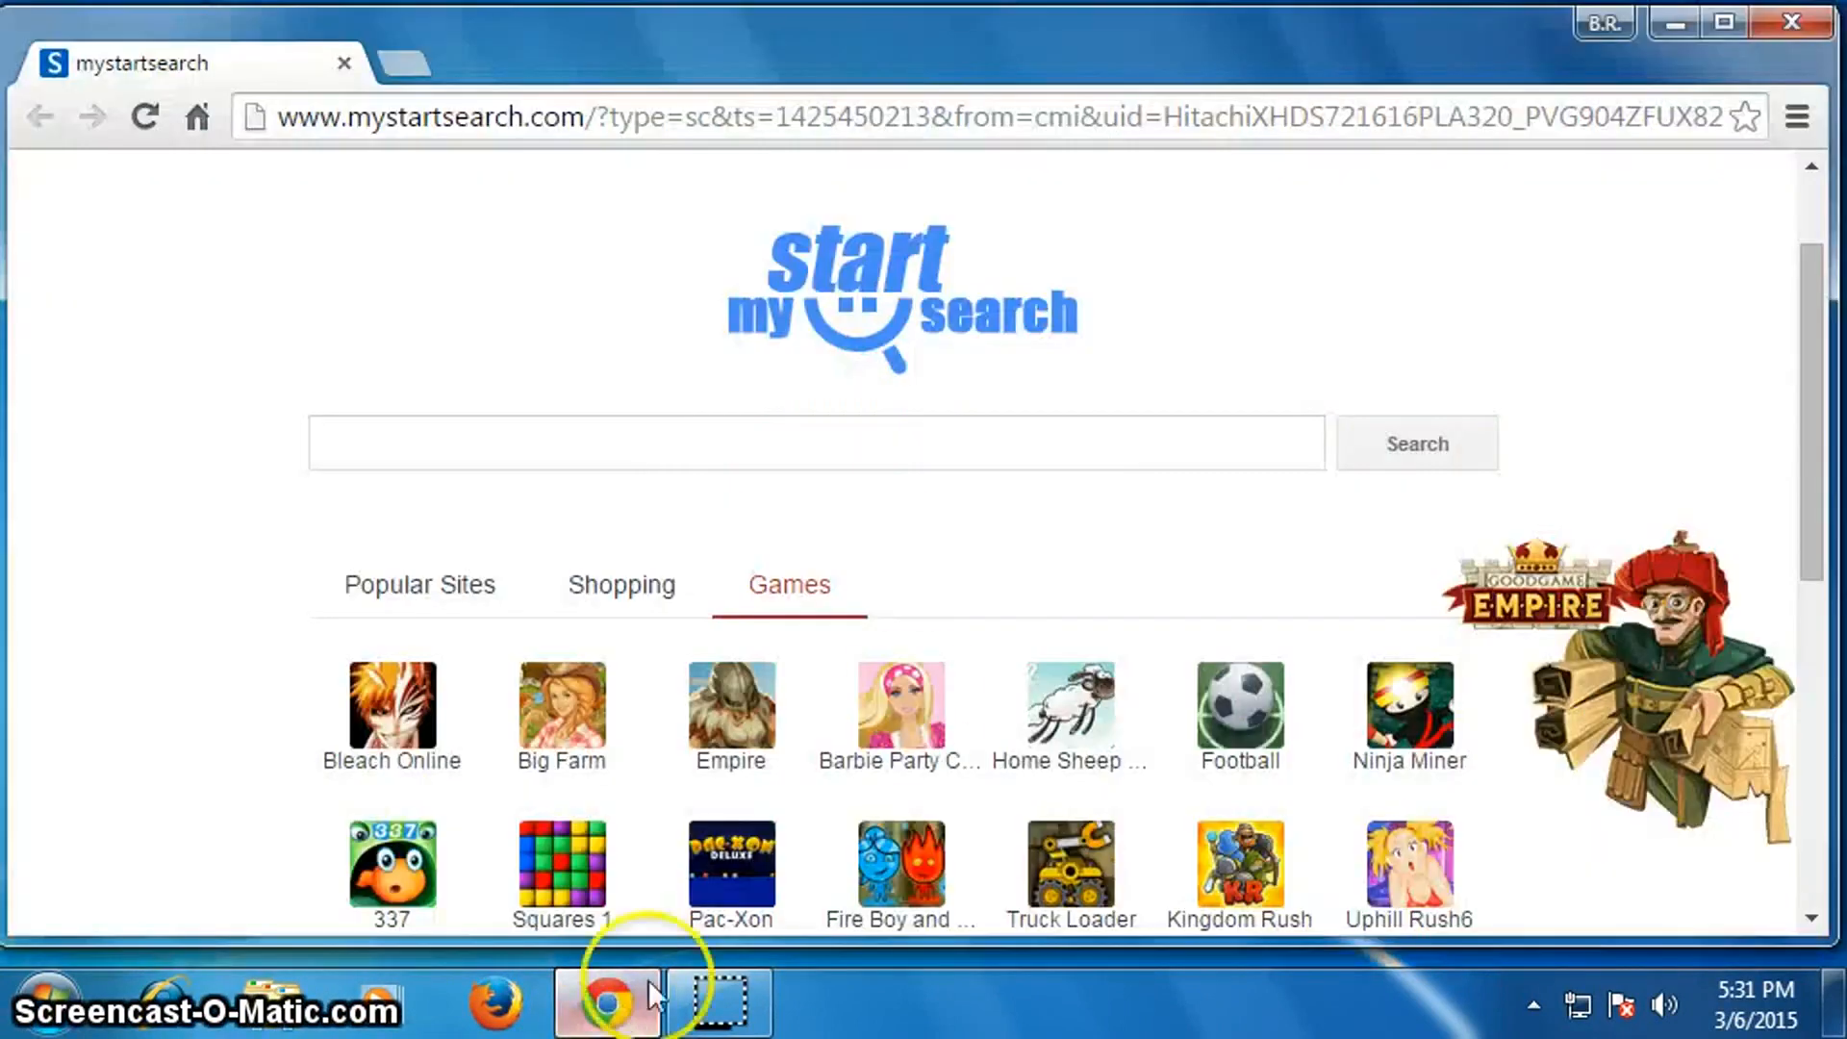
{"action": "mouse_move", "coordinate": [751, 406]}
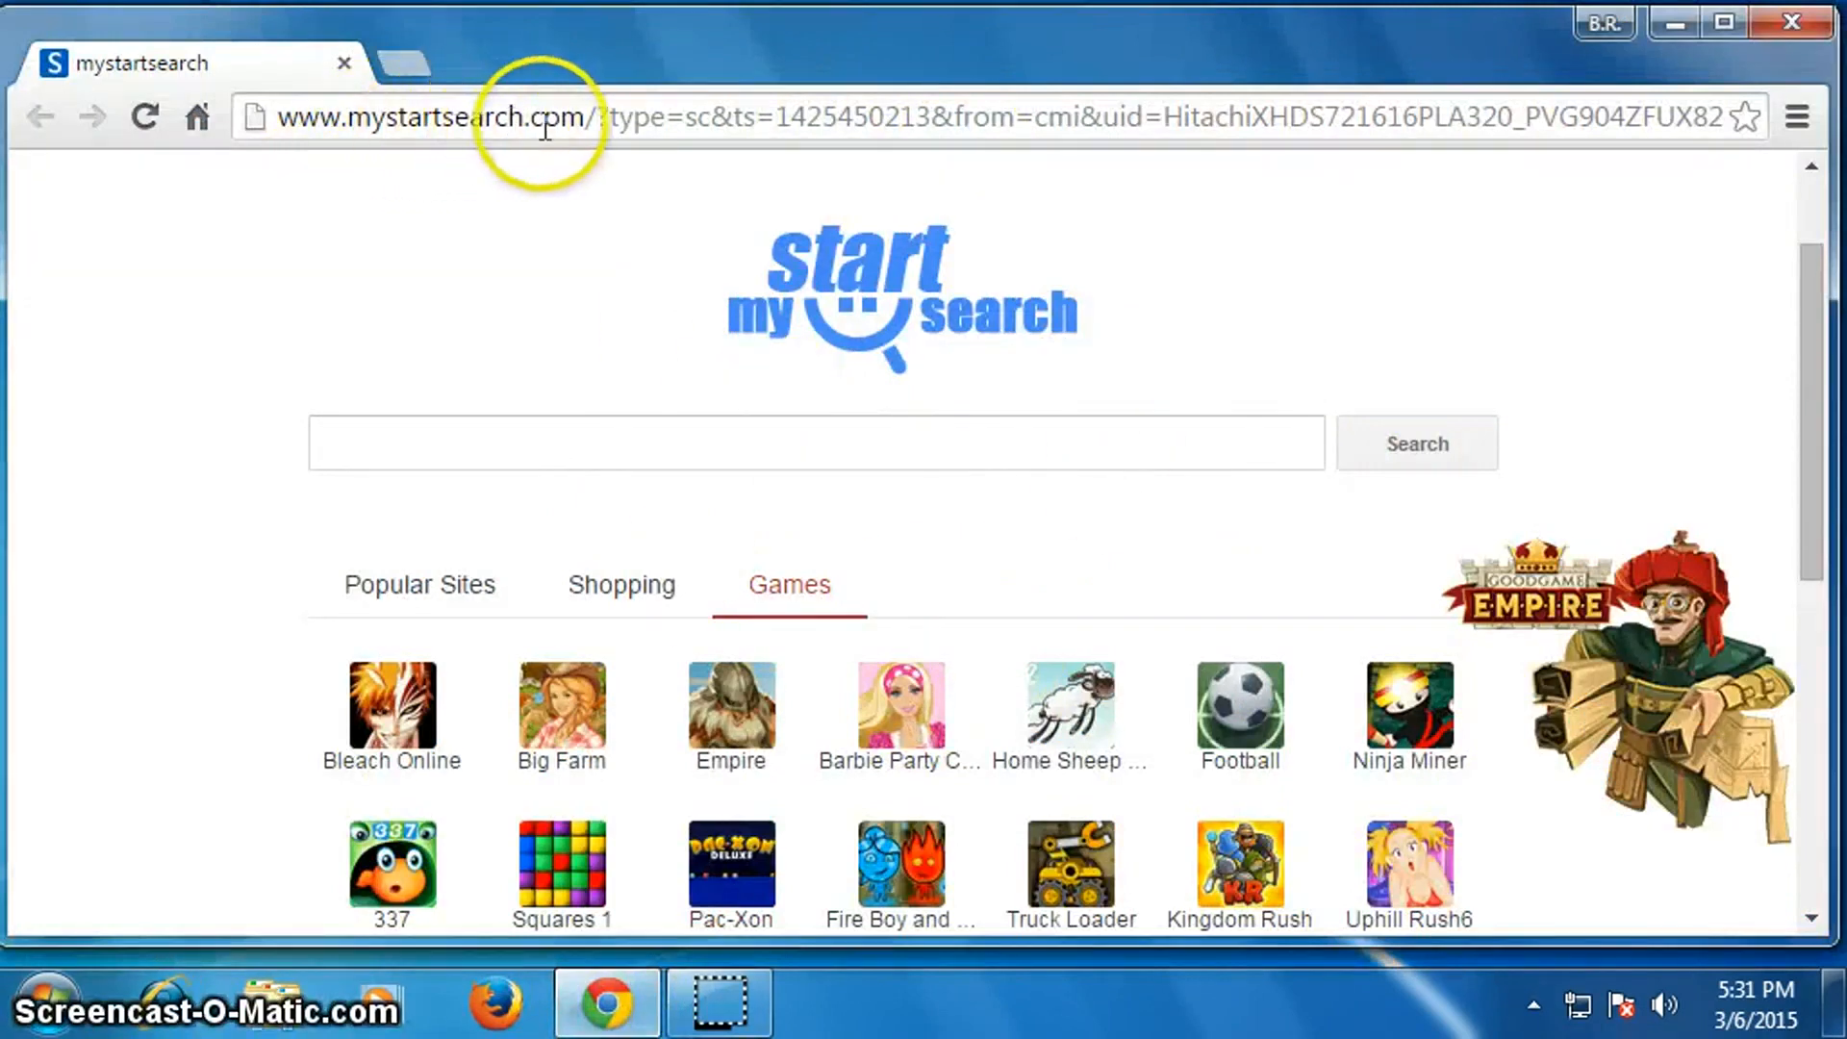
{"action": "mouse_move", "coordinate": [702, 229]}
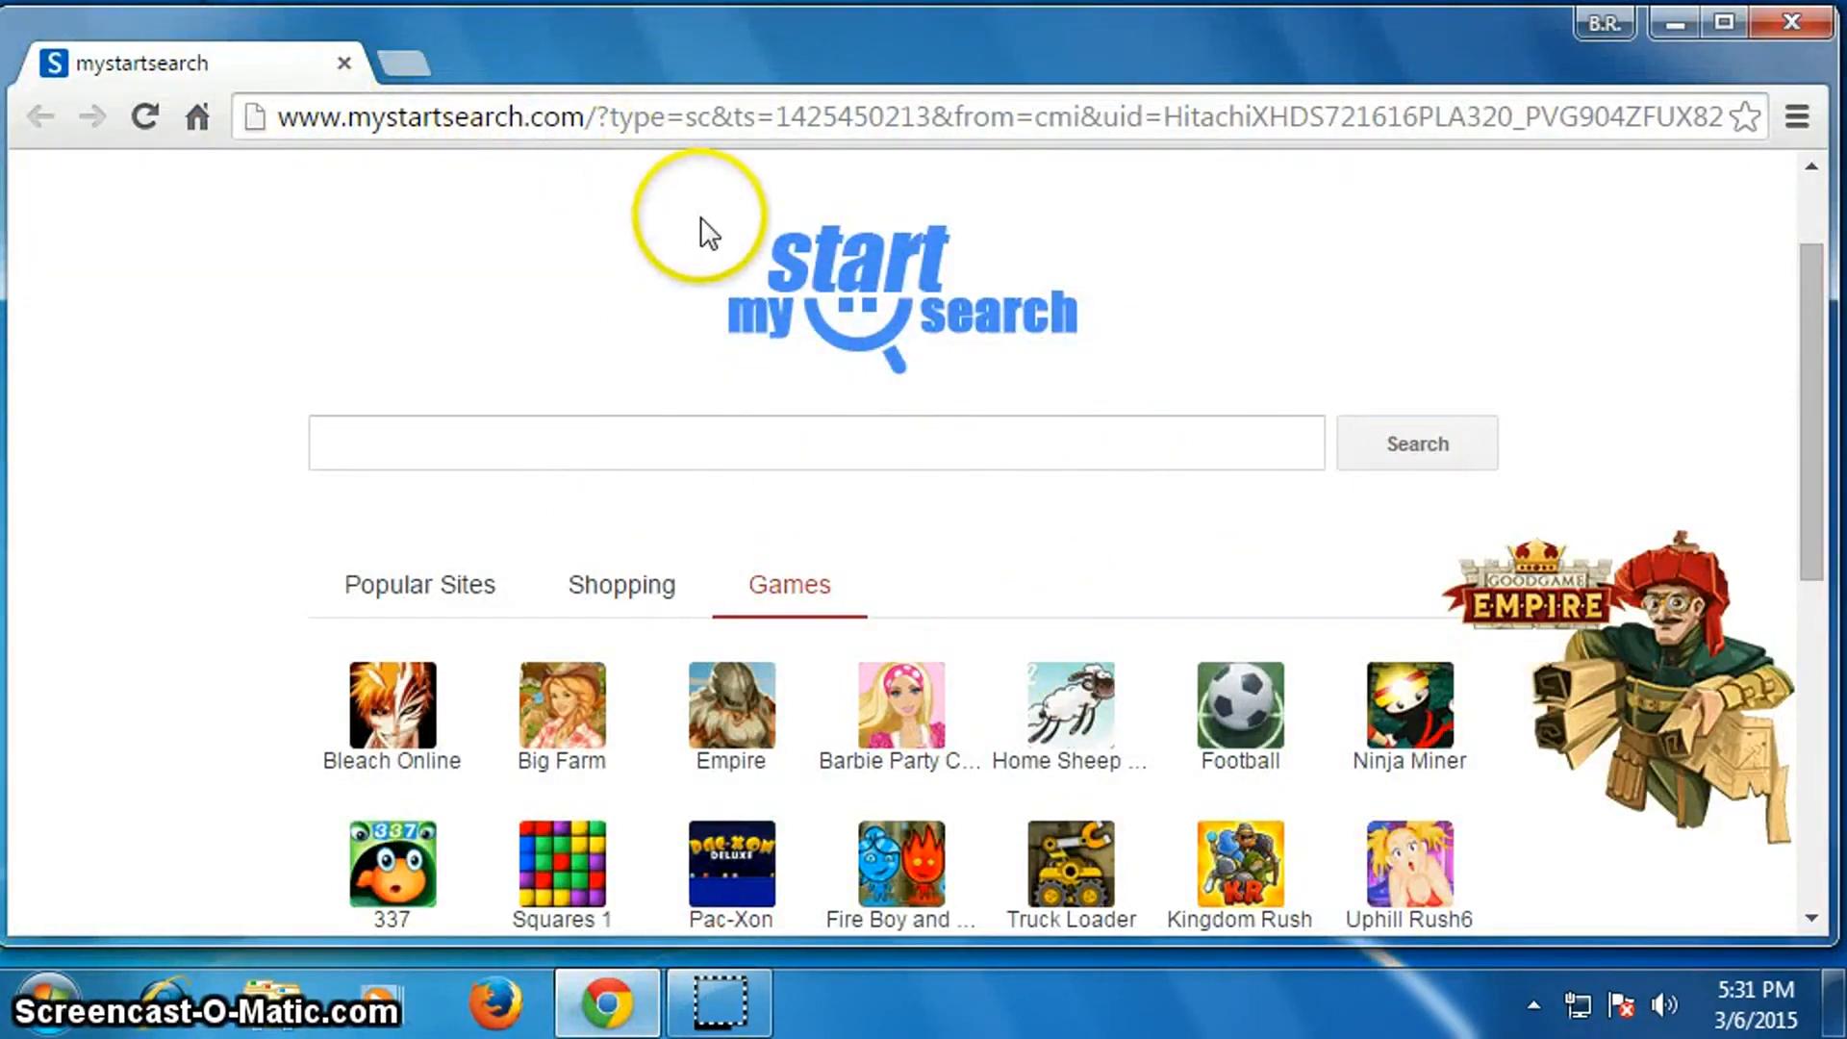
{"action": "mouse_move", "coordinate": [700, 229]}
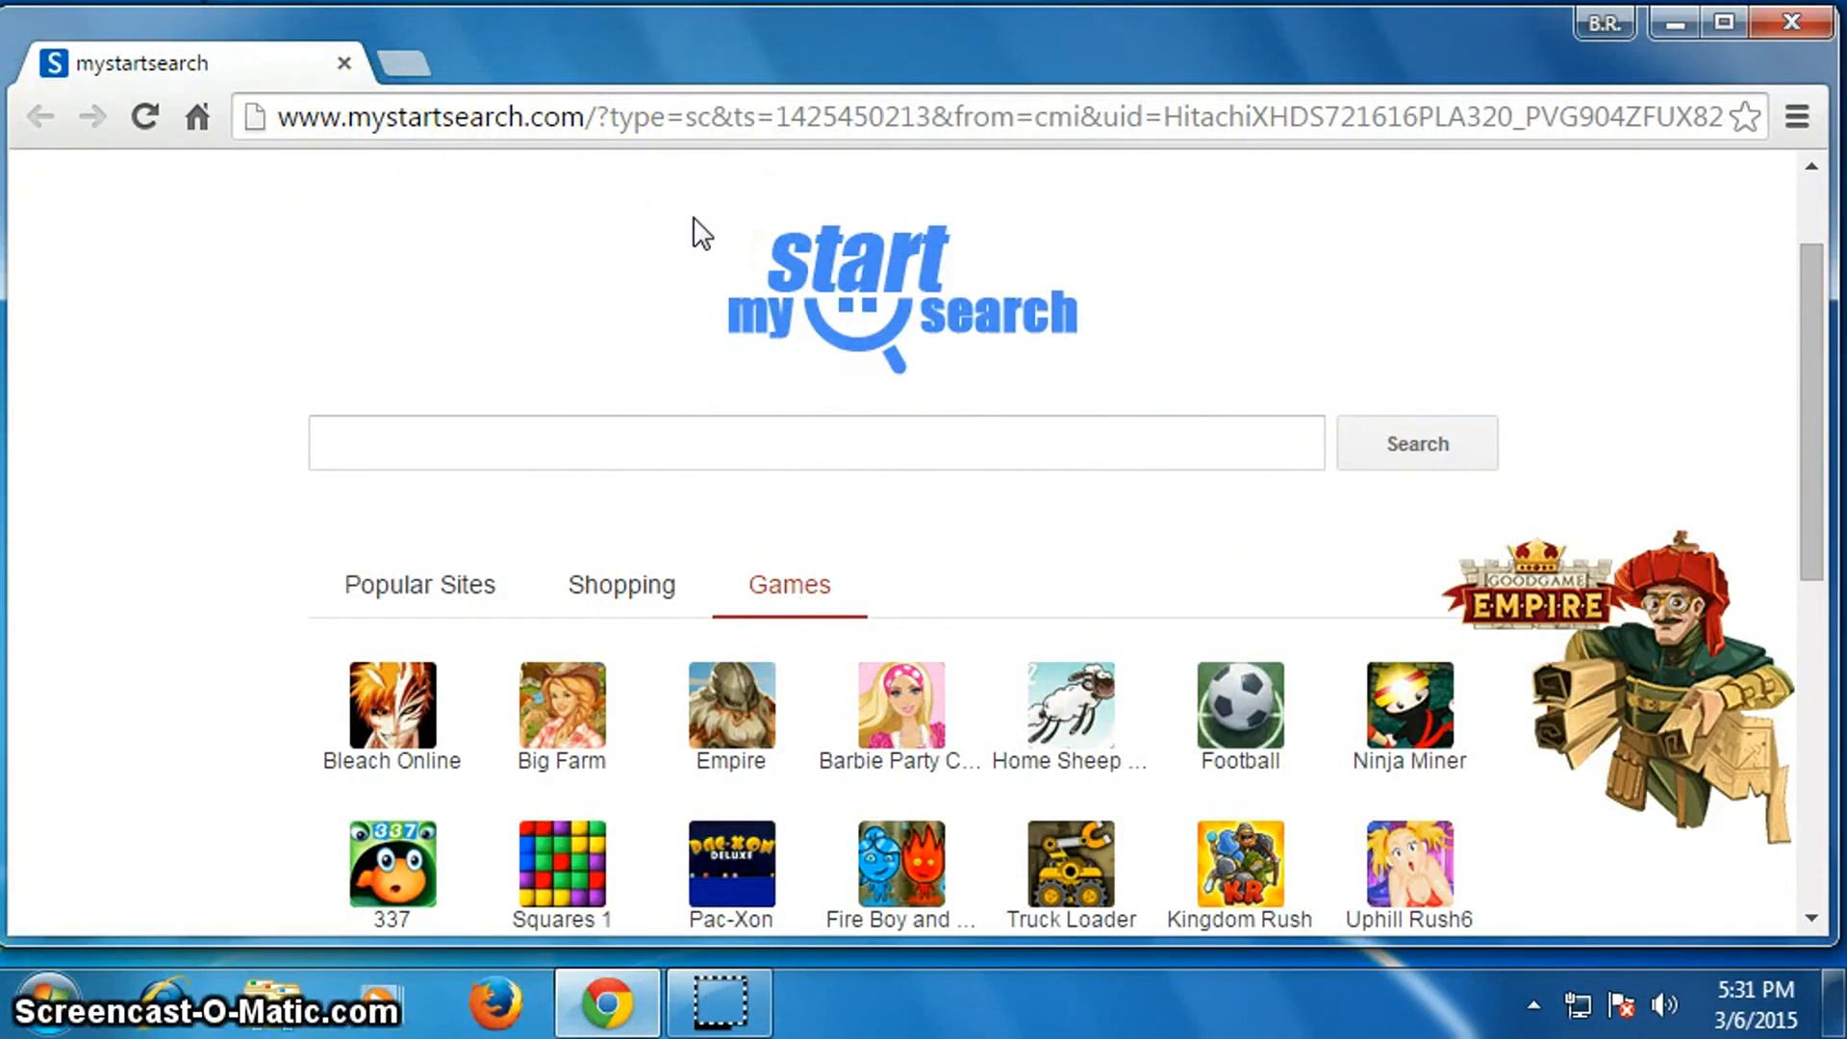
{"action": "mouse_move", "coordinate": [1675, 21]}
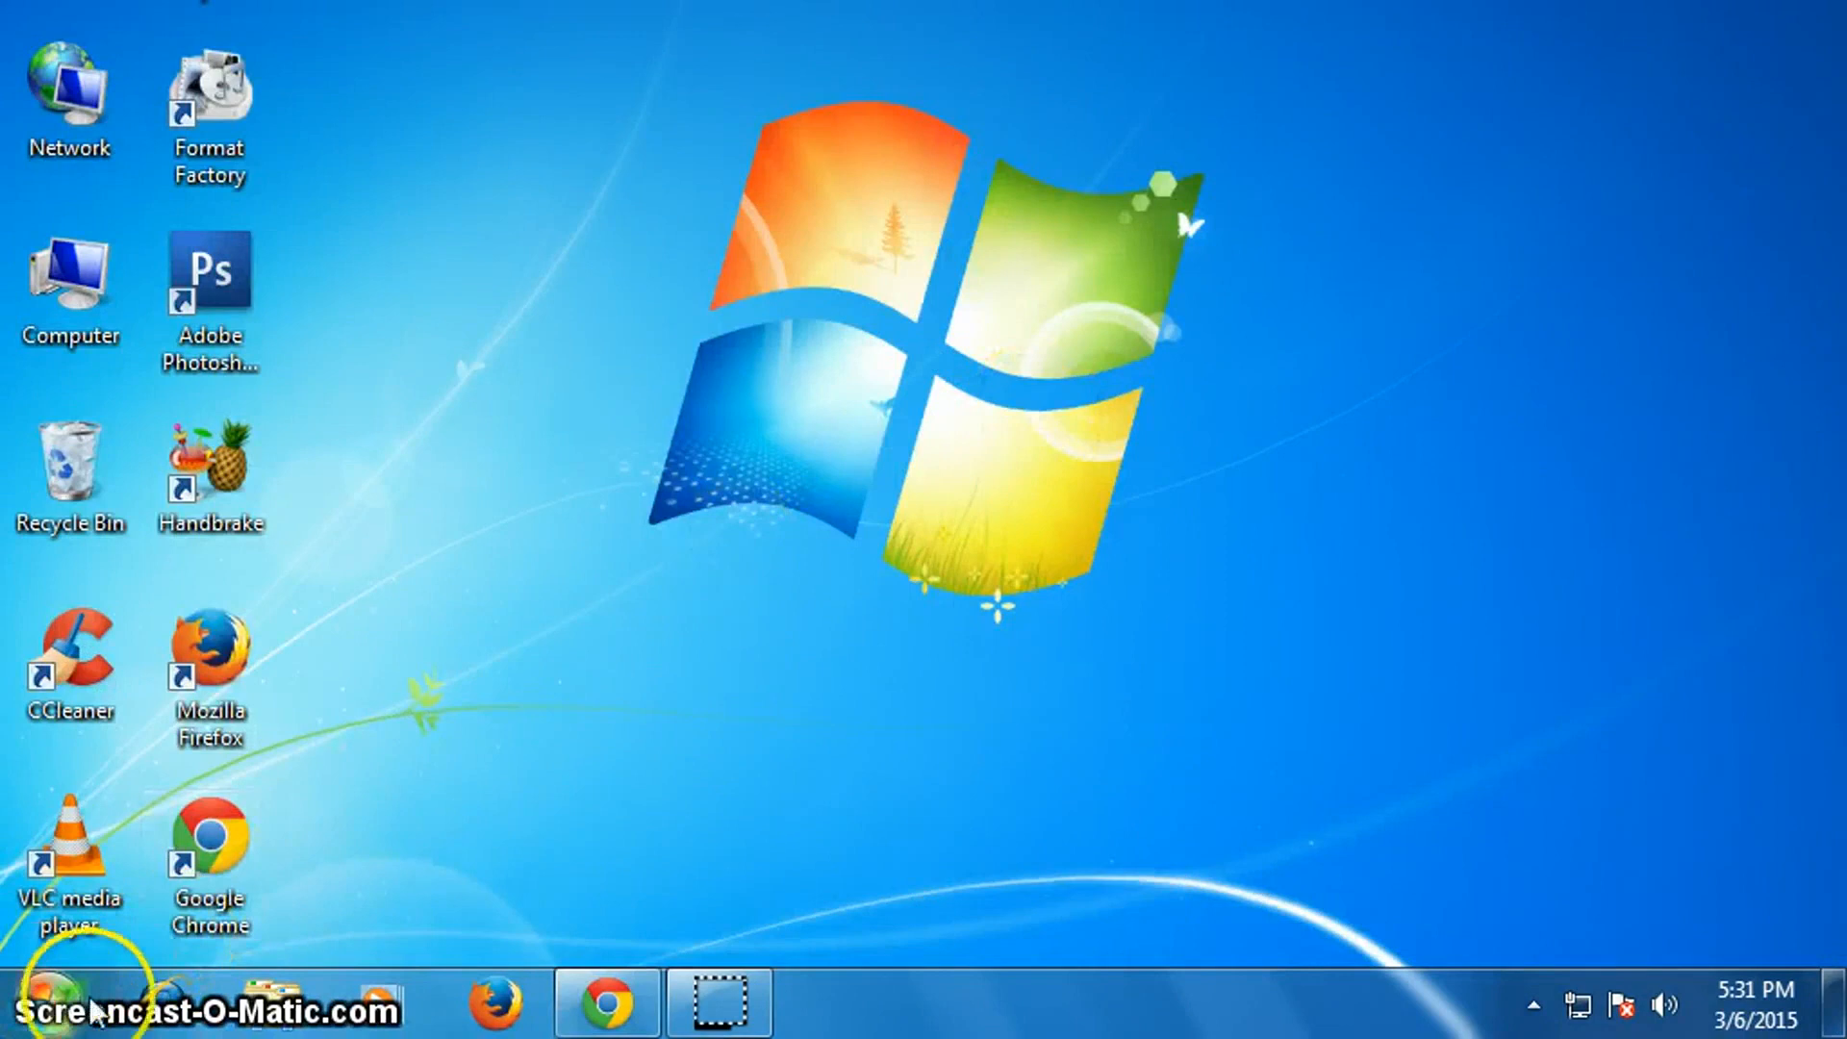
Launch regedit through the Start menu's Run command.
{"action": "left_click", "coordinate": [47, 1005]}
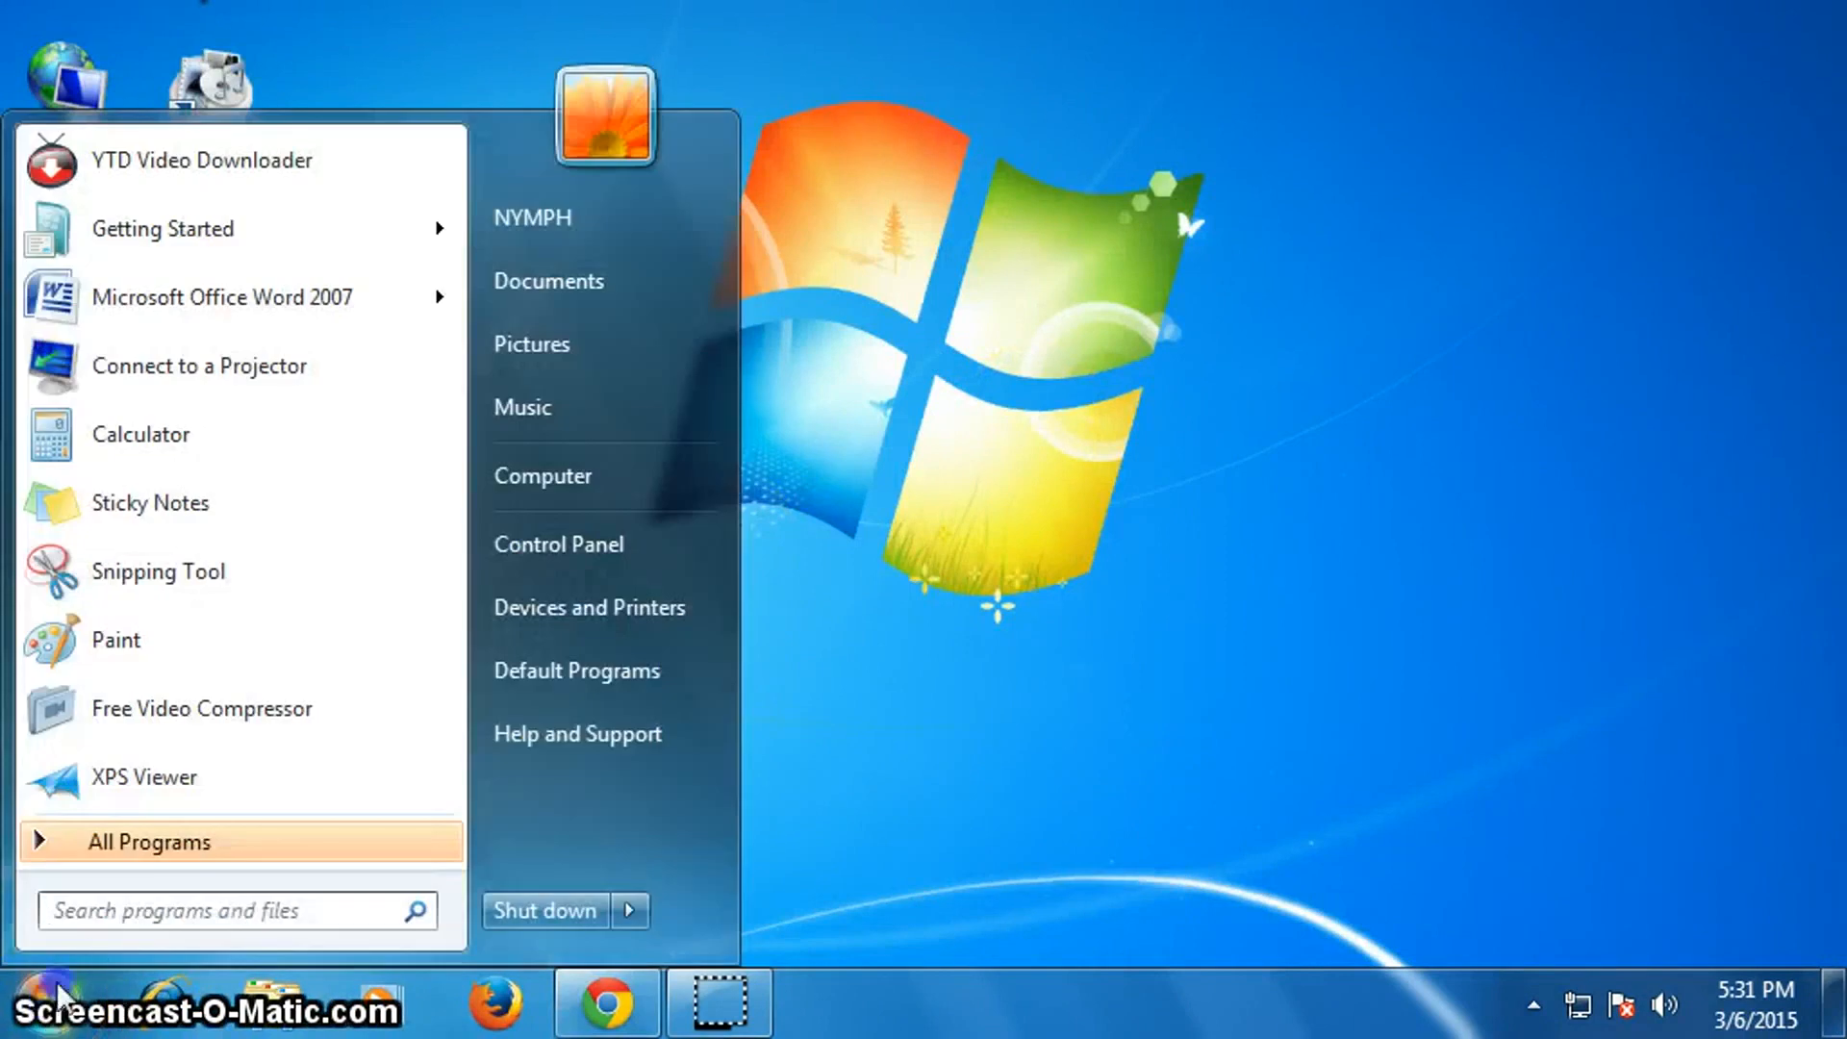
{"action": "type", "text": "r"}
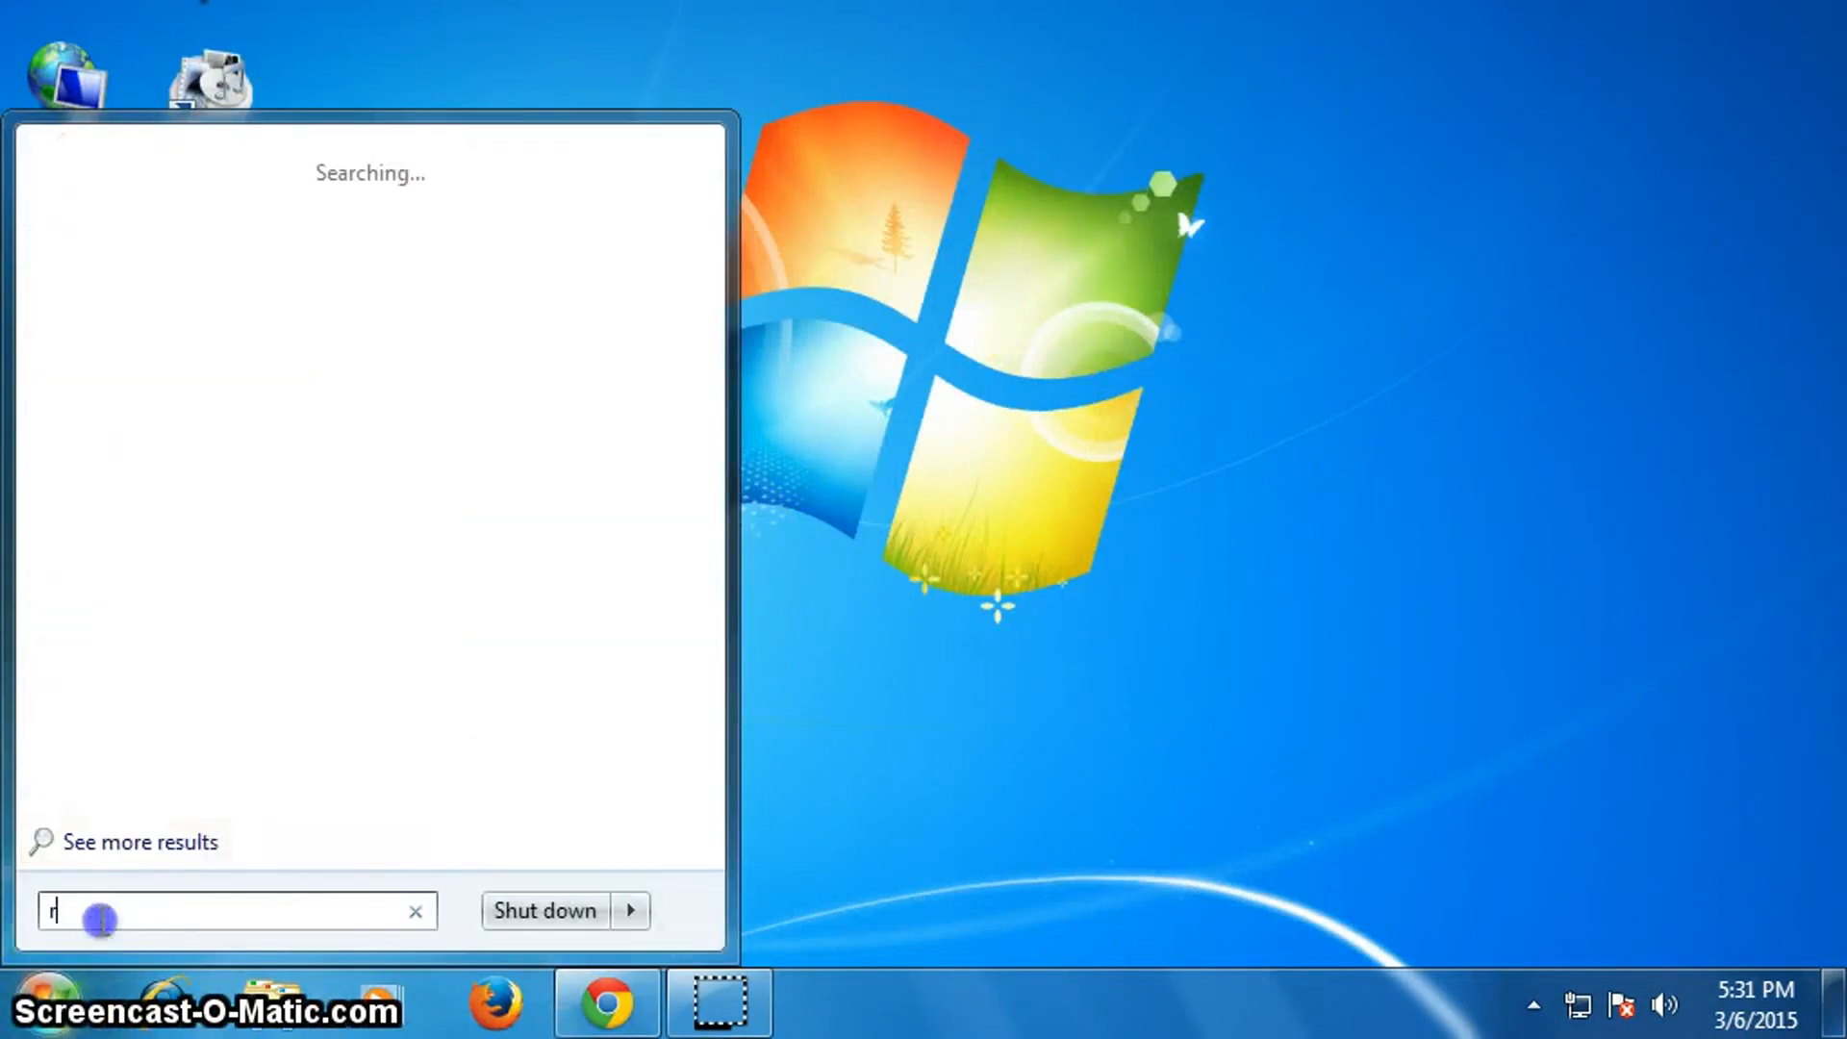
{"action": "type", "text": "un"}
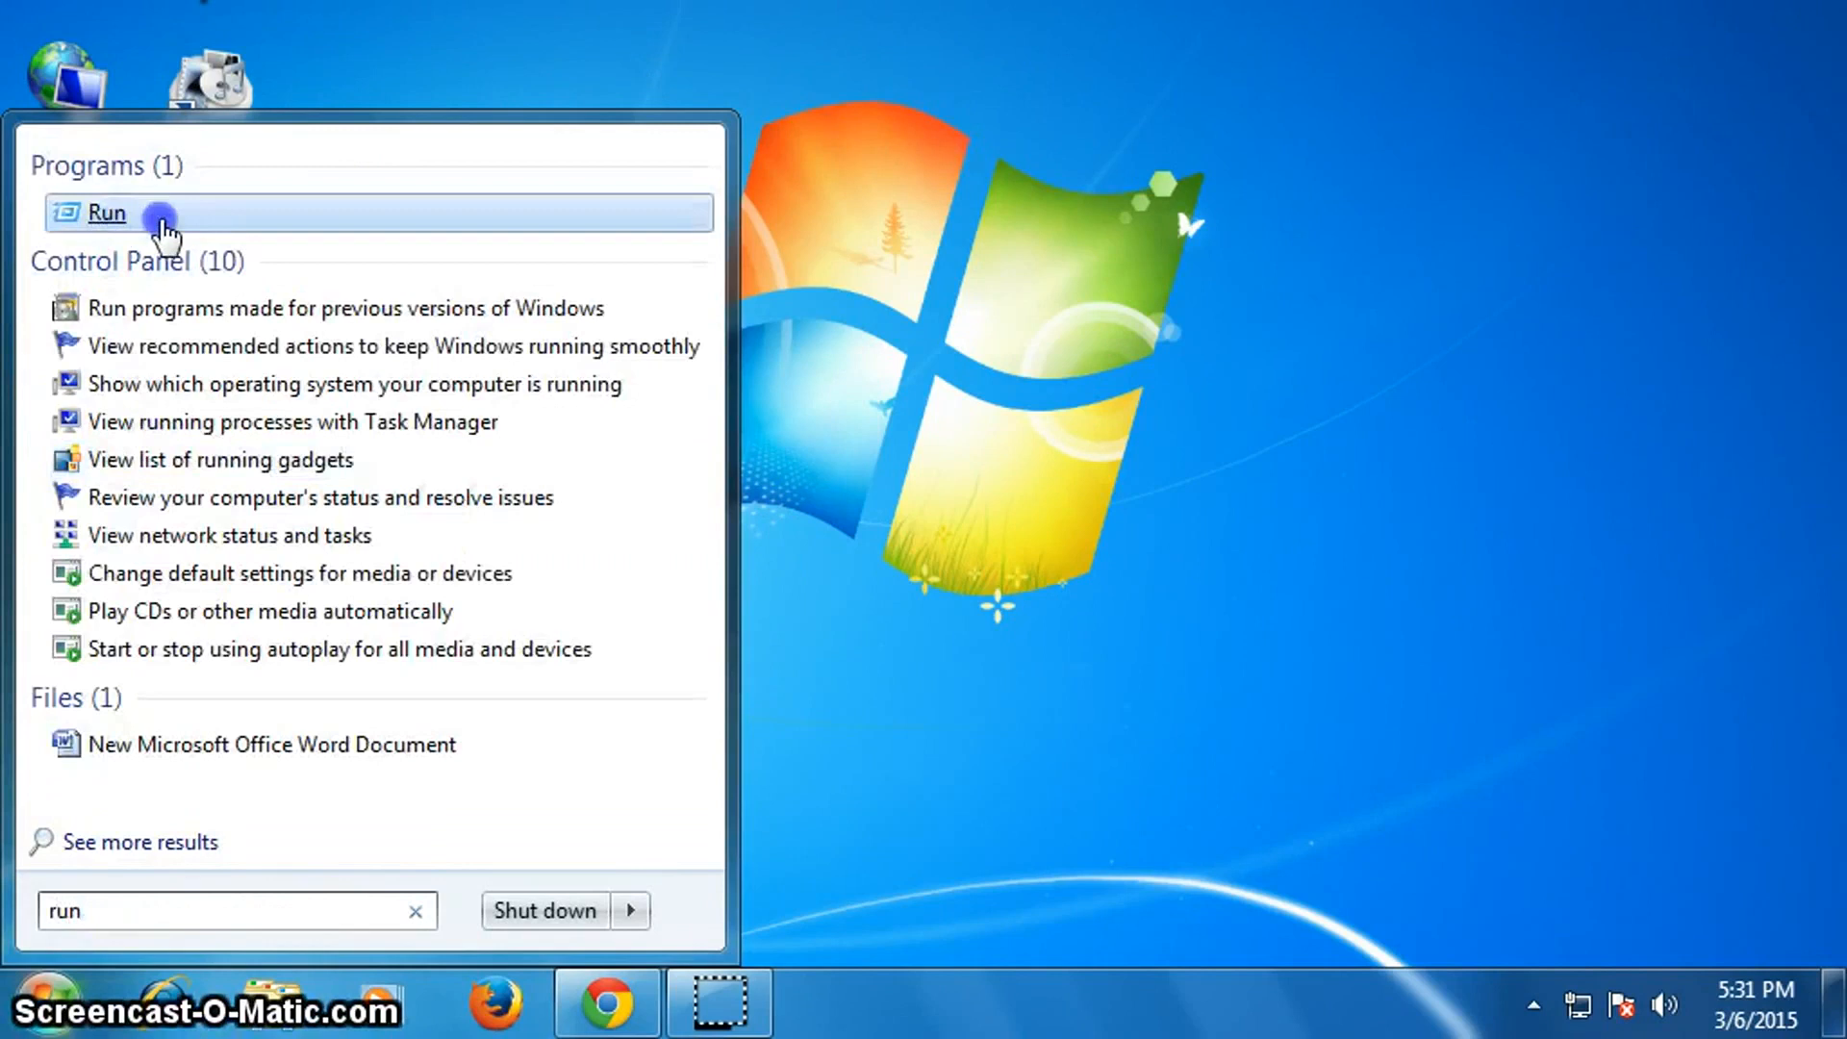
{"action": "left_click", "coordinate": [108, 214]}
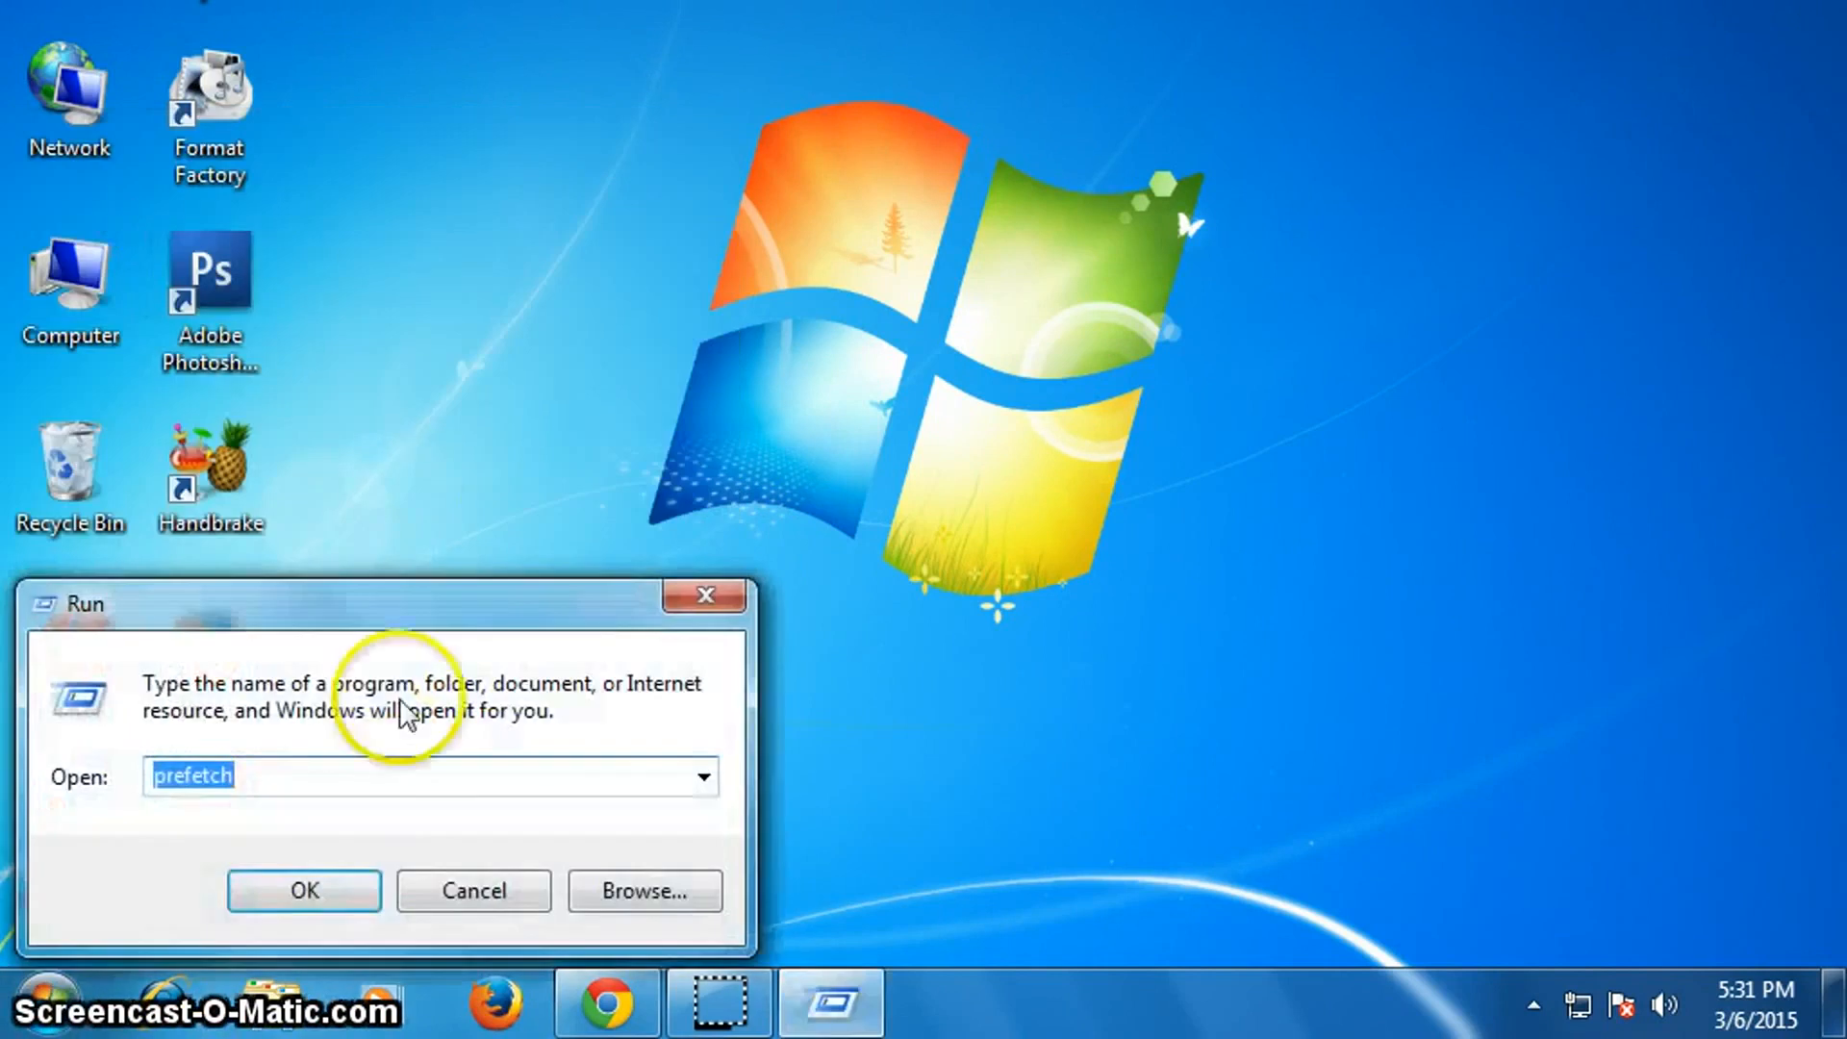
{"action": "mouse_move", "coordinate": [350, 870]}
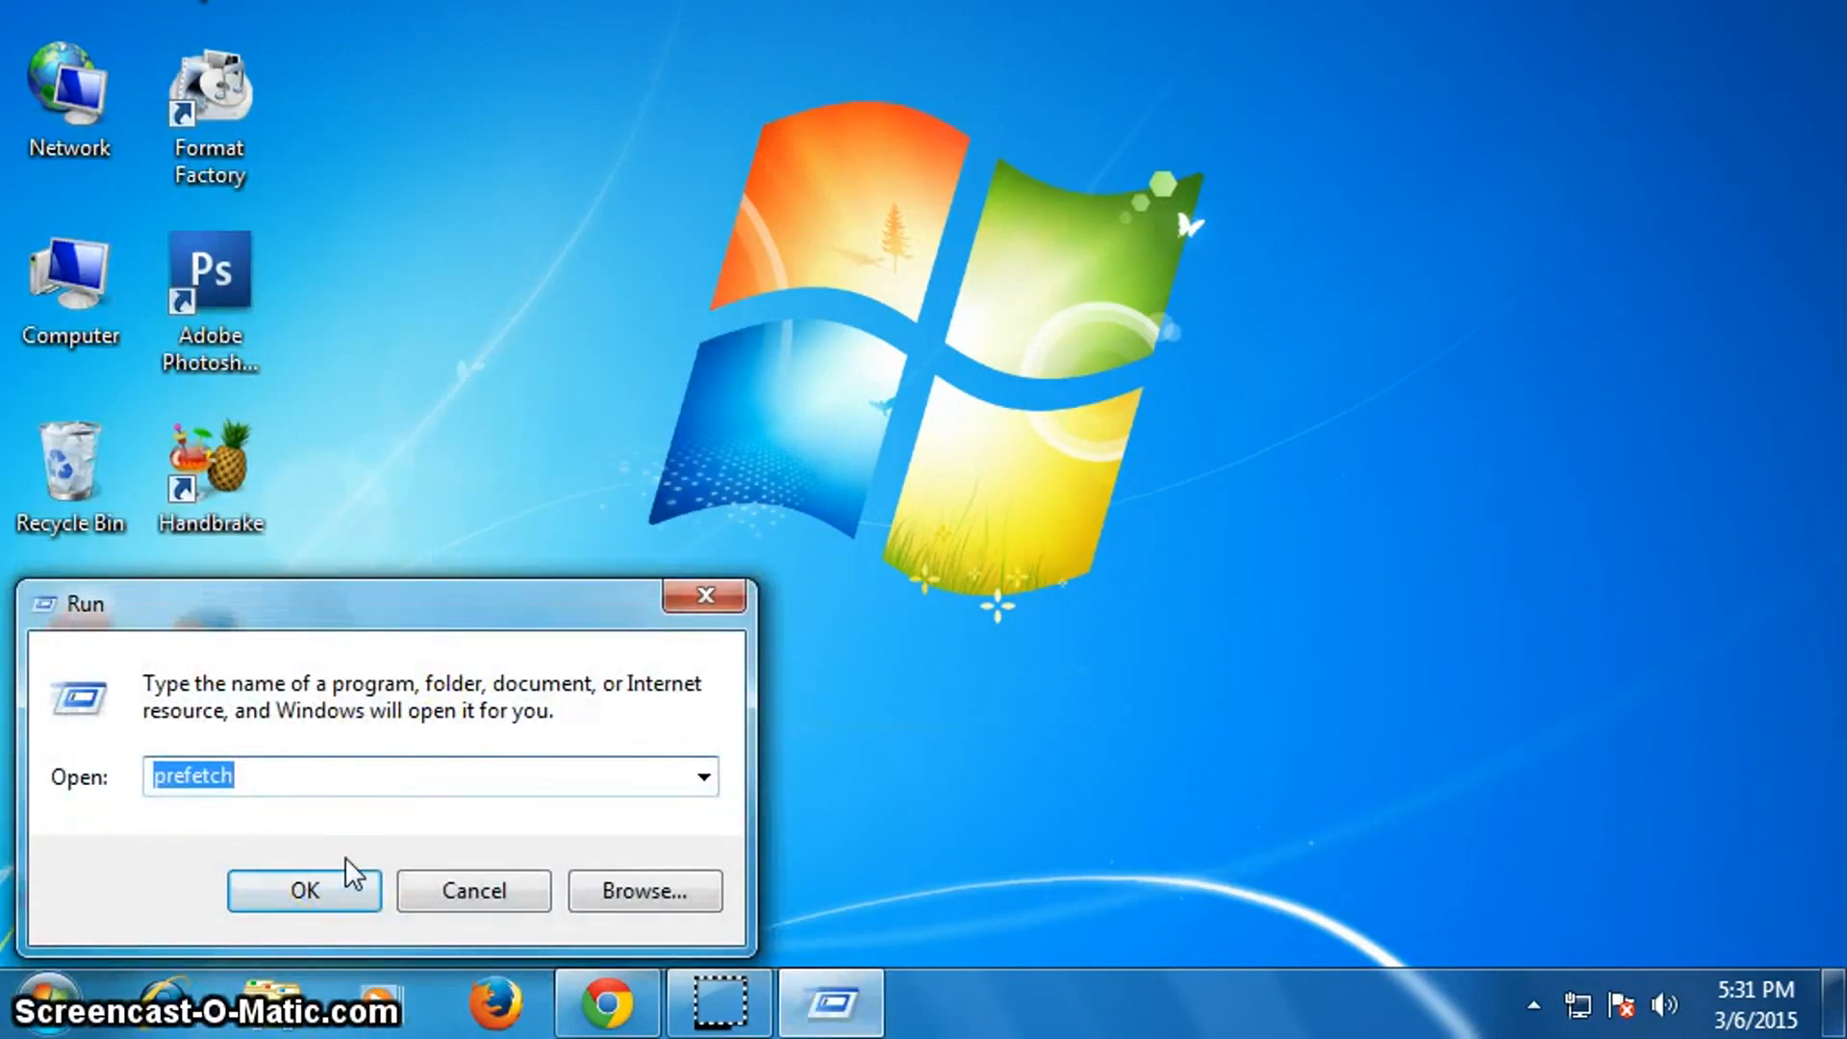
{"action": "type", "text": "regedi"}
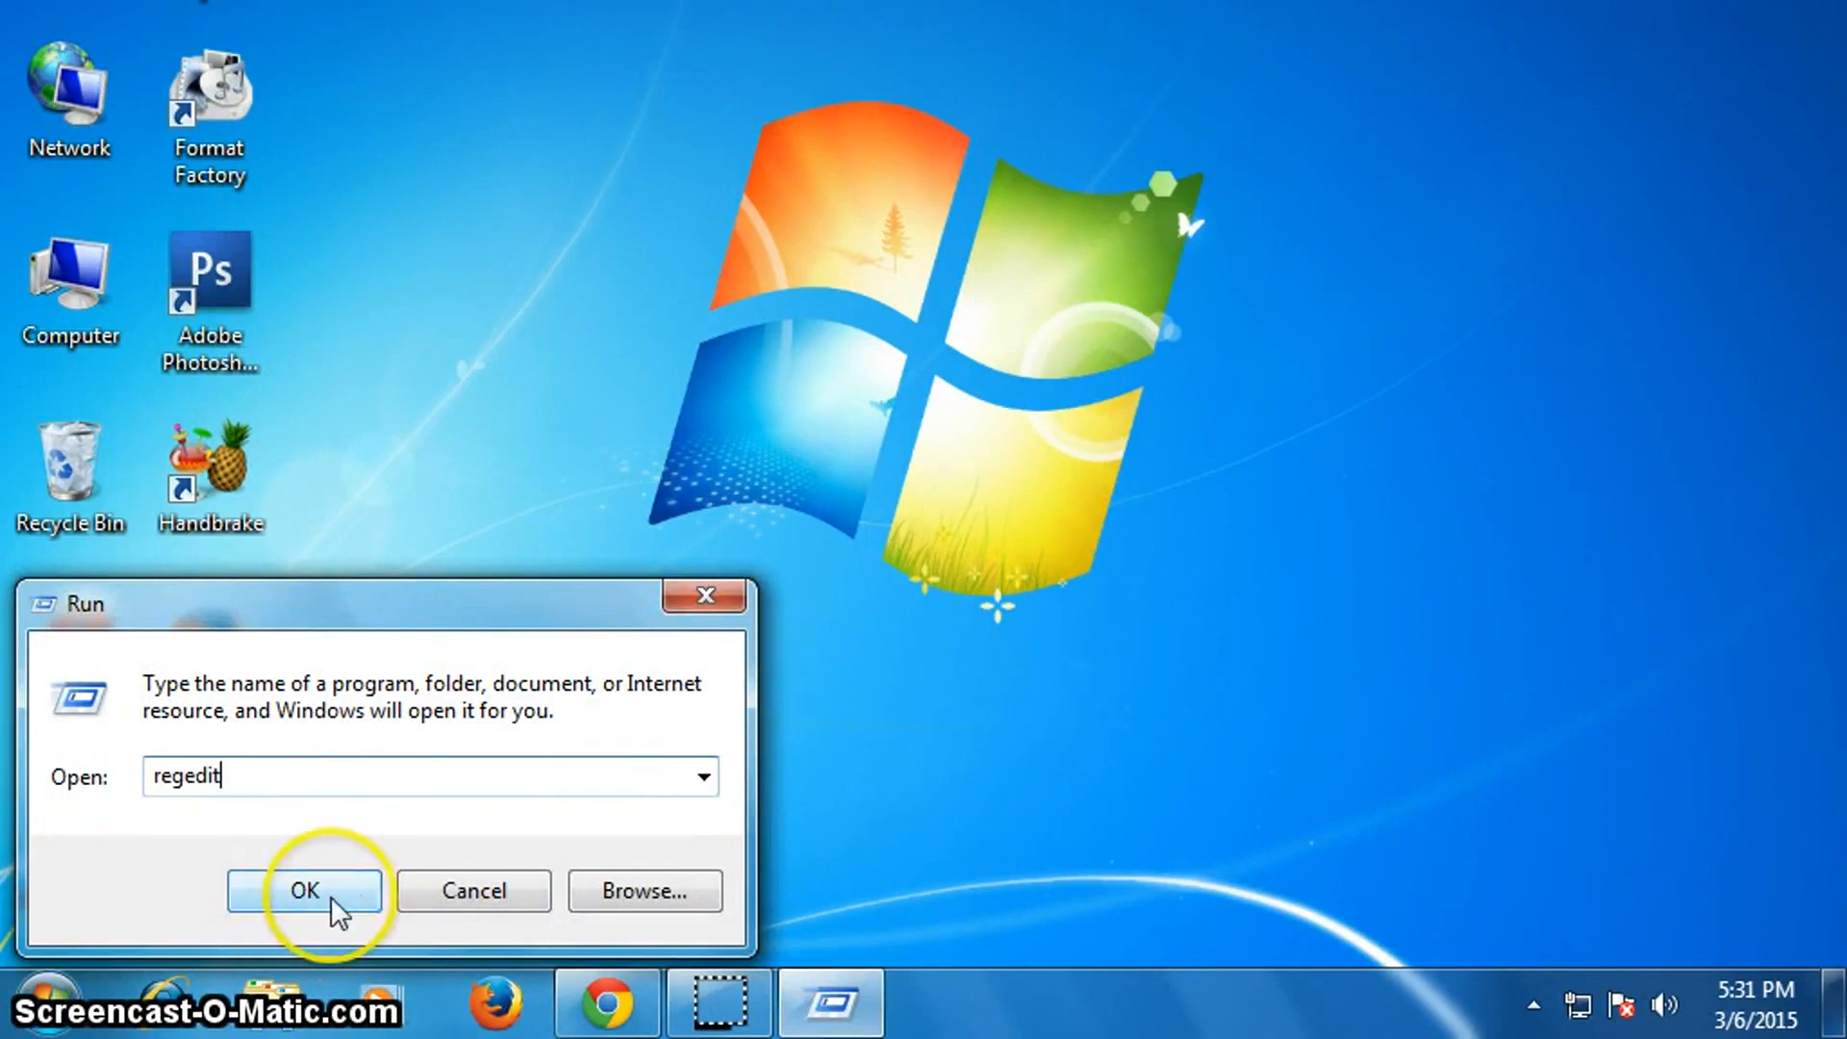
{"action": "left_click", "coordinate": [304, 889]}
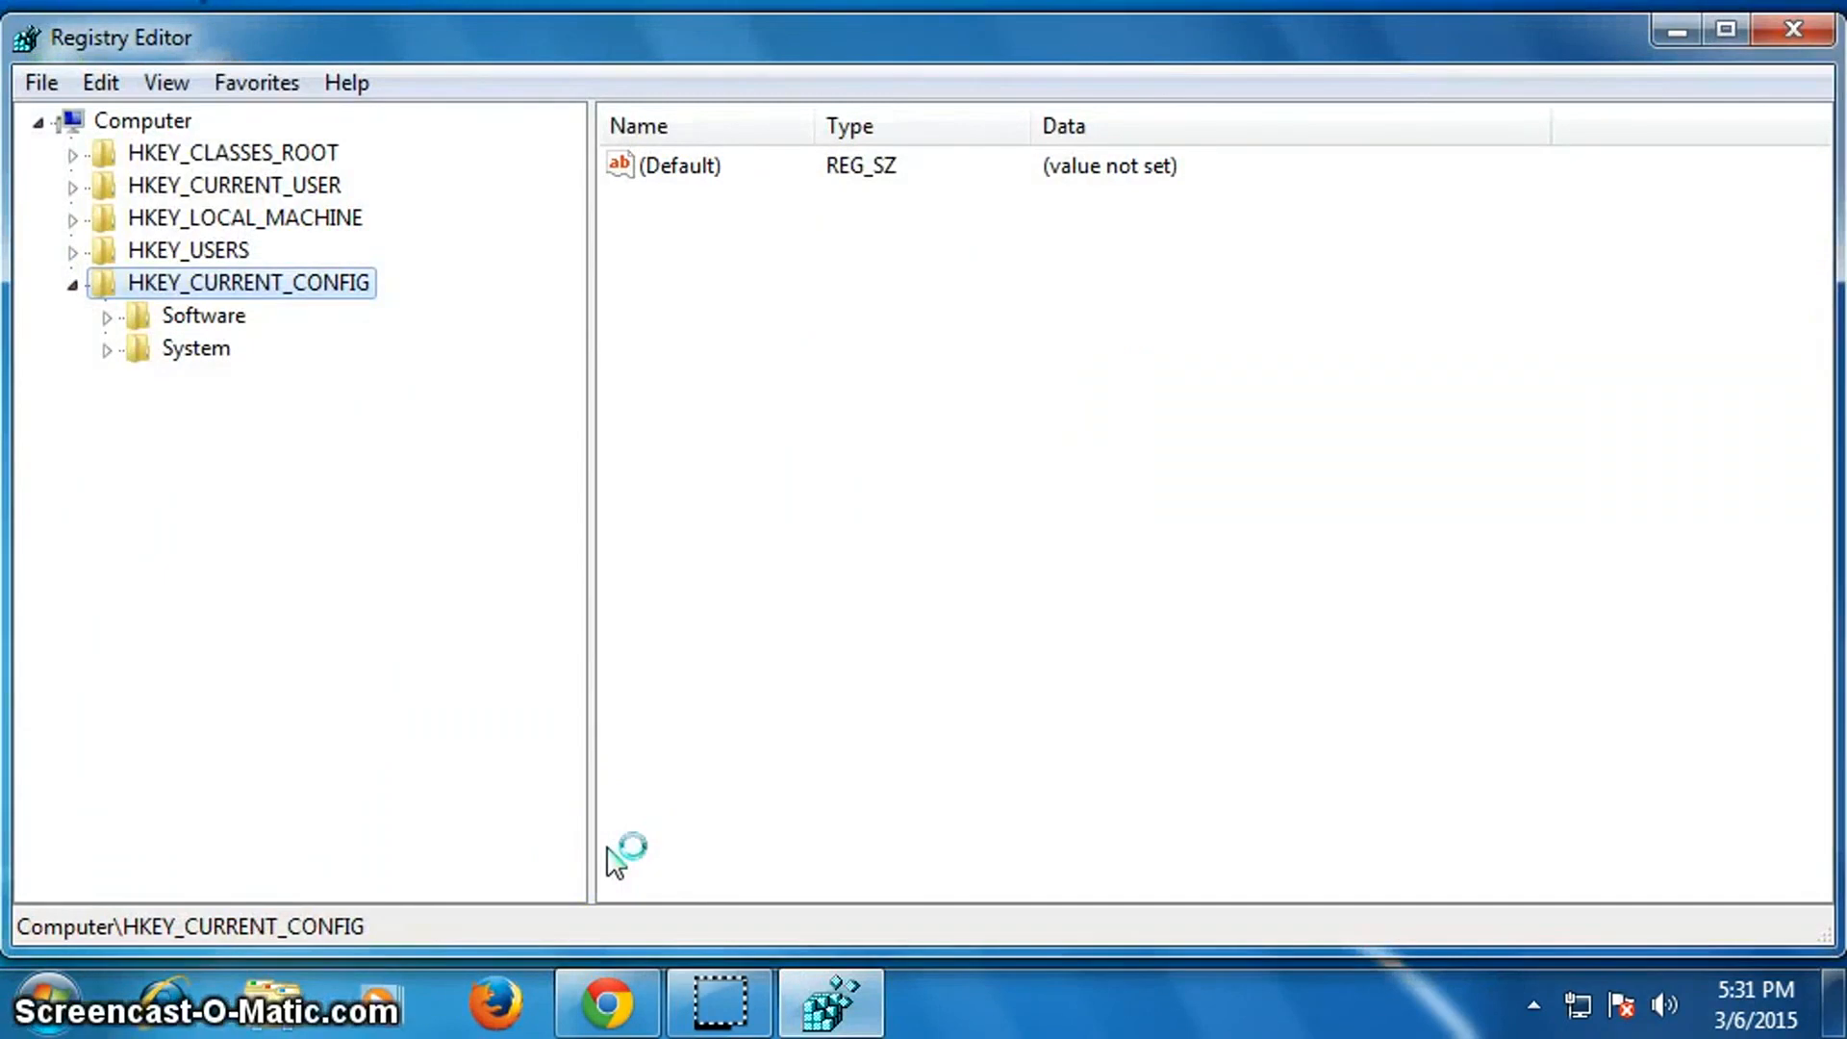
{"action": "mouse_move", "coordinate": [271, 189]}
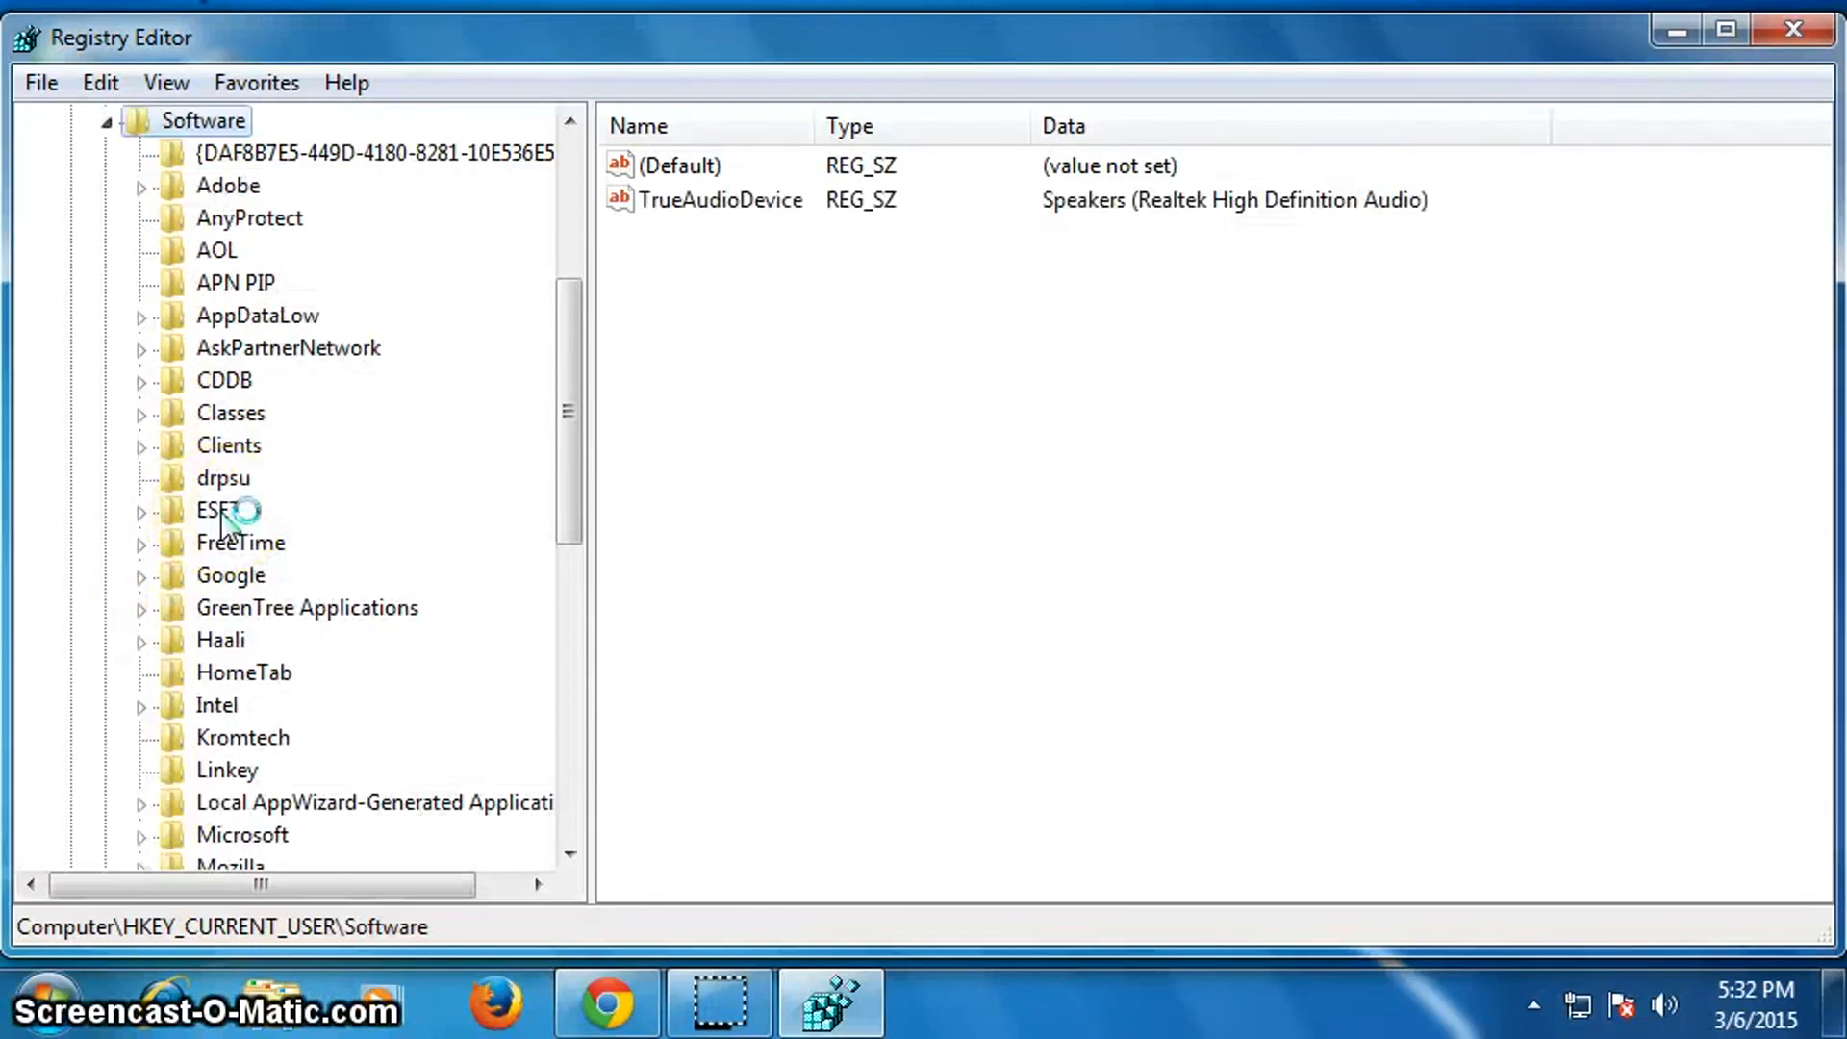
{"action": "mouse_move", "coordinate": [271, 854]}
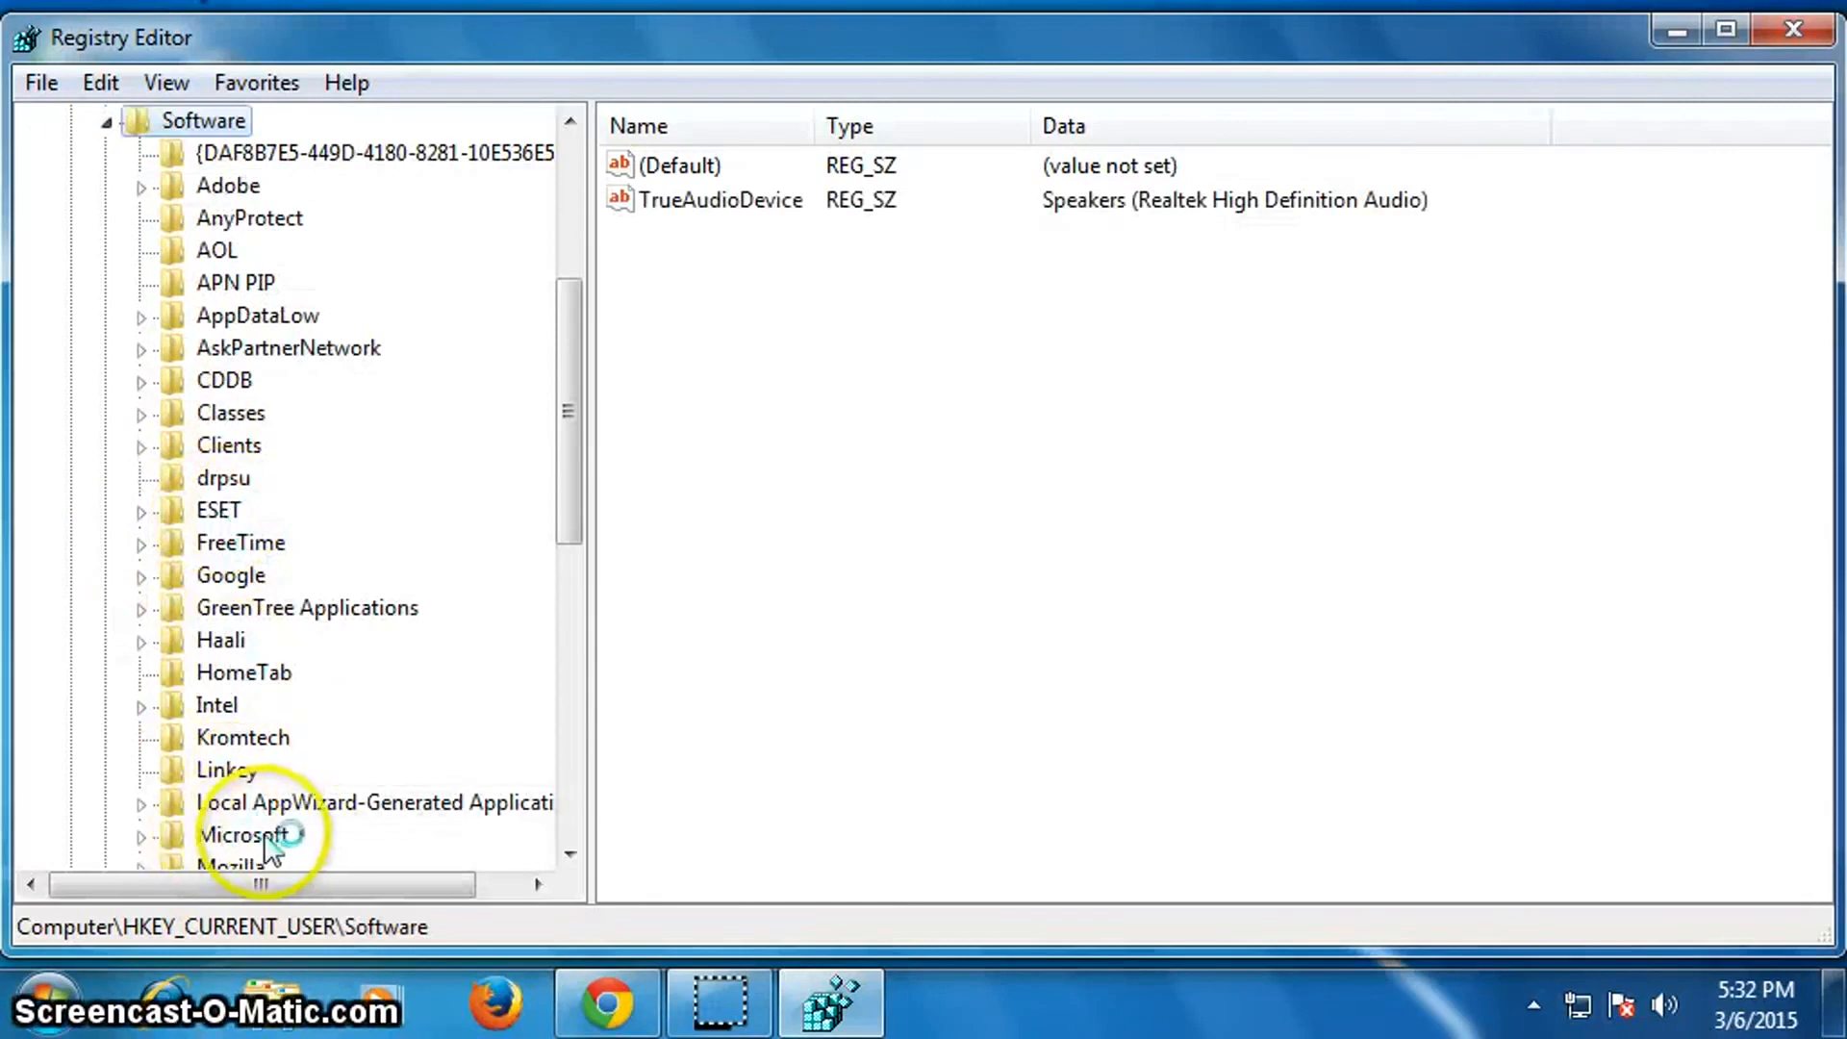
Navigate to HKEY_CURRENT_USER\Software\Microsoft\Internet Explorer\Main.
{"action": "left_click", "coordinate": [244, 834]}
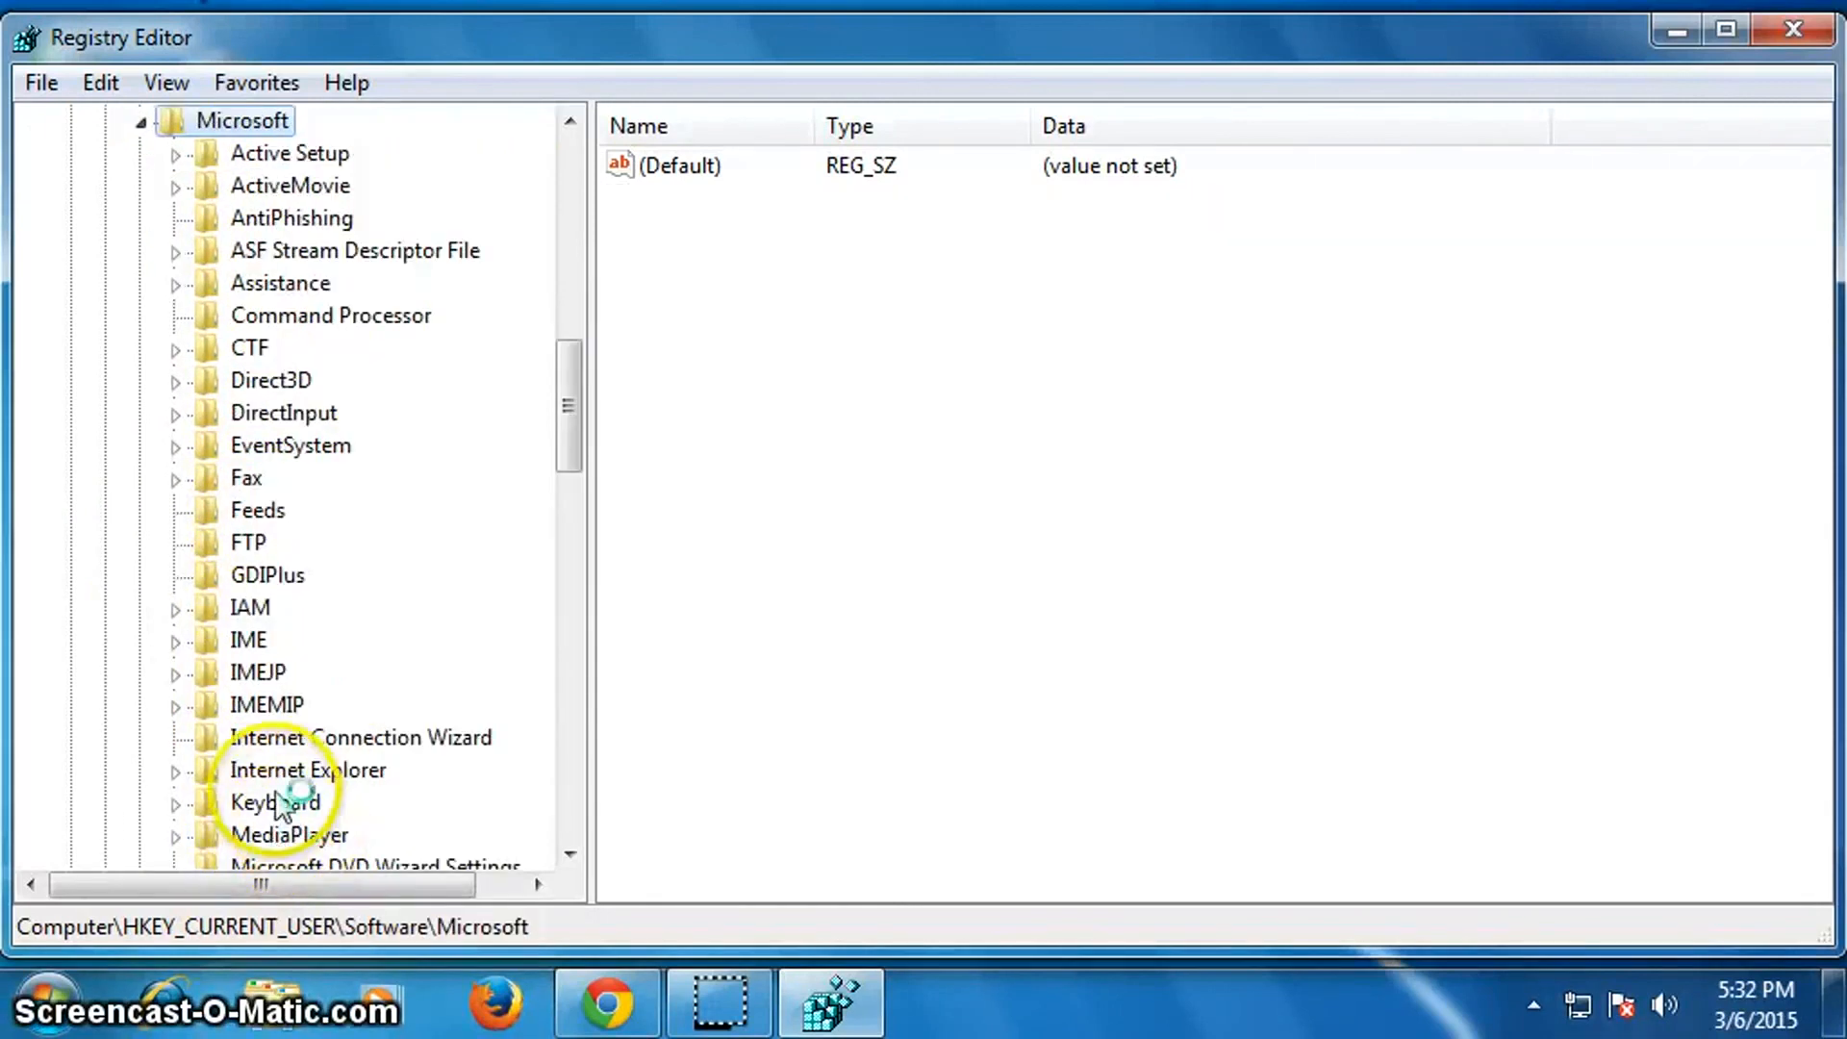
{"action": "mouse_move", "coordinate": [329, 777]}
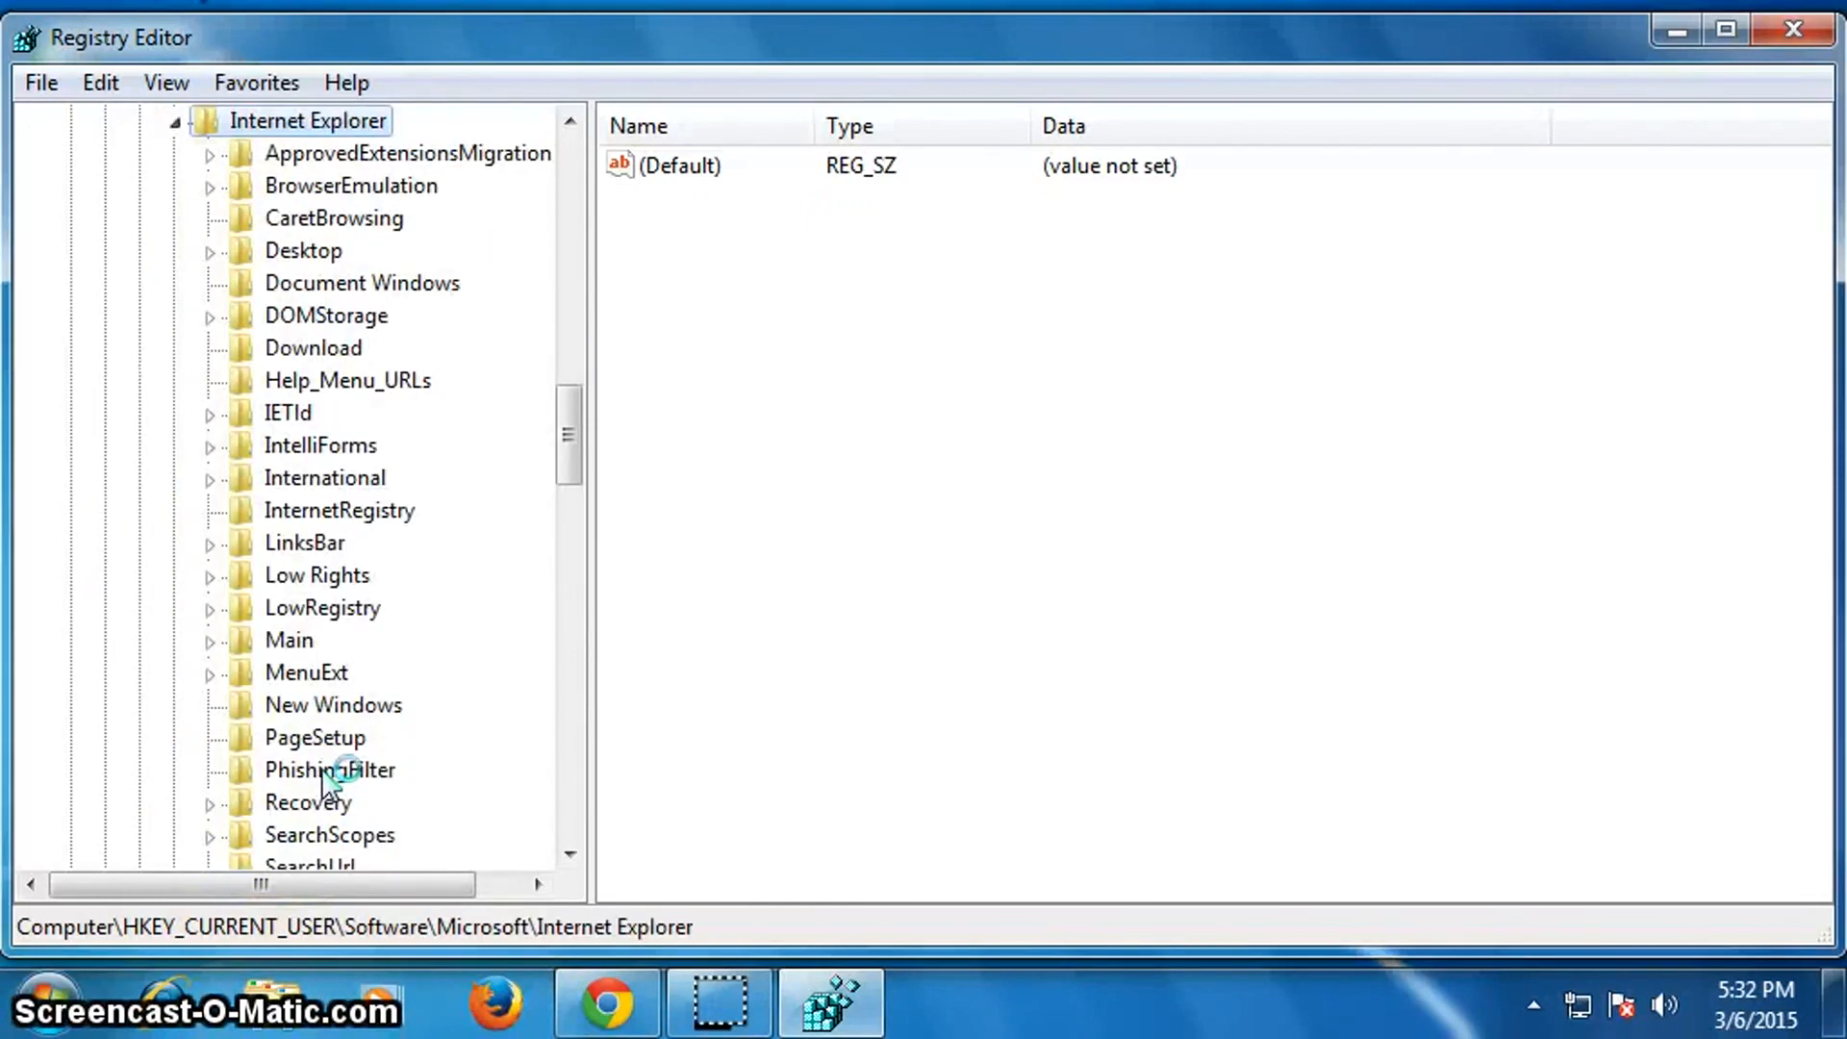
{"action": "mouse_move", "coordinate": [299, 639]}
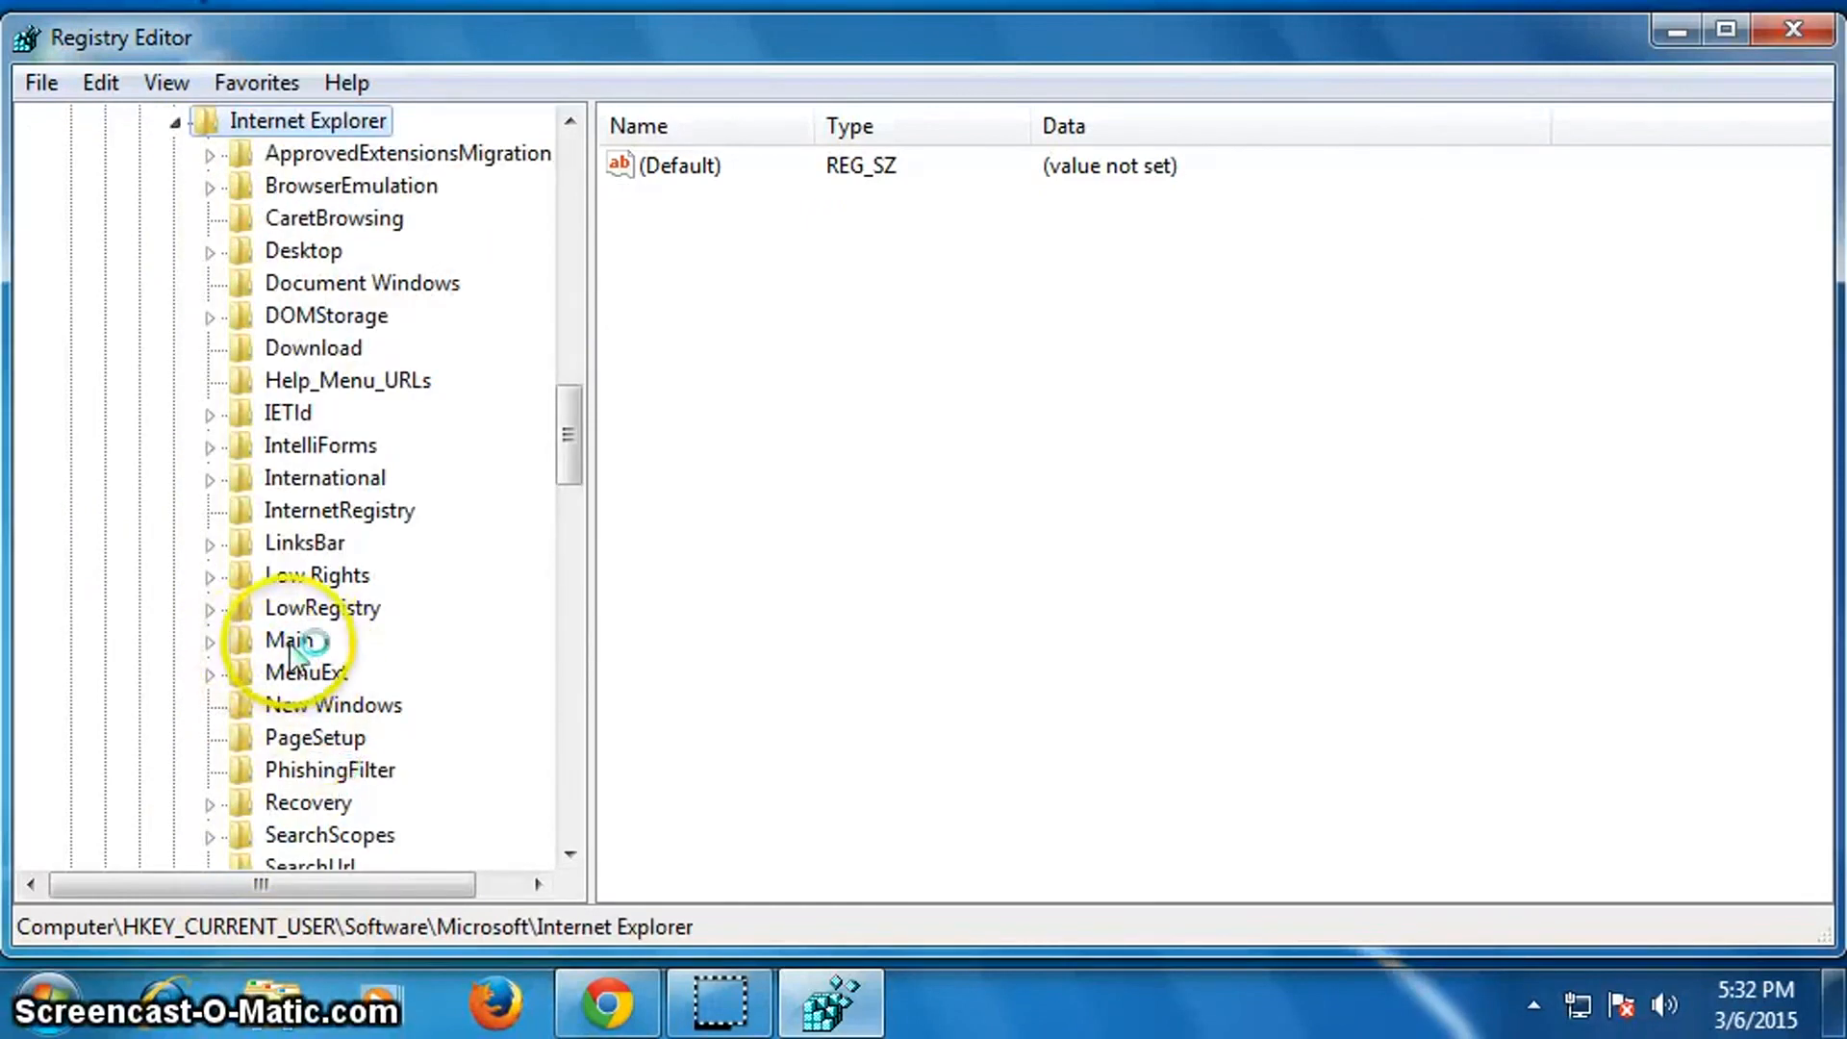
{"action": "left_click", "coordinate": [293, 638]}
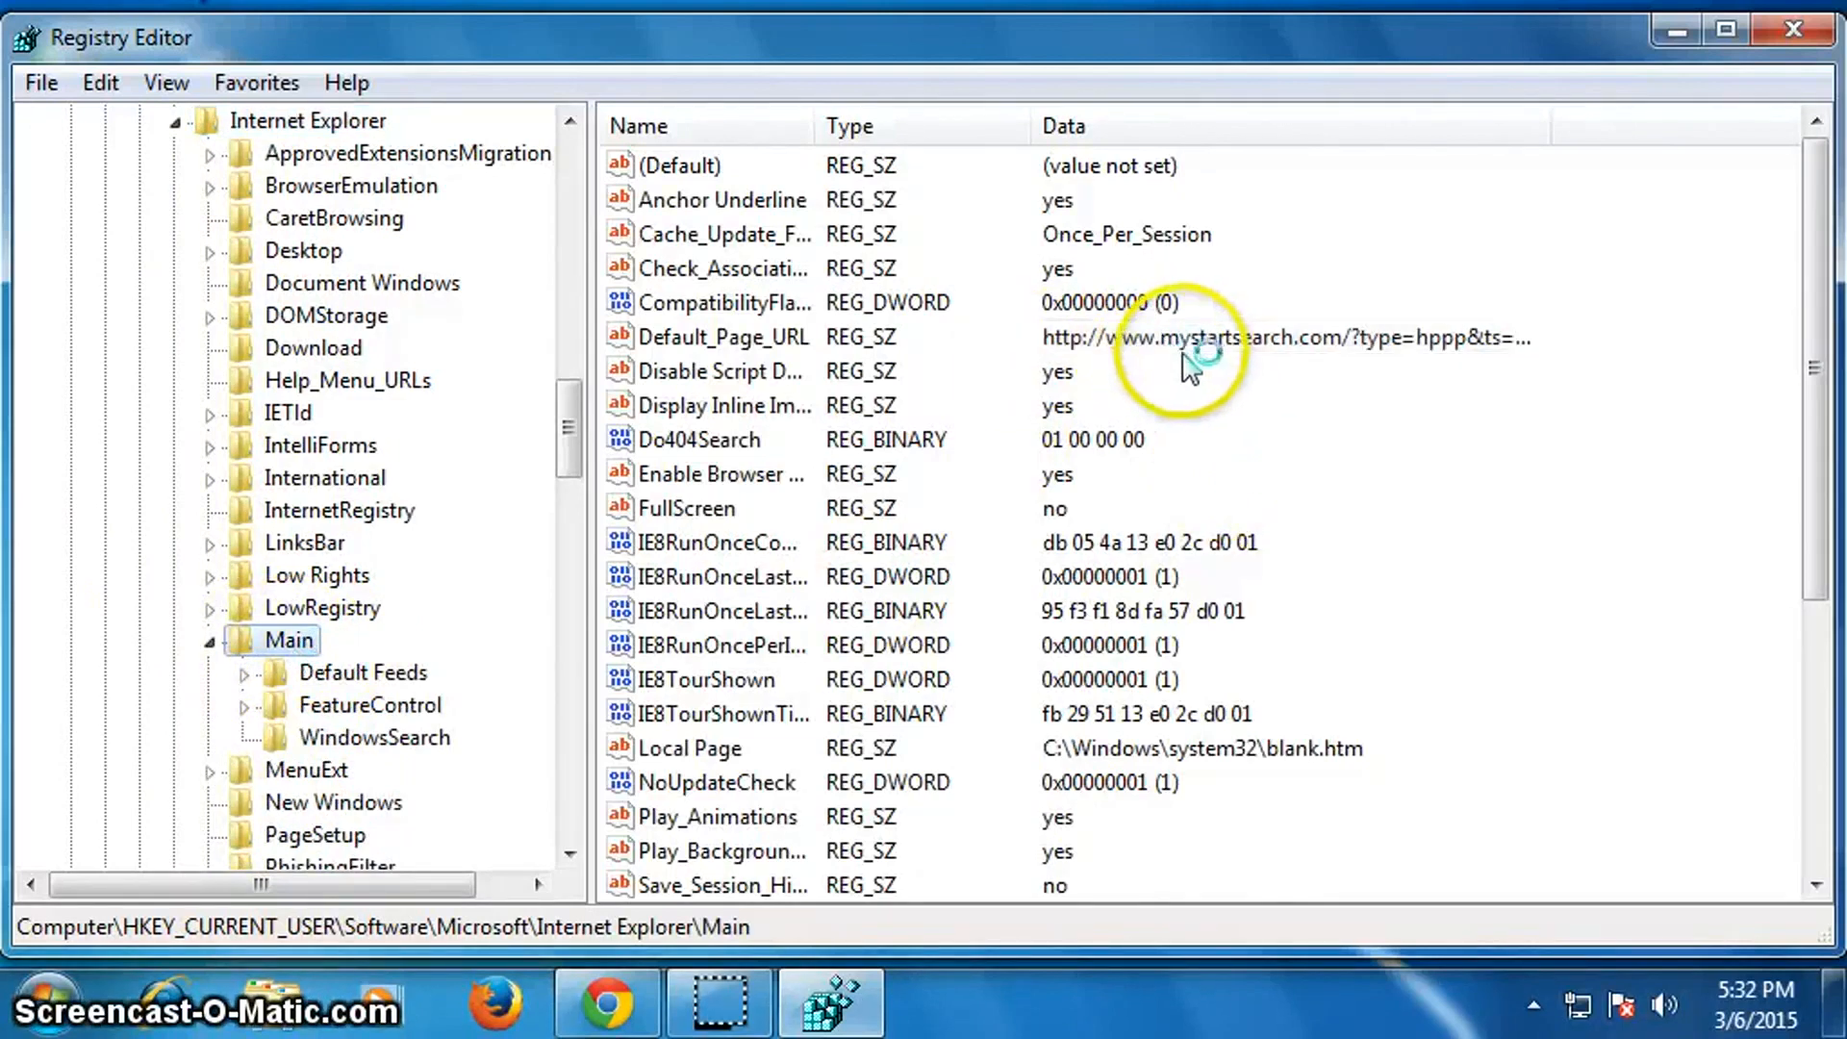
Delete the Default_Page_URL value pointing to mystartsearch and confirm.
{"action": "left_click", "coordinate": [1283, 337]}
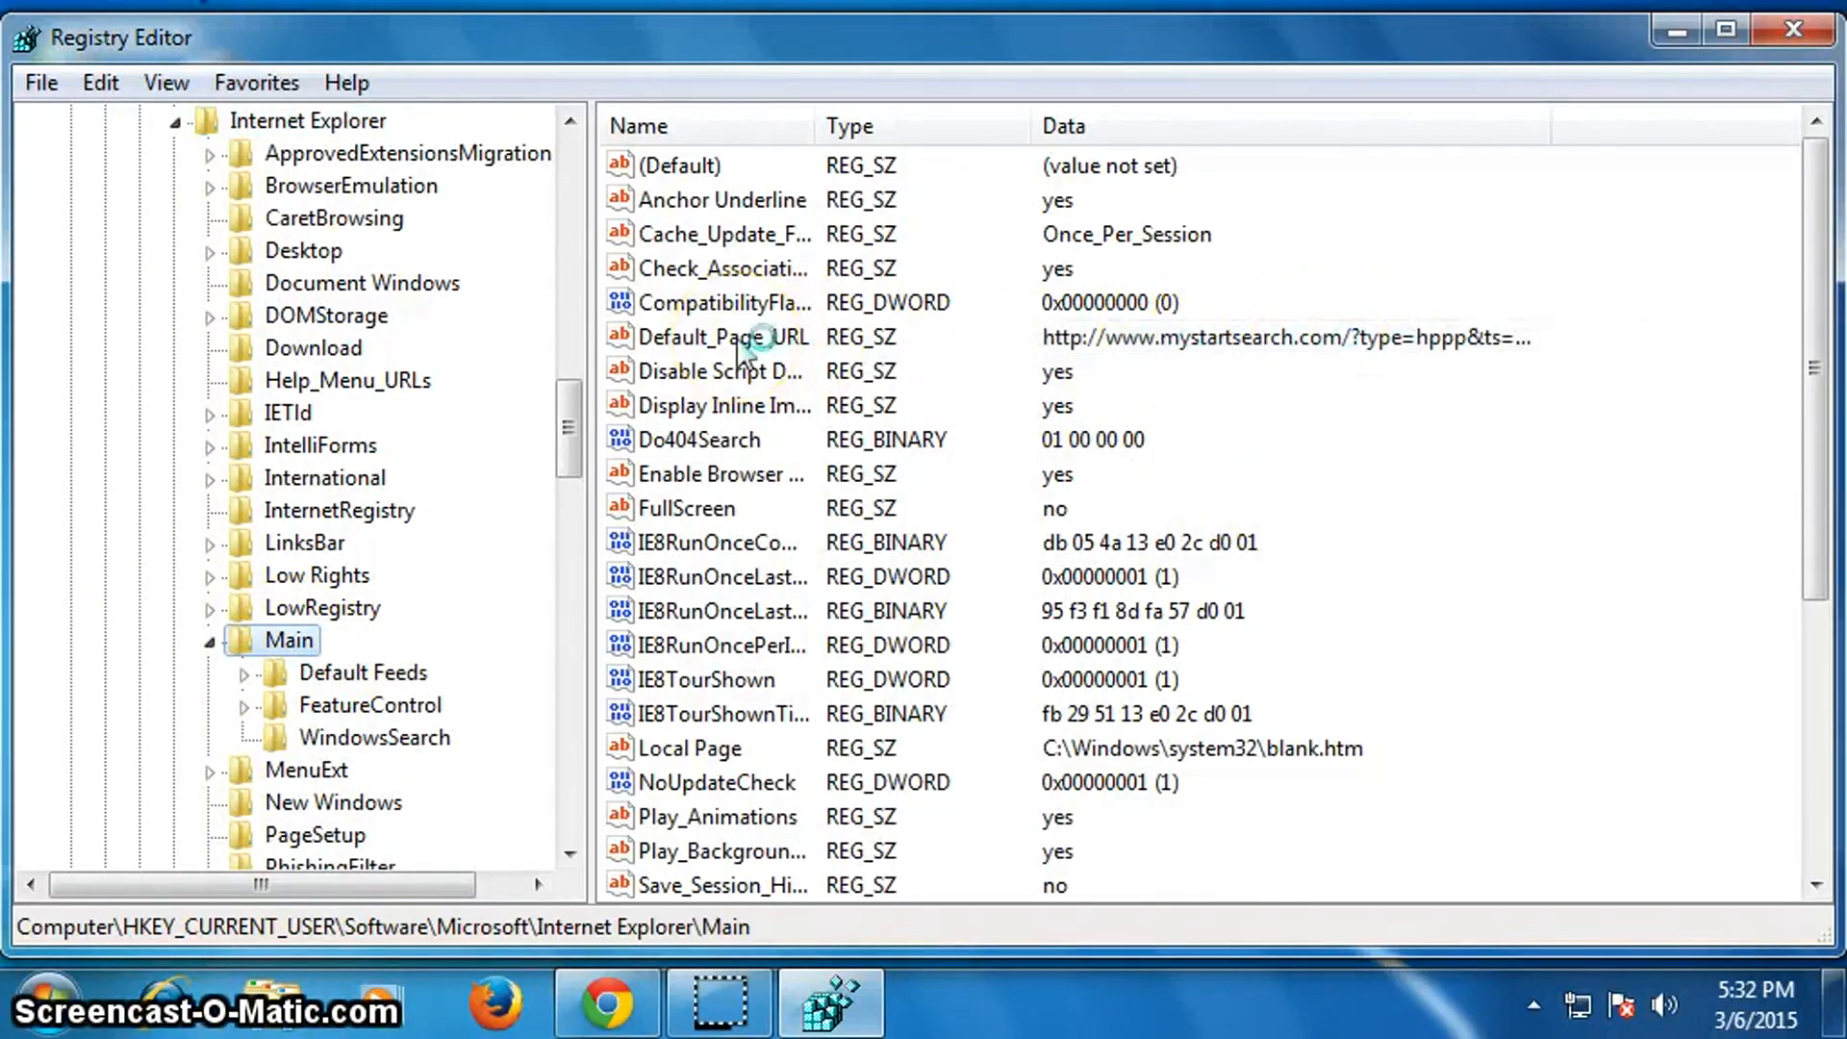
{"action": "right_click", "coordinate": [726, 336]}
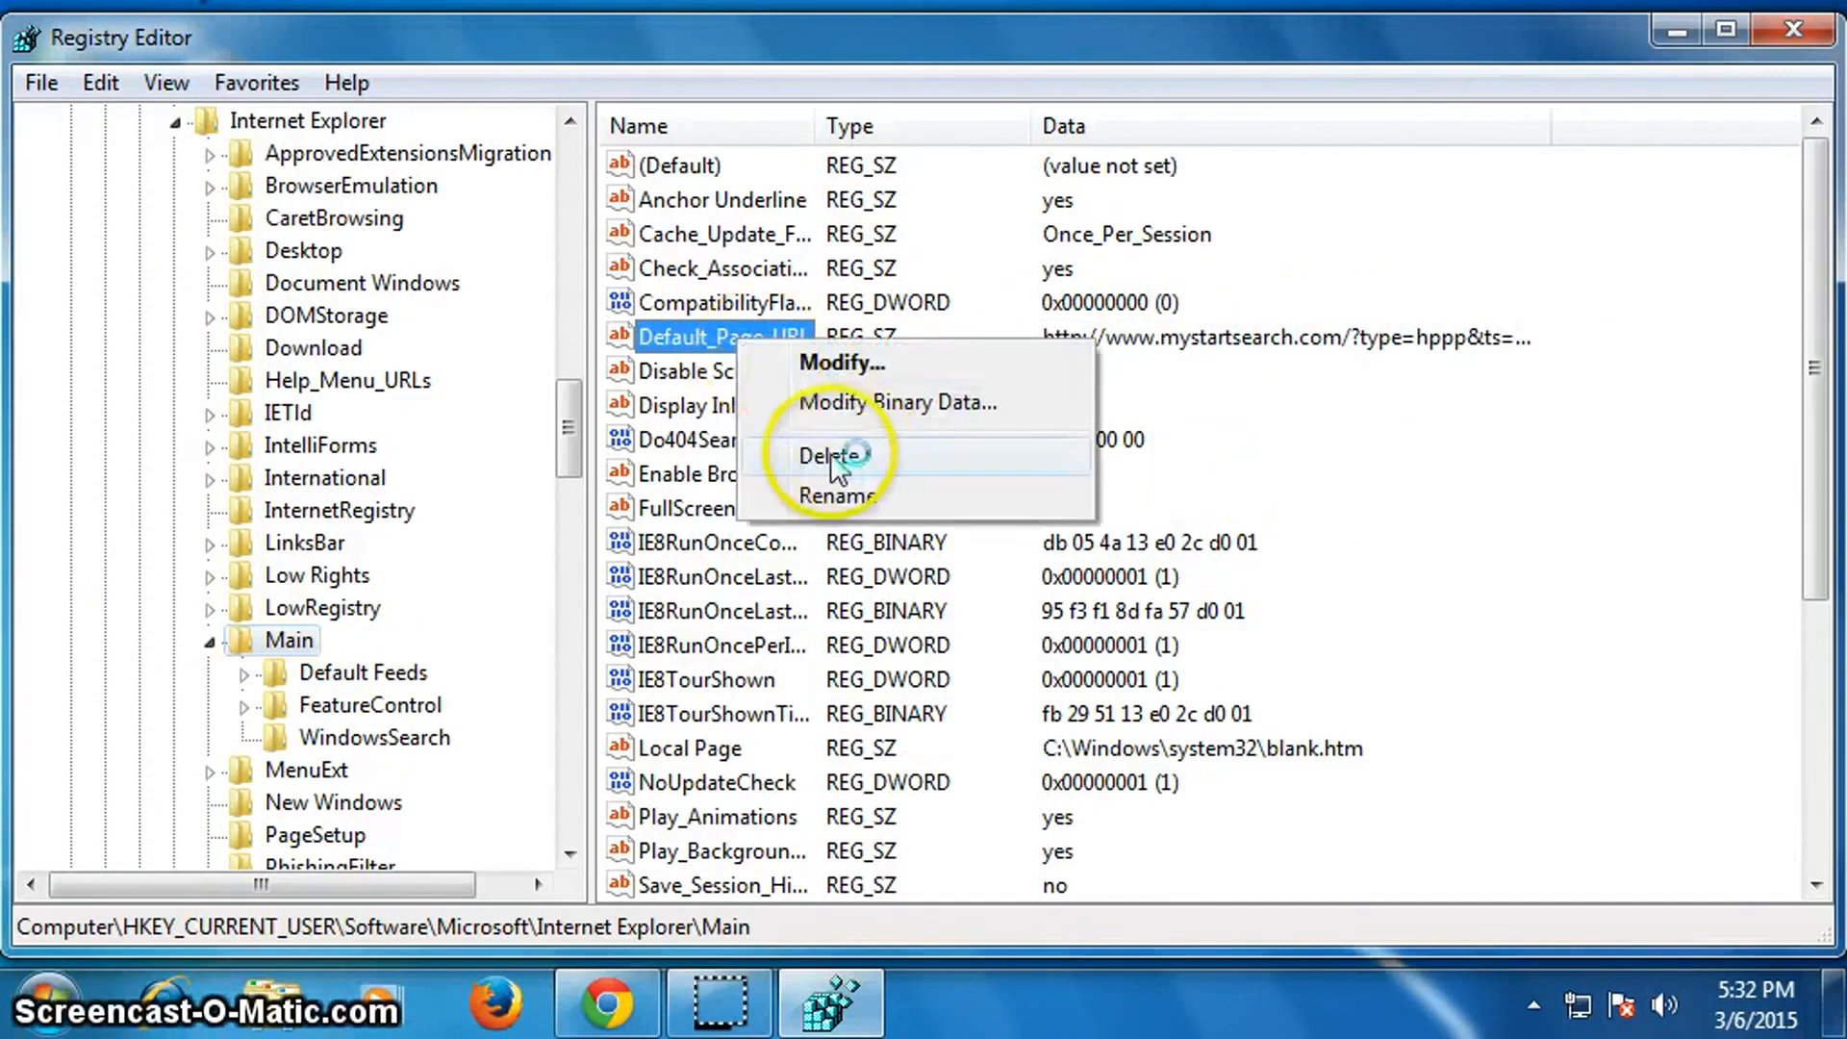
{"action": "left_click", "coordinate": [830, 454]}
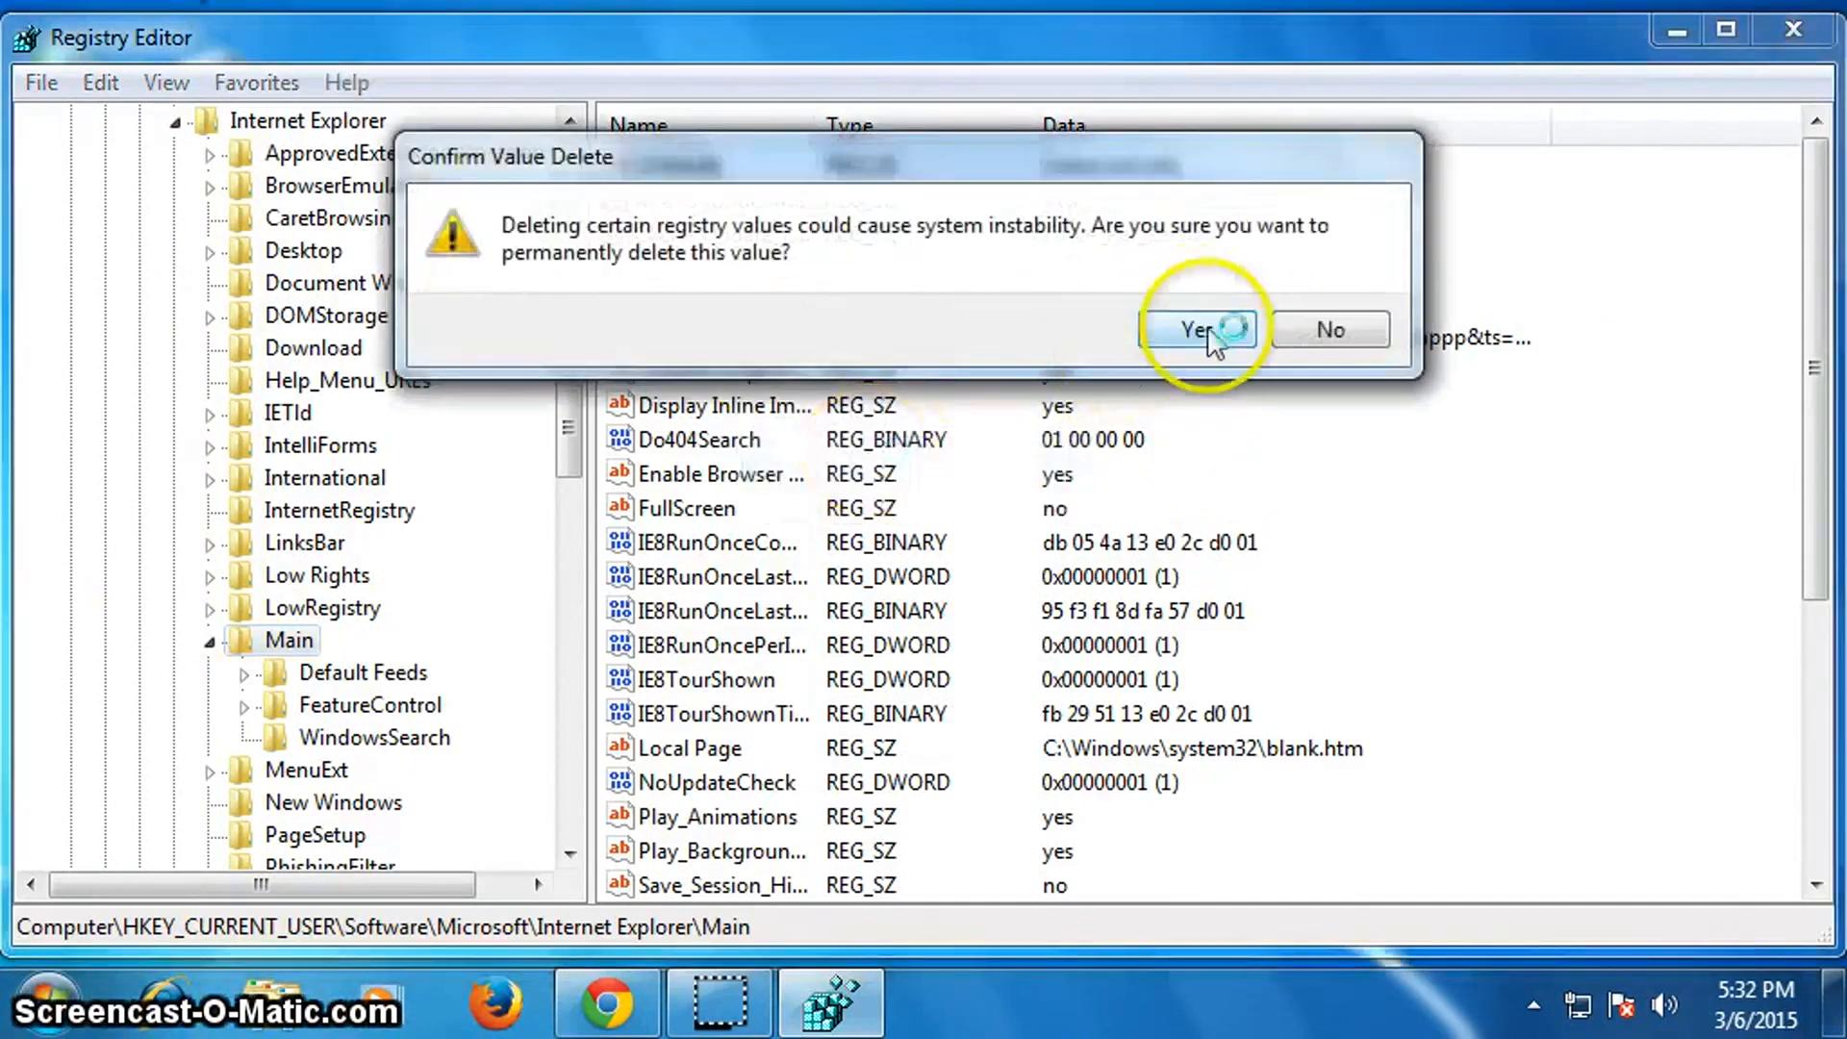
{"action": "left_click", "coordinate": [1197, 329]}
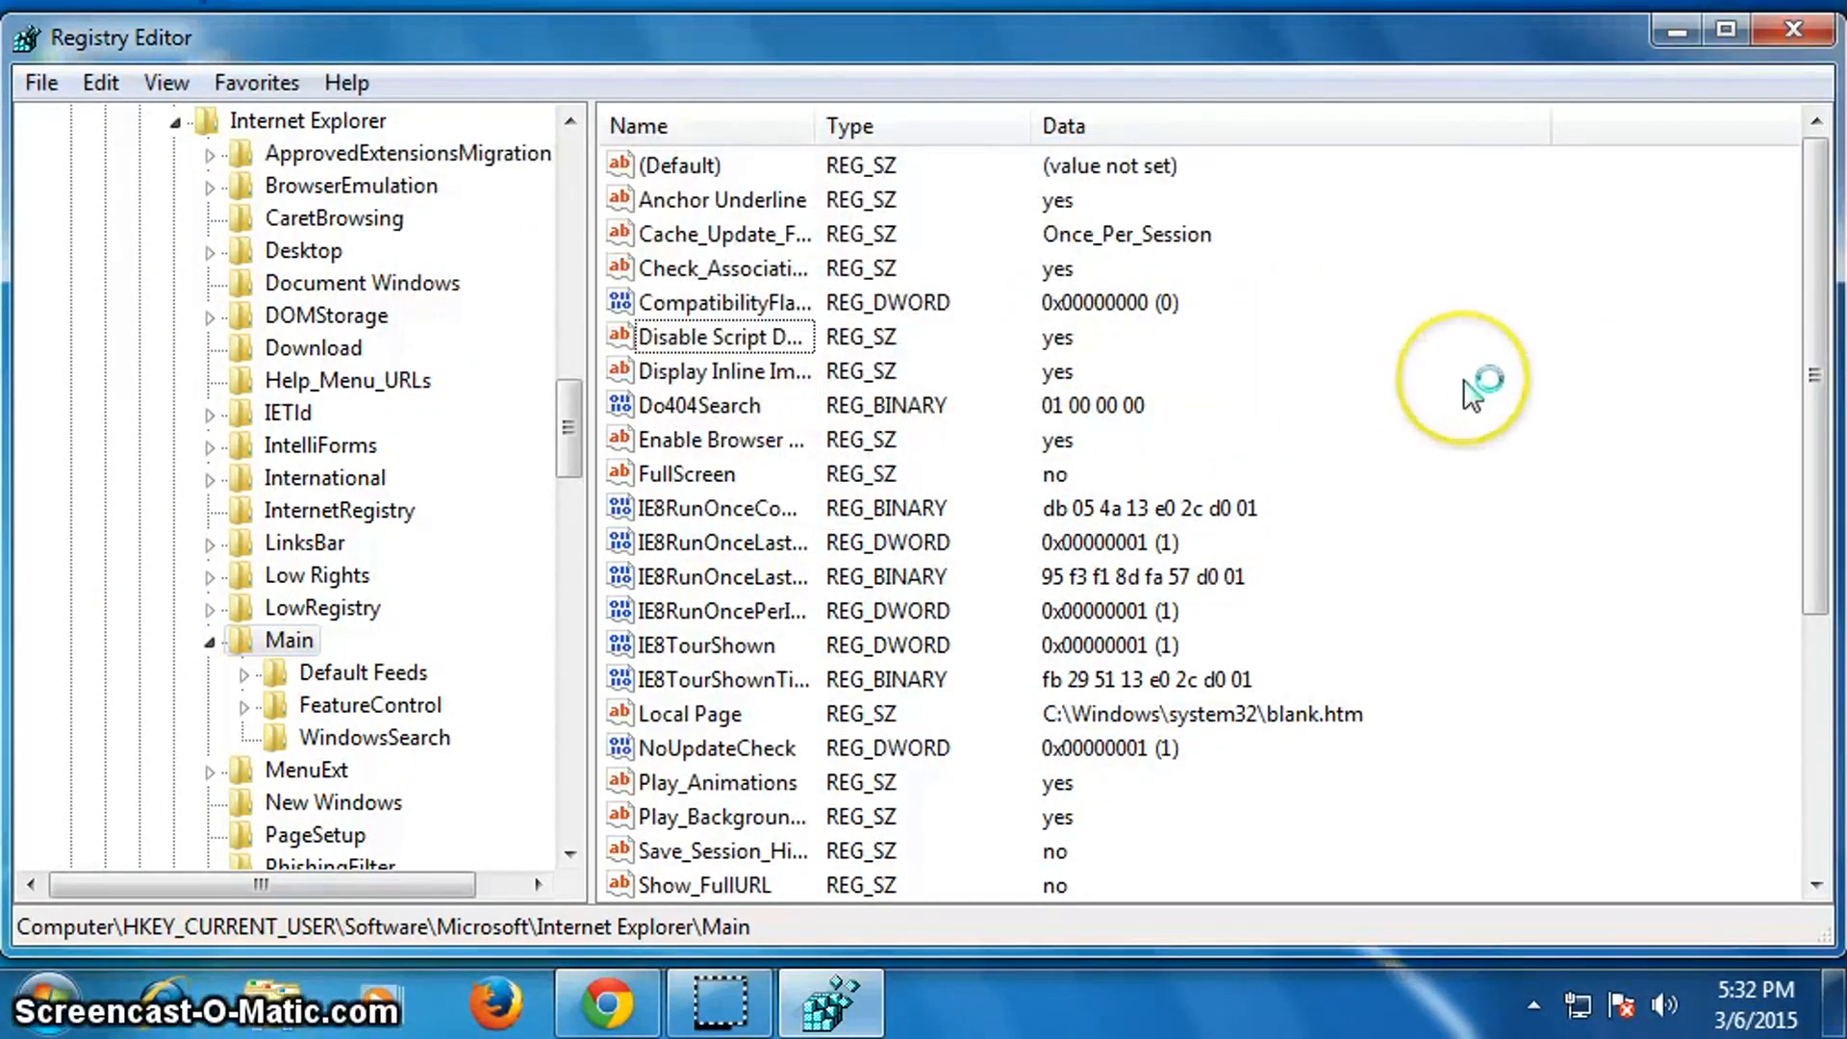
Delete the Start Page value pointing to mystartsearch and confirm.
{"action": "scroll", "scroll_direction": "down", "scroll_amount": 3}
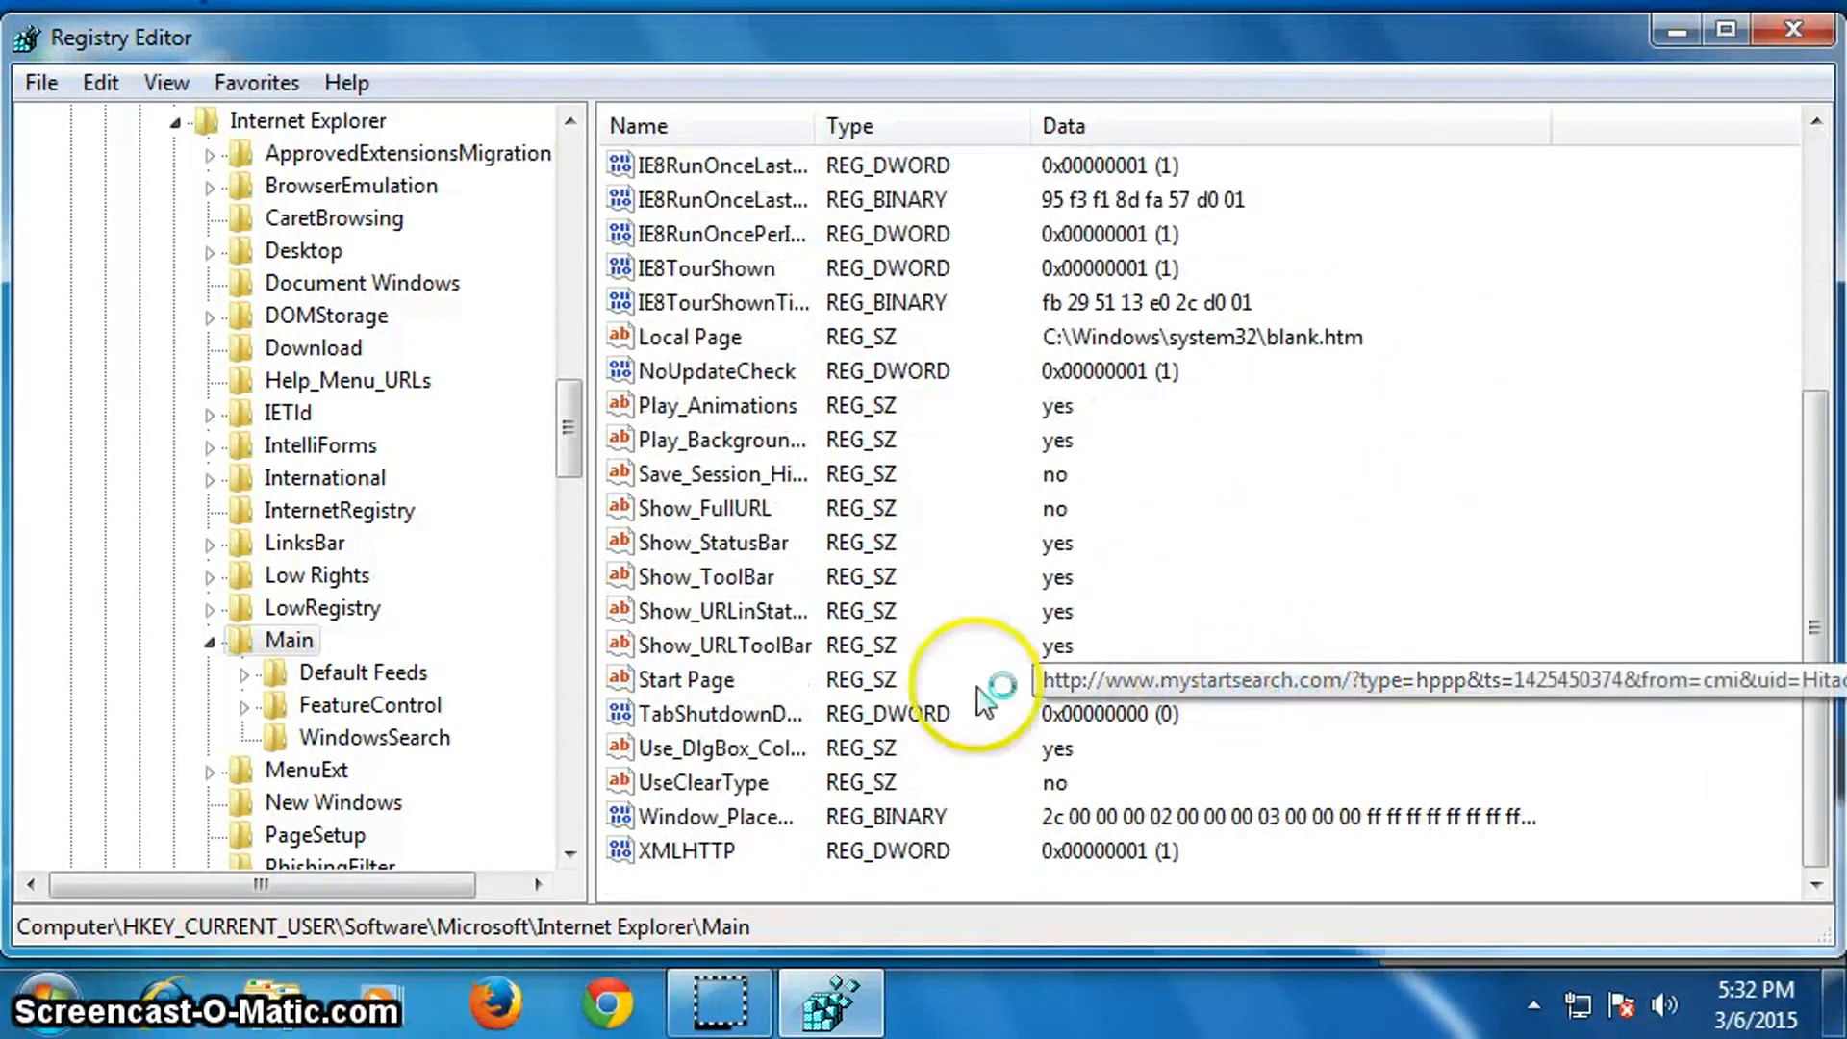
{"action": "right_click", "coordinate": [689, 679]}
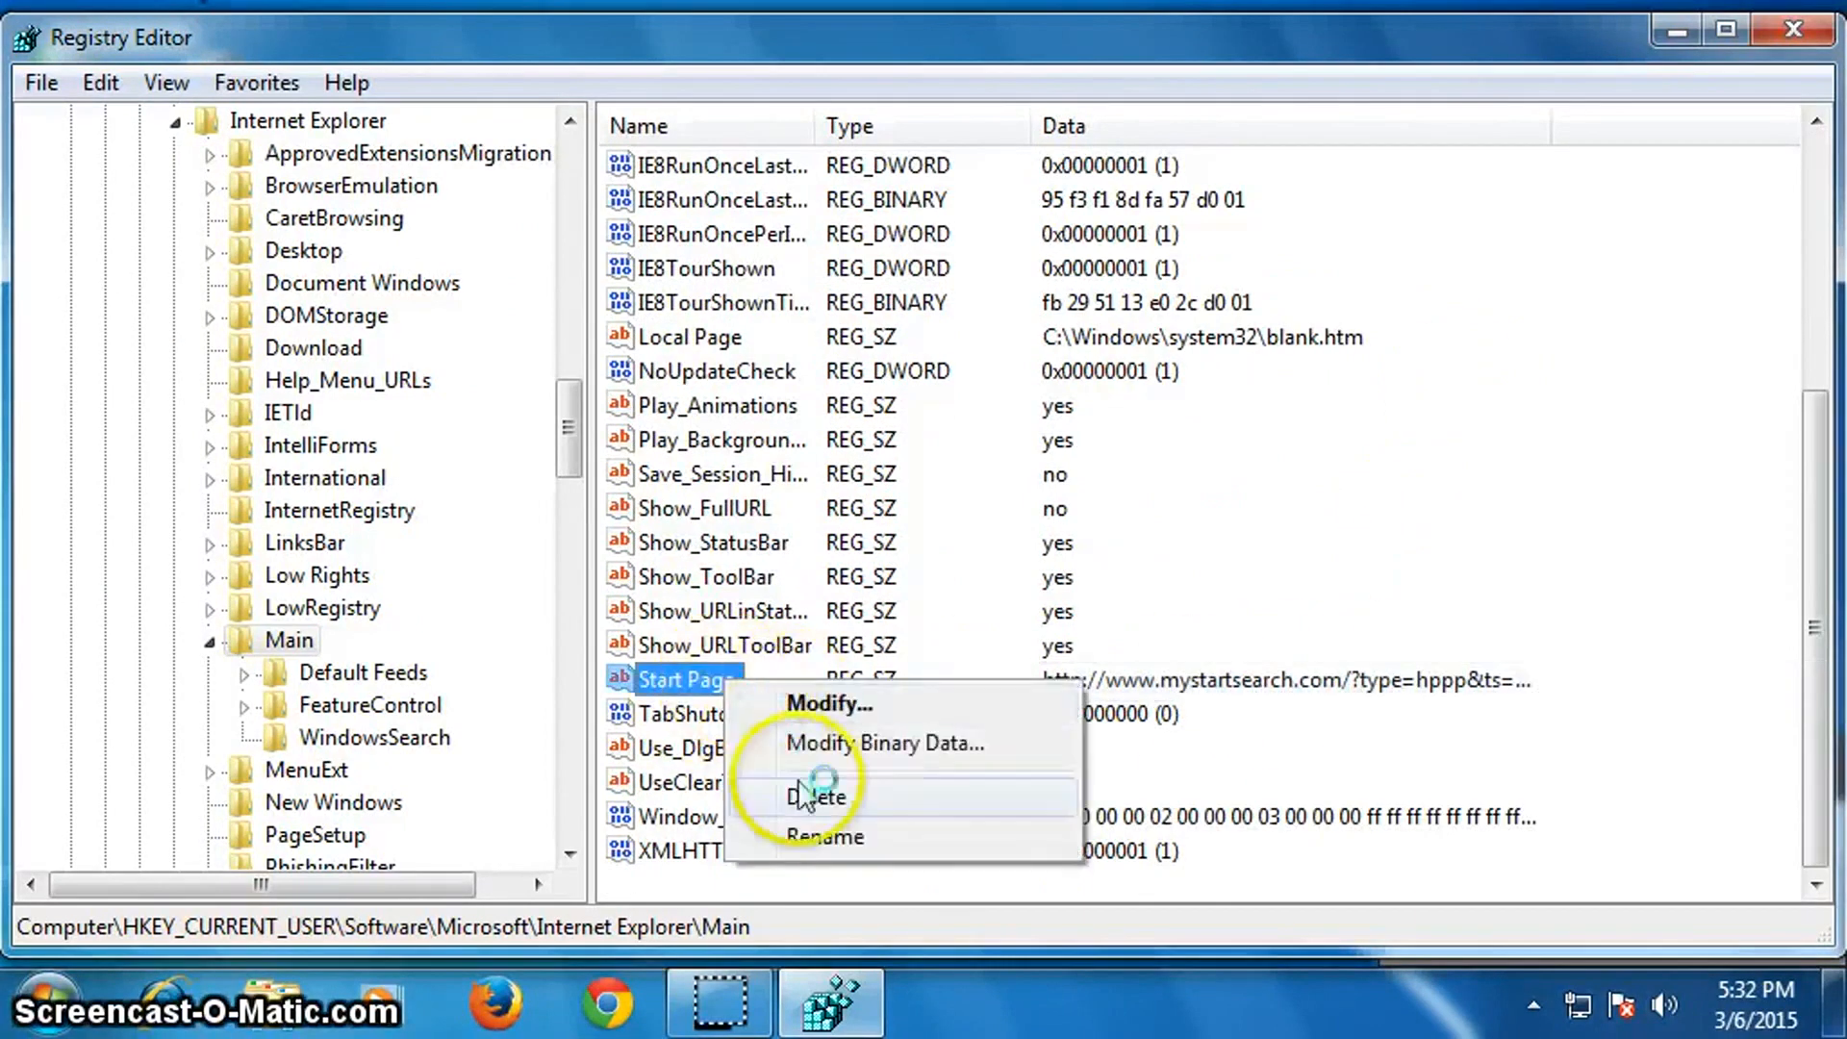
{"action": "left_click", "coordinate": [819, 797]}
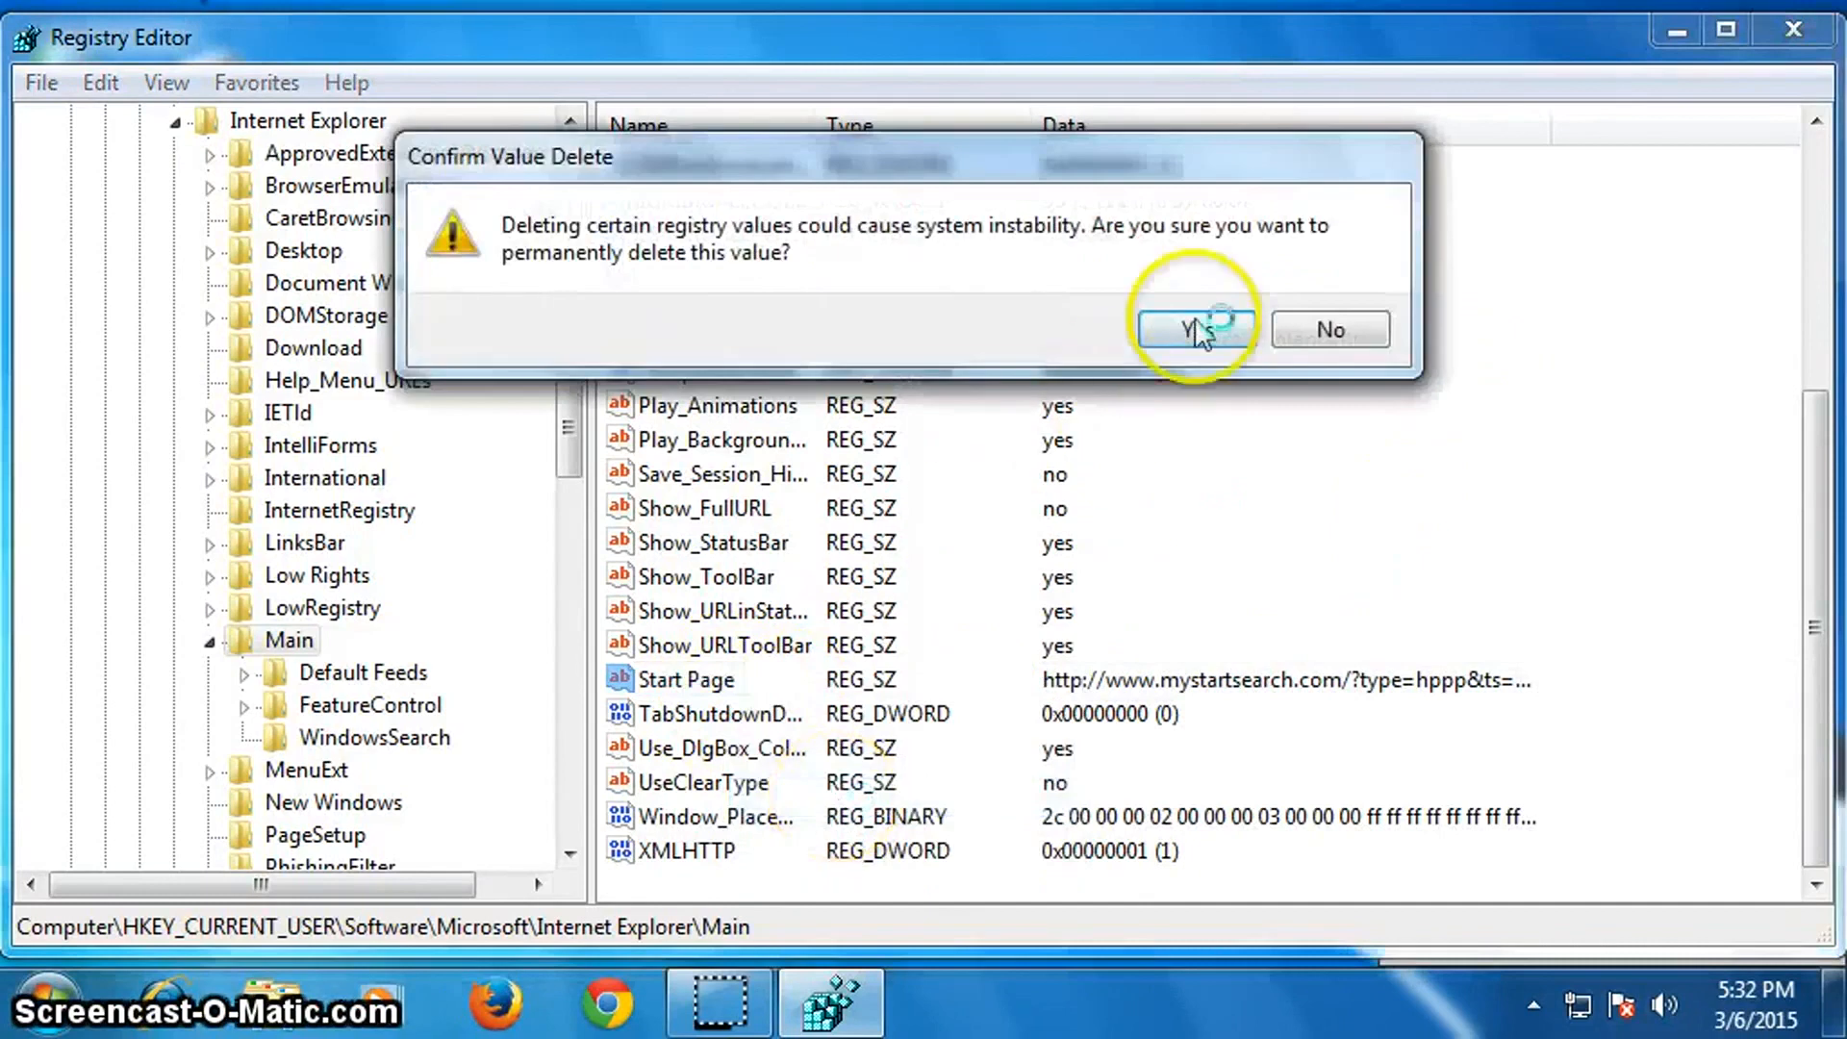
{"action": "left_click", "coordinate": [1193, 329]}
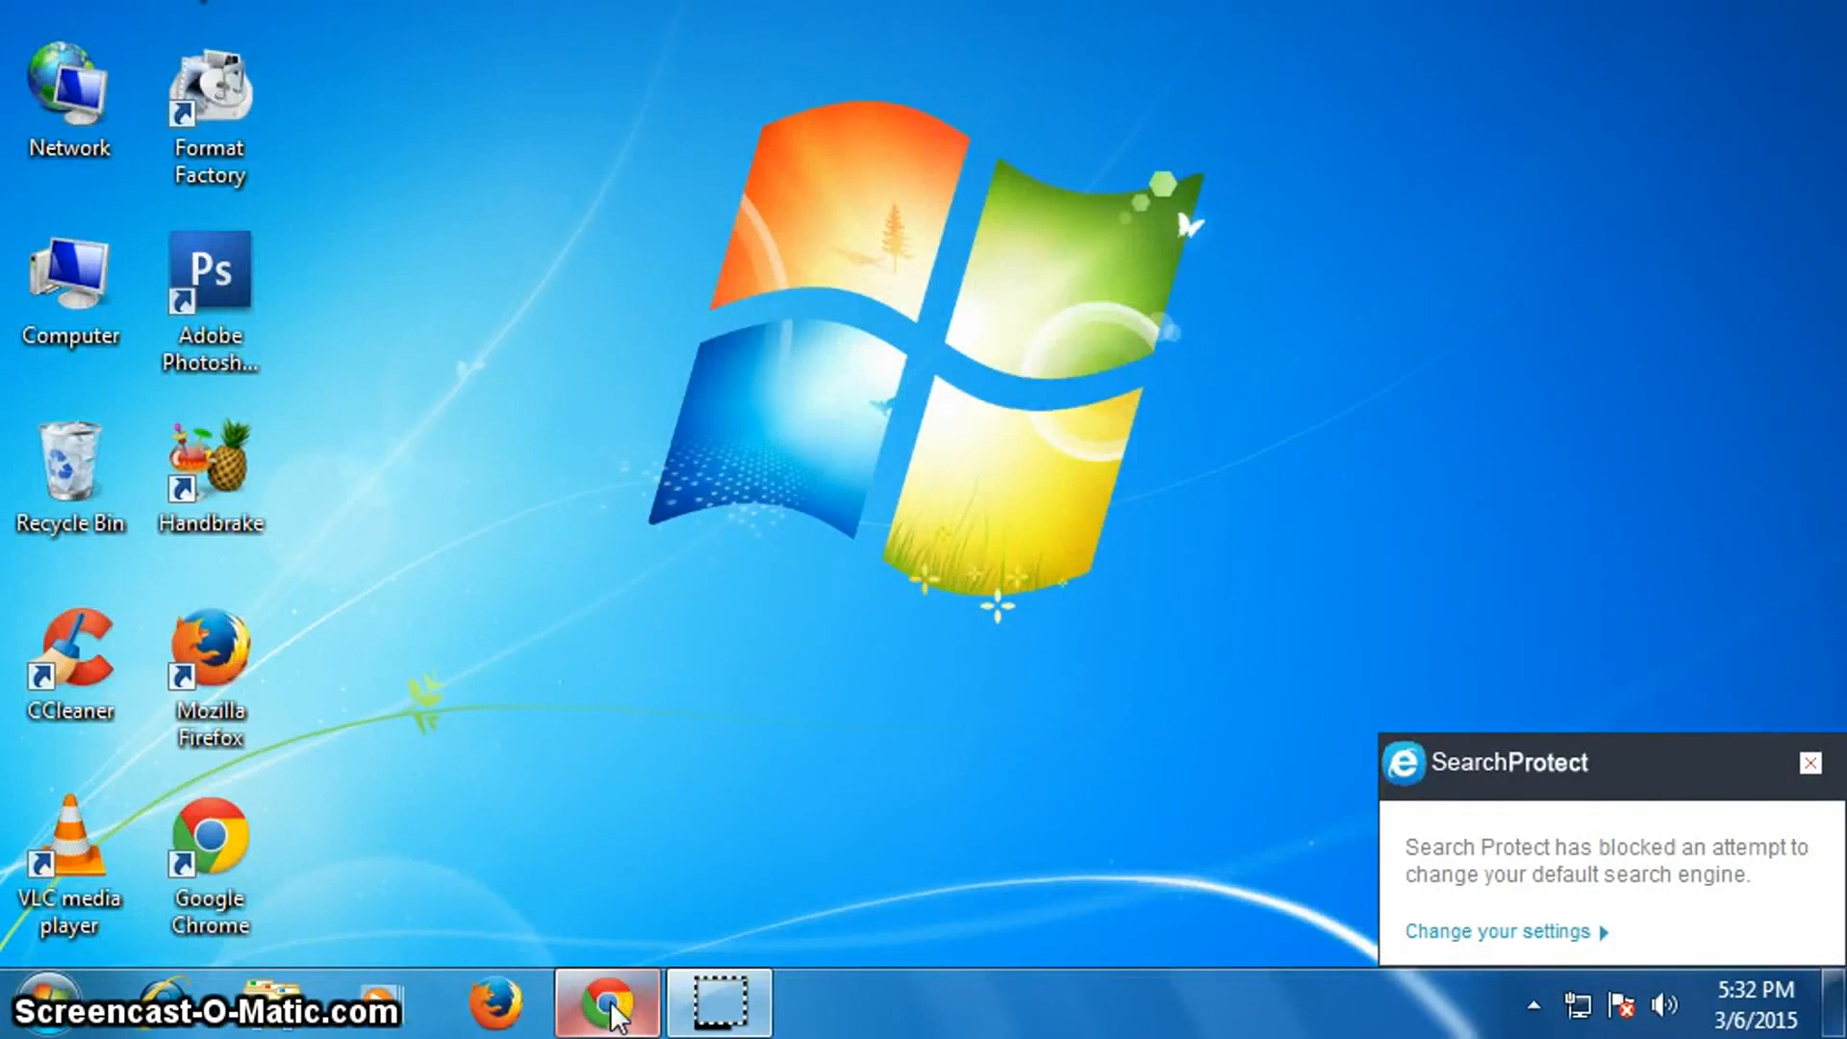
Restore Chrome from the taskbar and open Settings from its main menu.
{"action": "left_click", "coordinate": [606, 1003]}
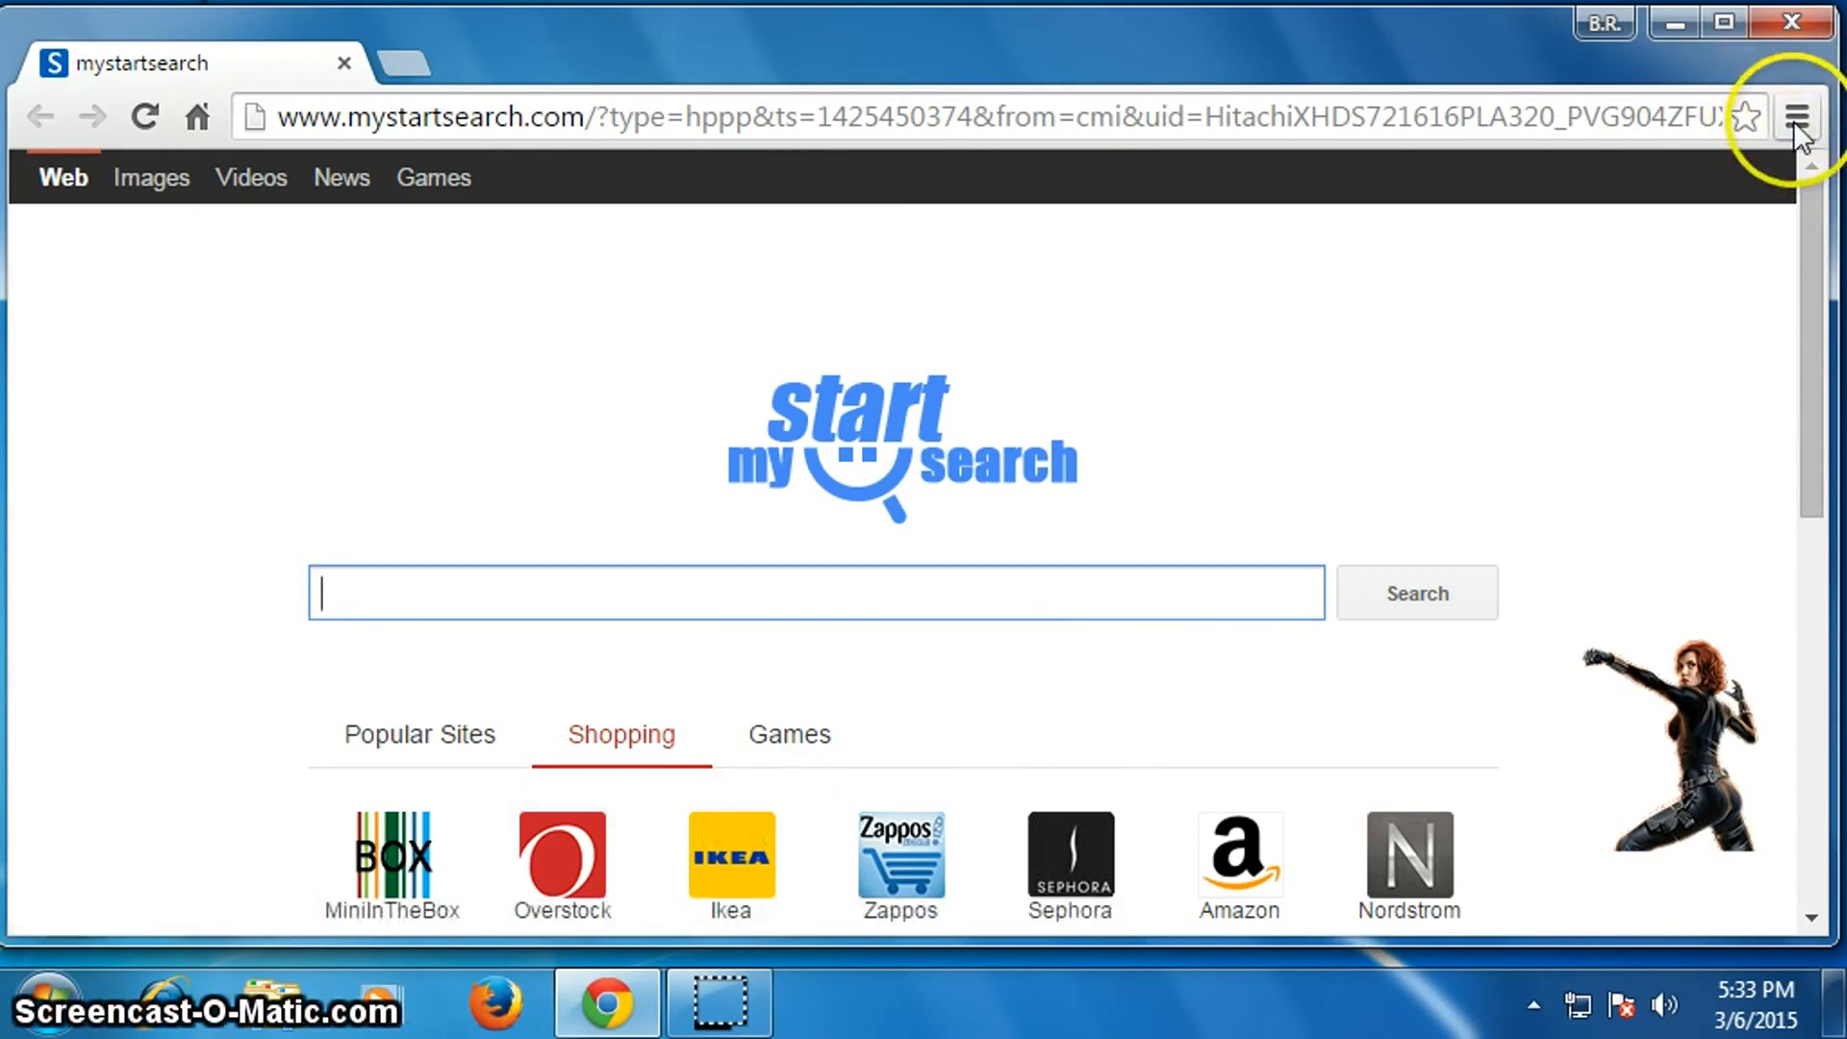
{"action": "left_click", "coordinate": [1797, 118]}
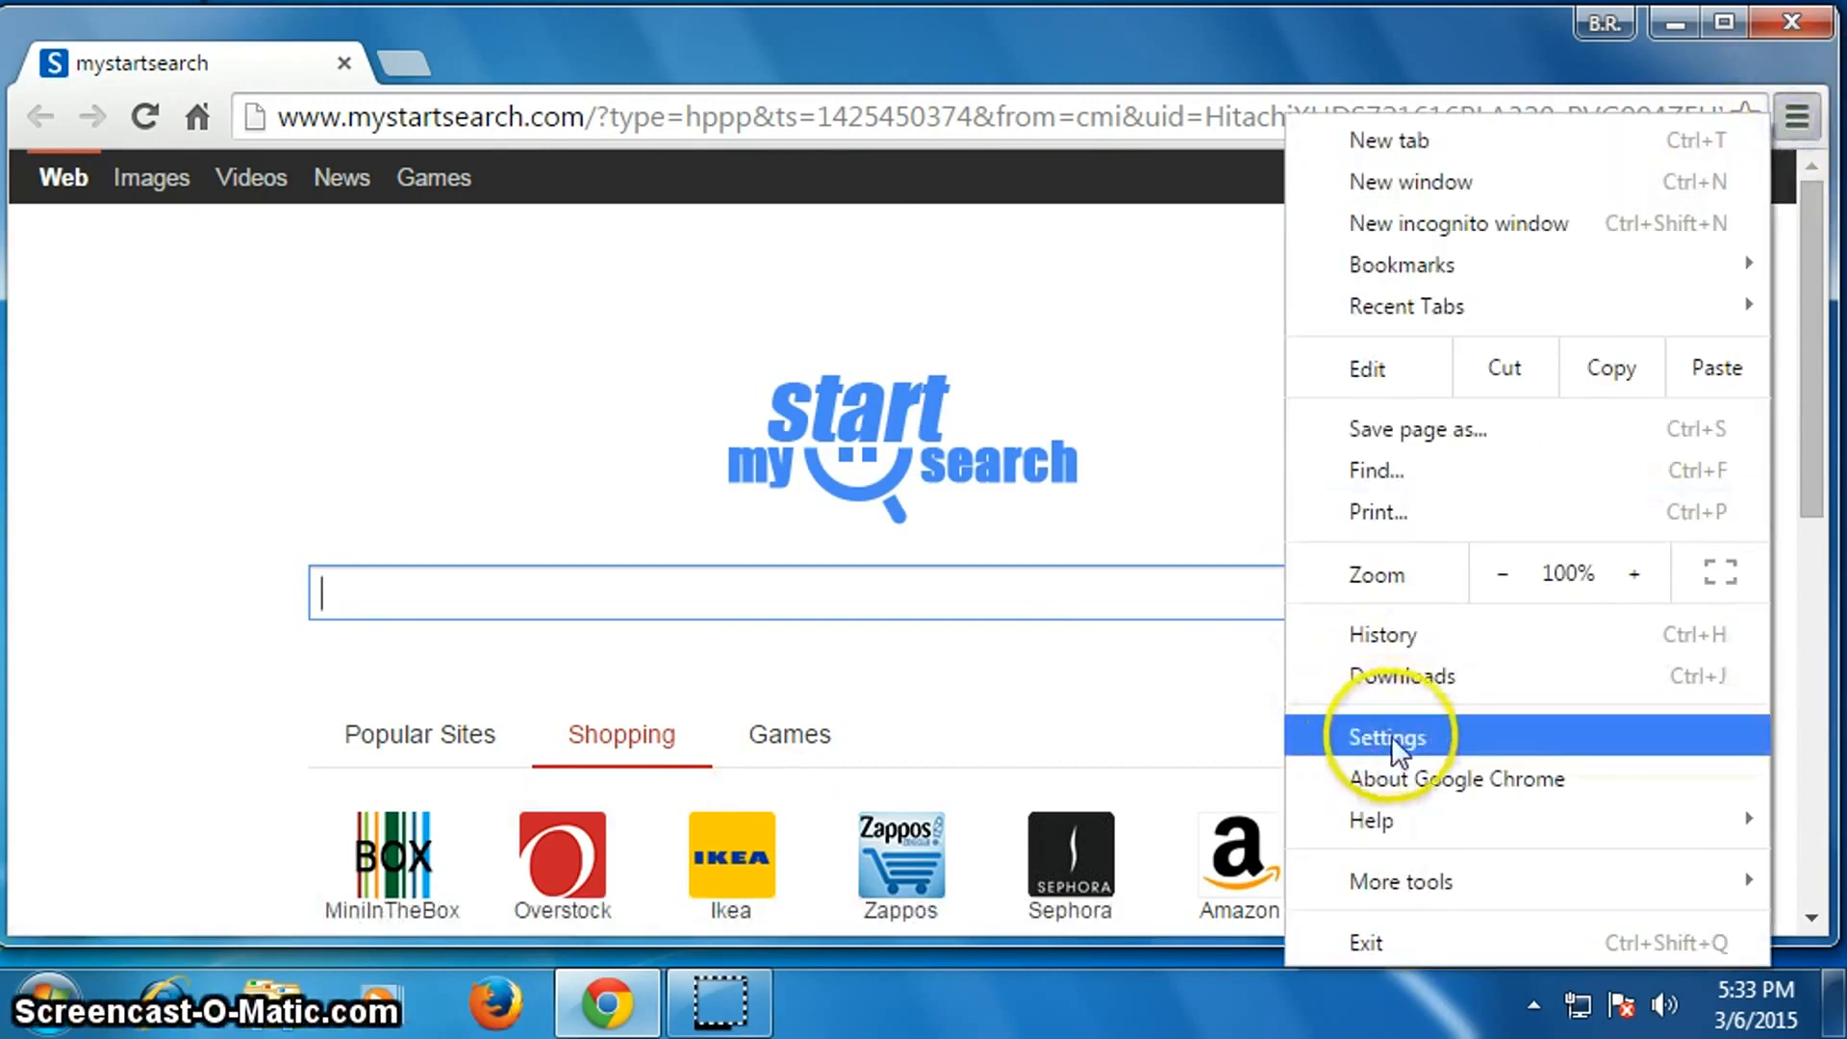
{"action": "left_click", "coordinate": [1387, 737]}
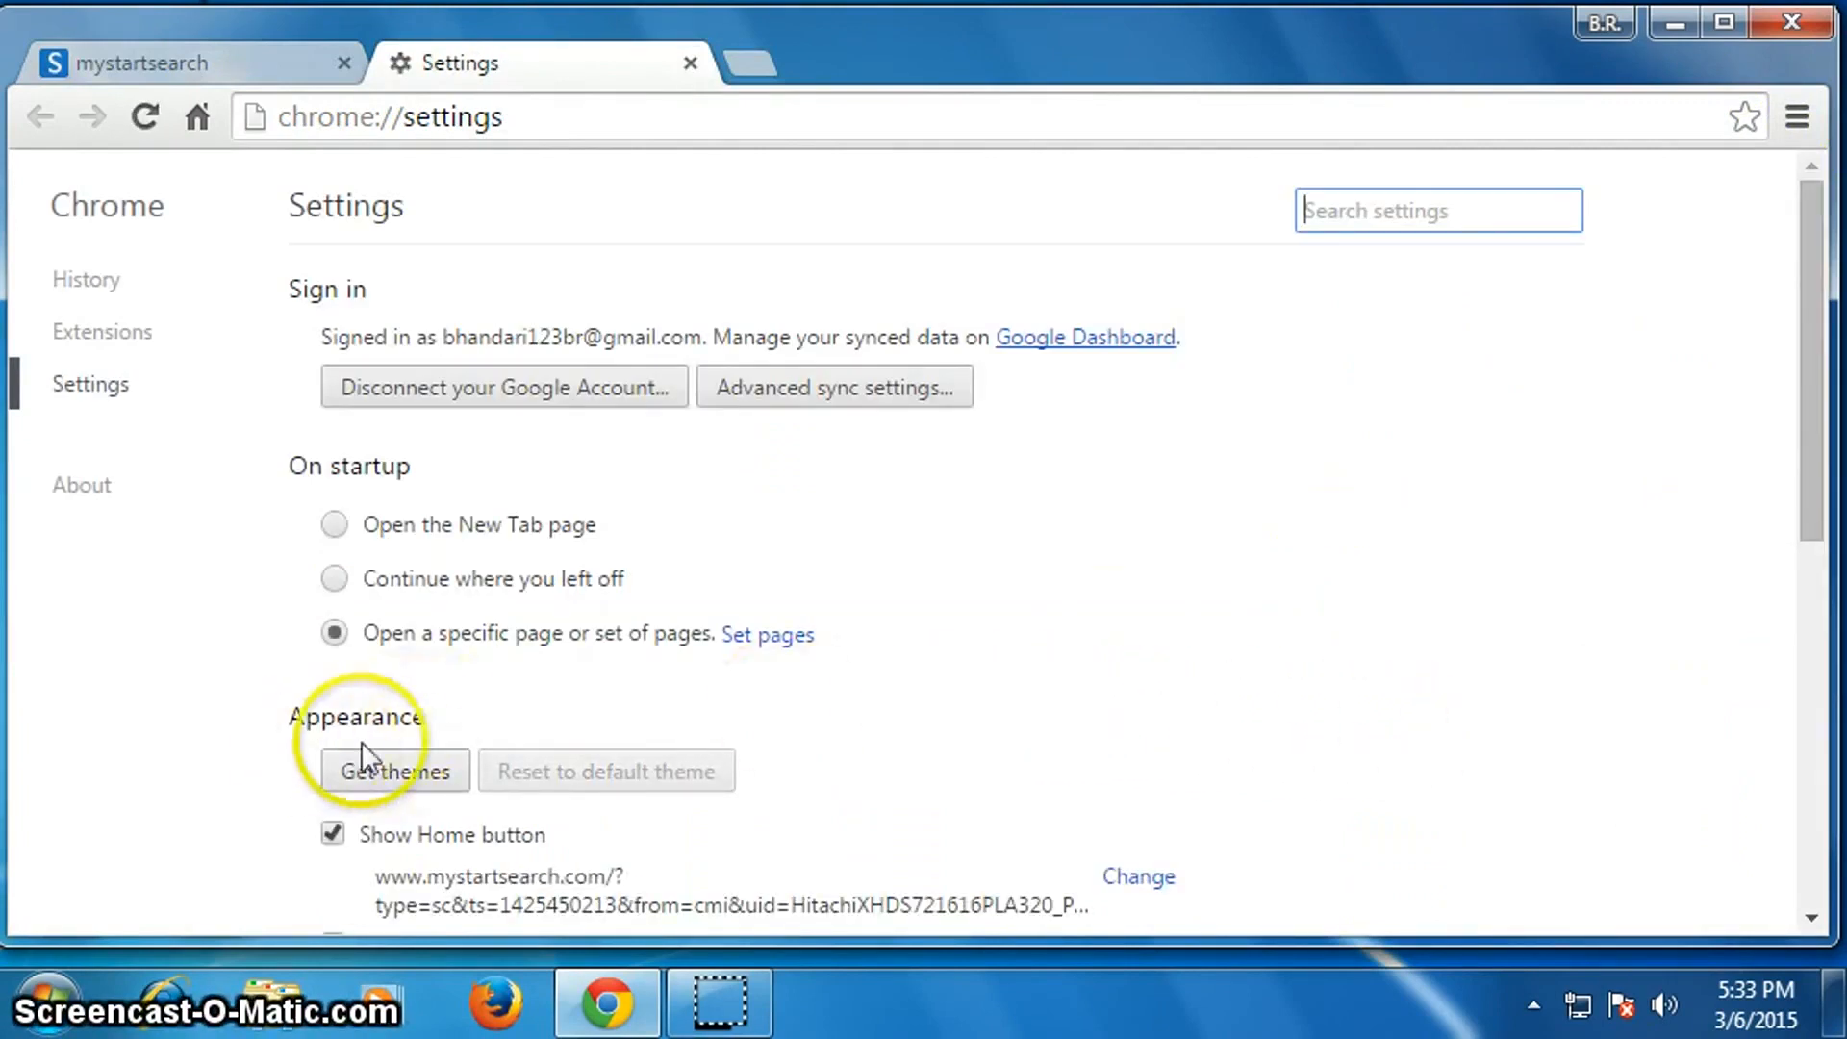
{"action": "mouse_move", "coordinate": [1114, 877]}
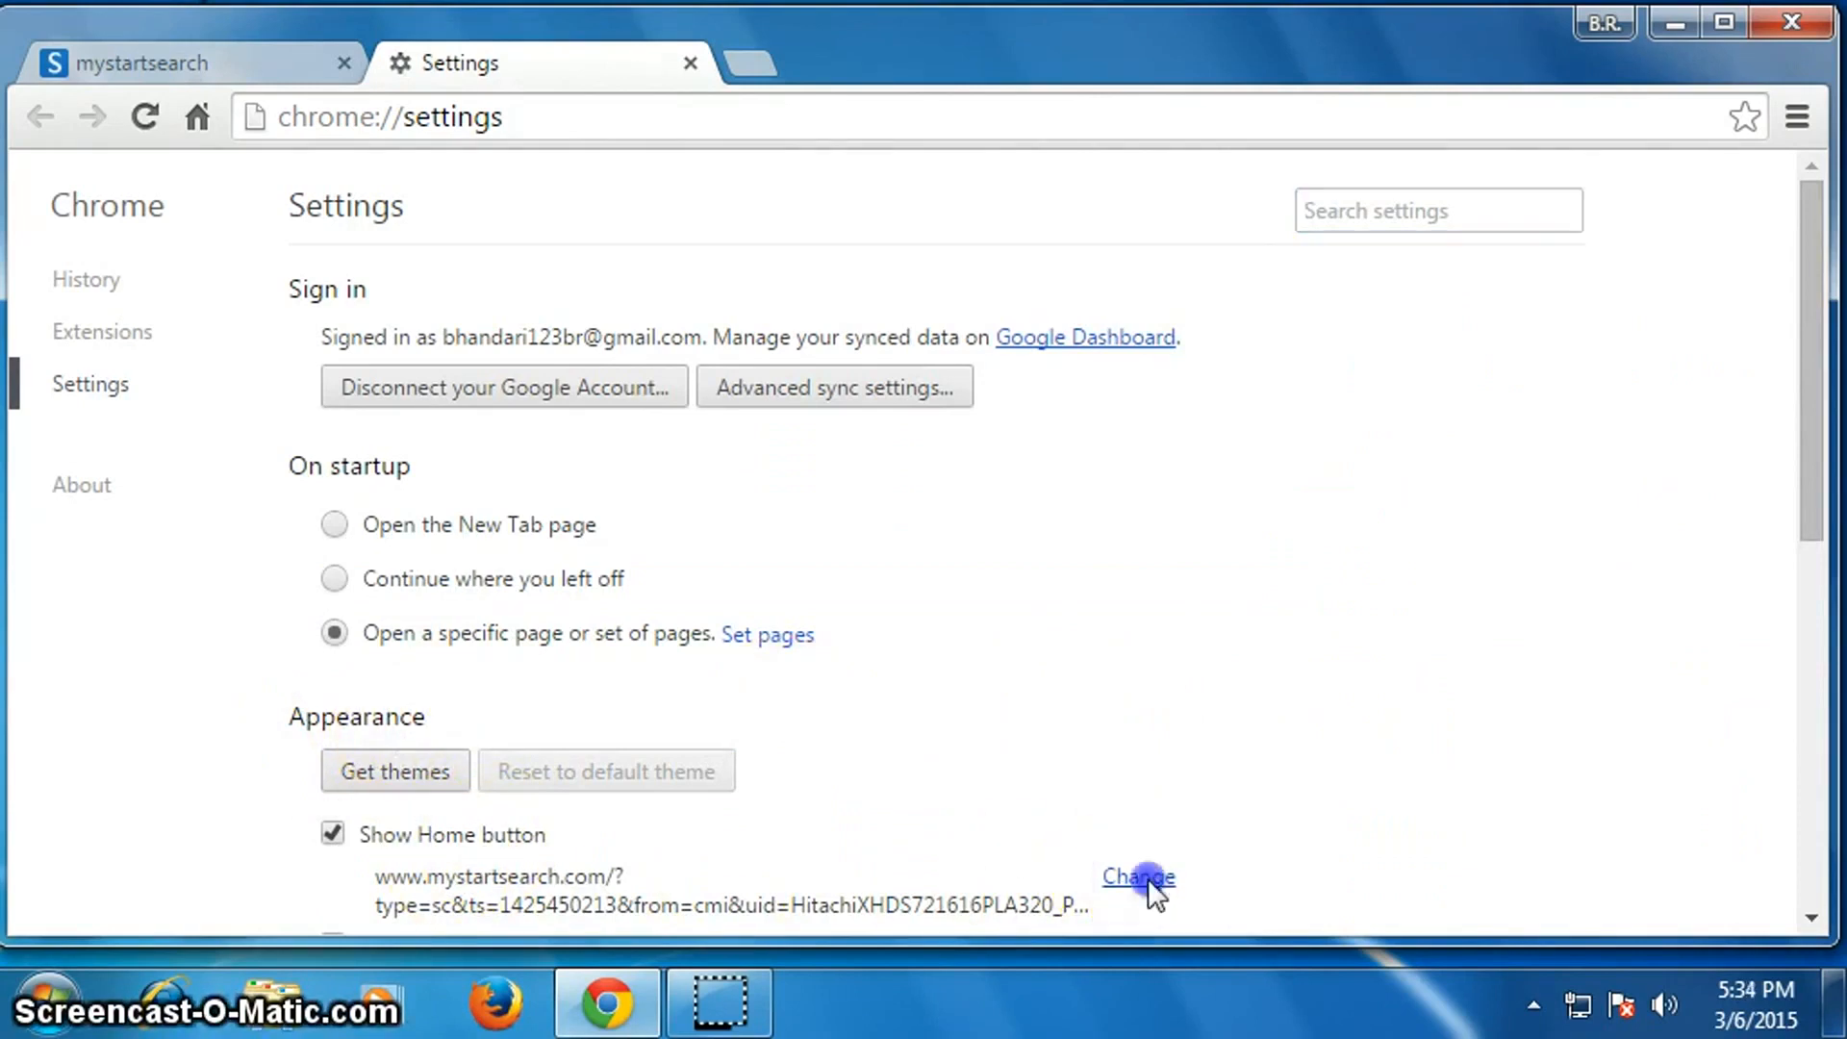
{"action": "left_click", "coordinate": [1138, 877]}
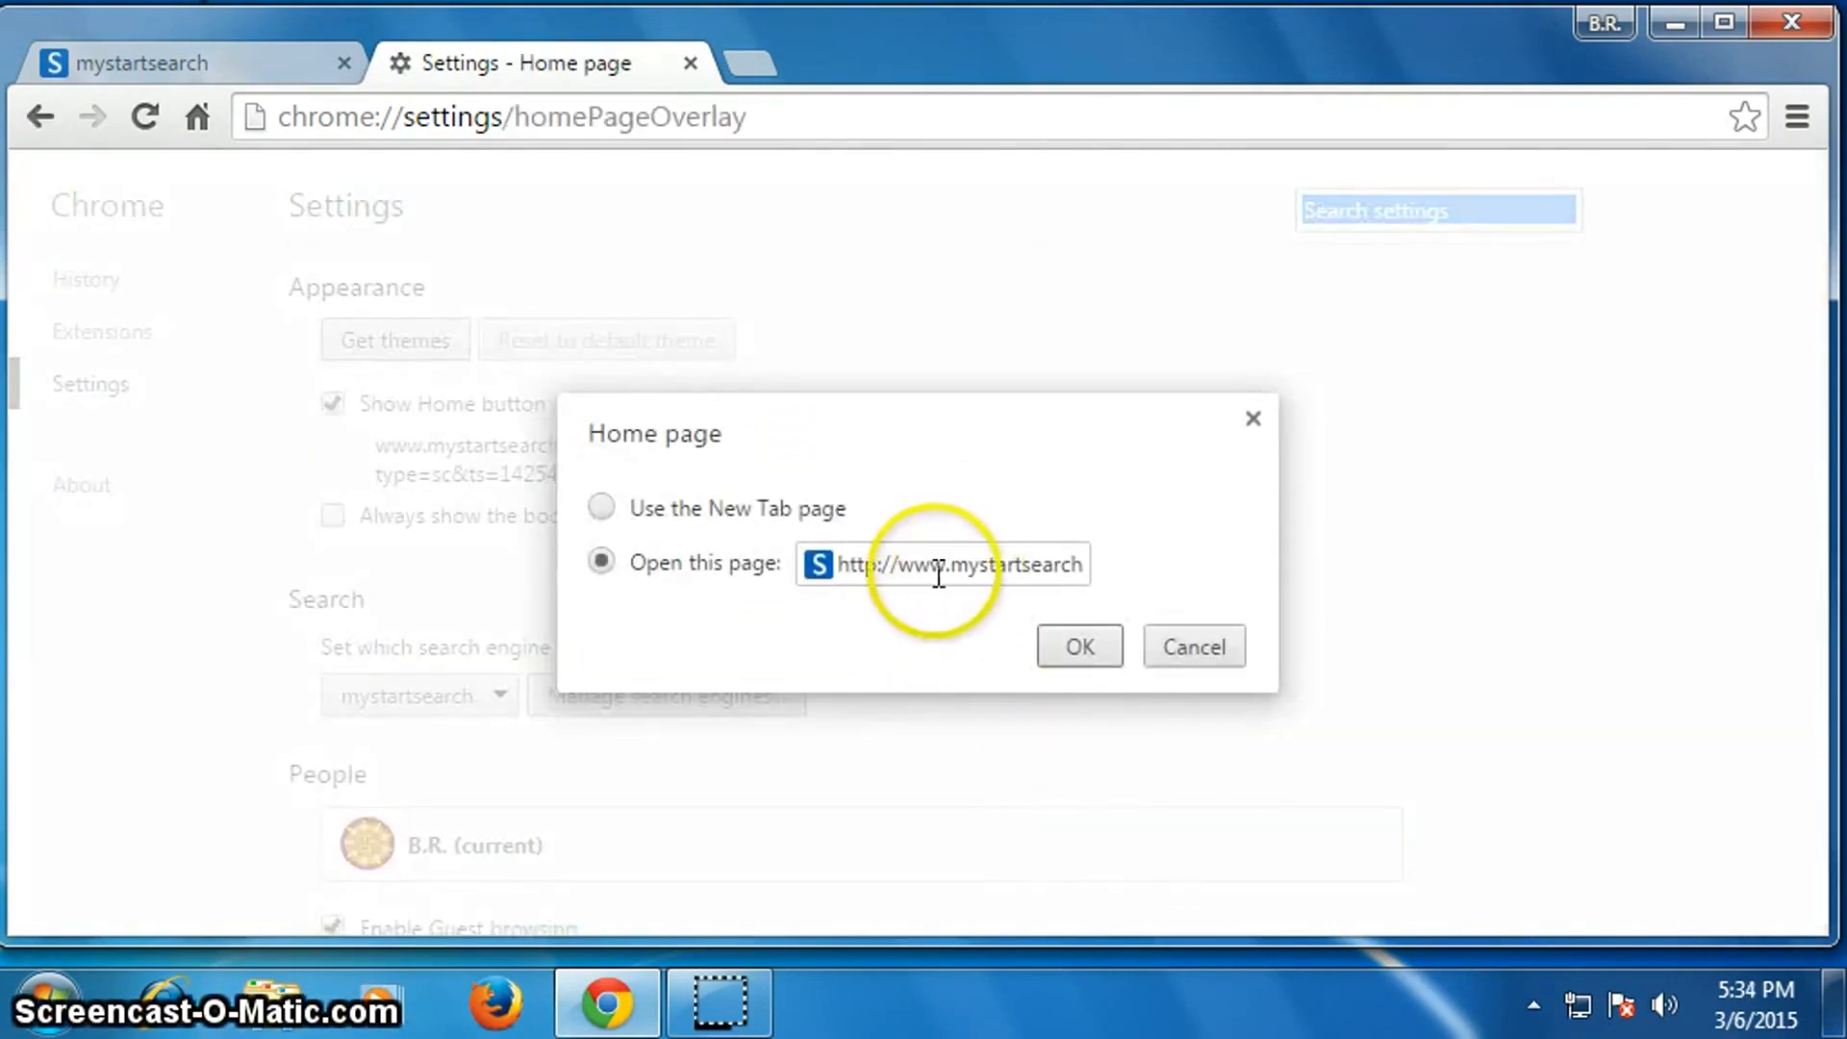
{"action": "mouse_move", "coordinate": [955, 564]}
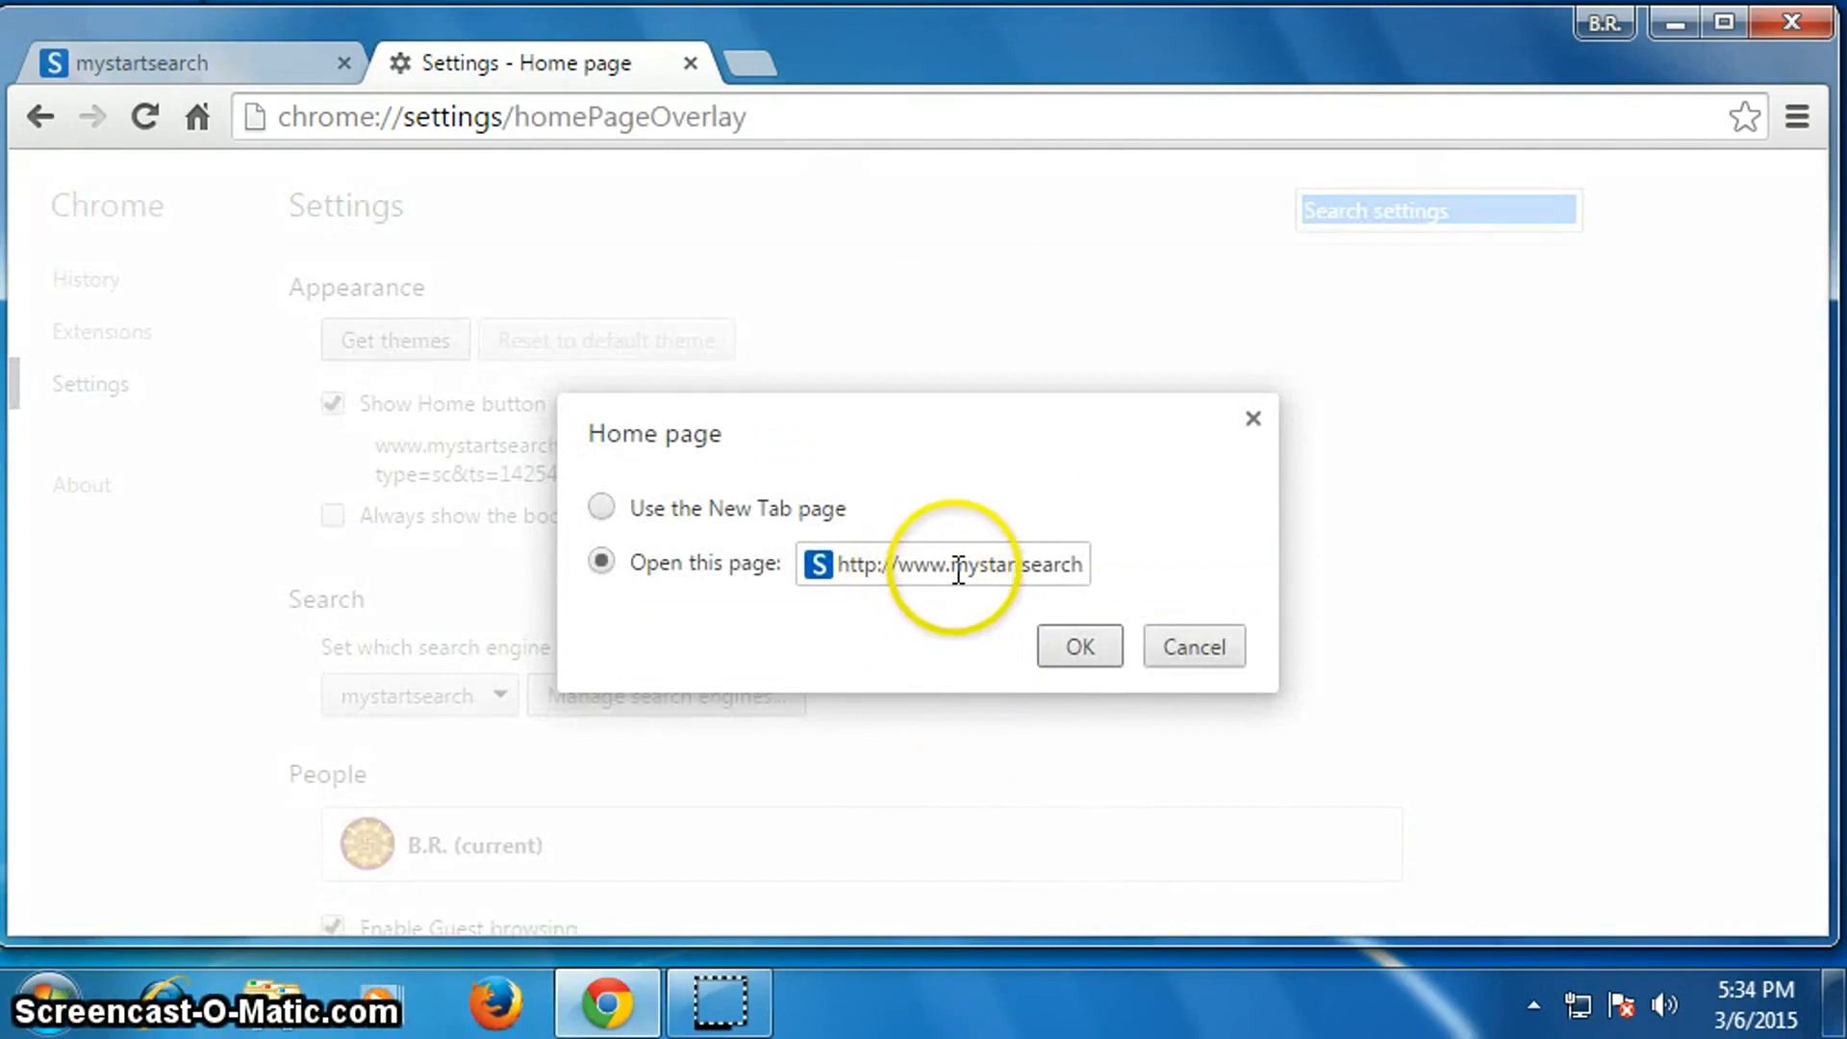
{"action": "triple_click", "coordinate": [942, 564]}
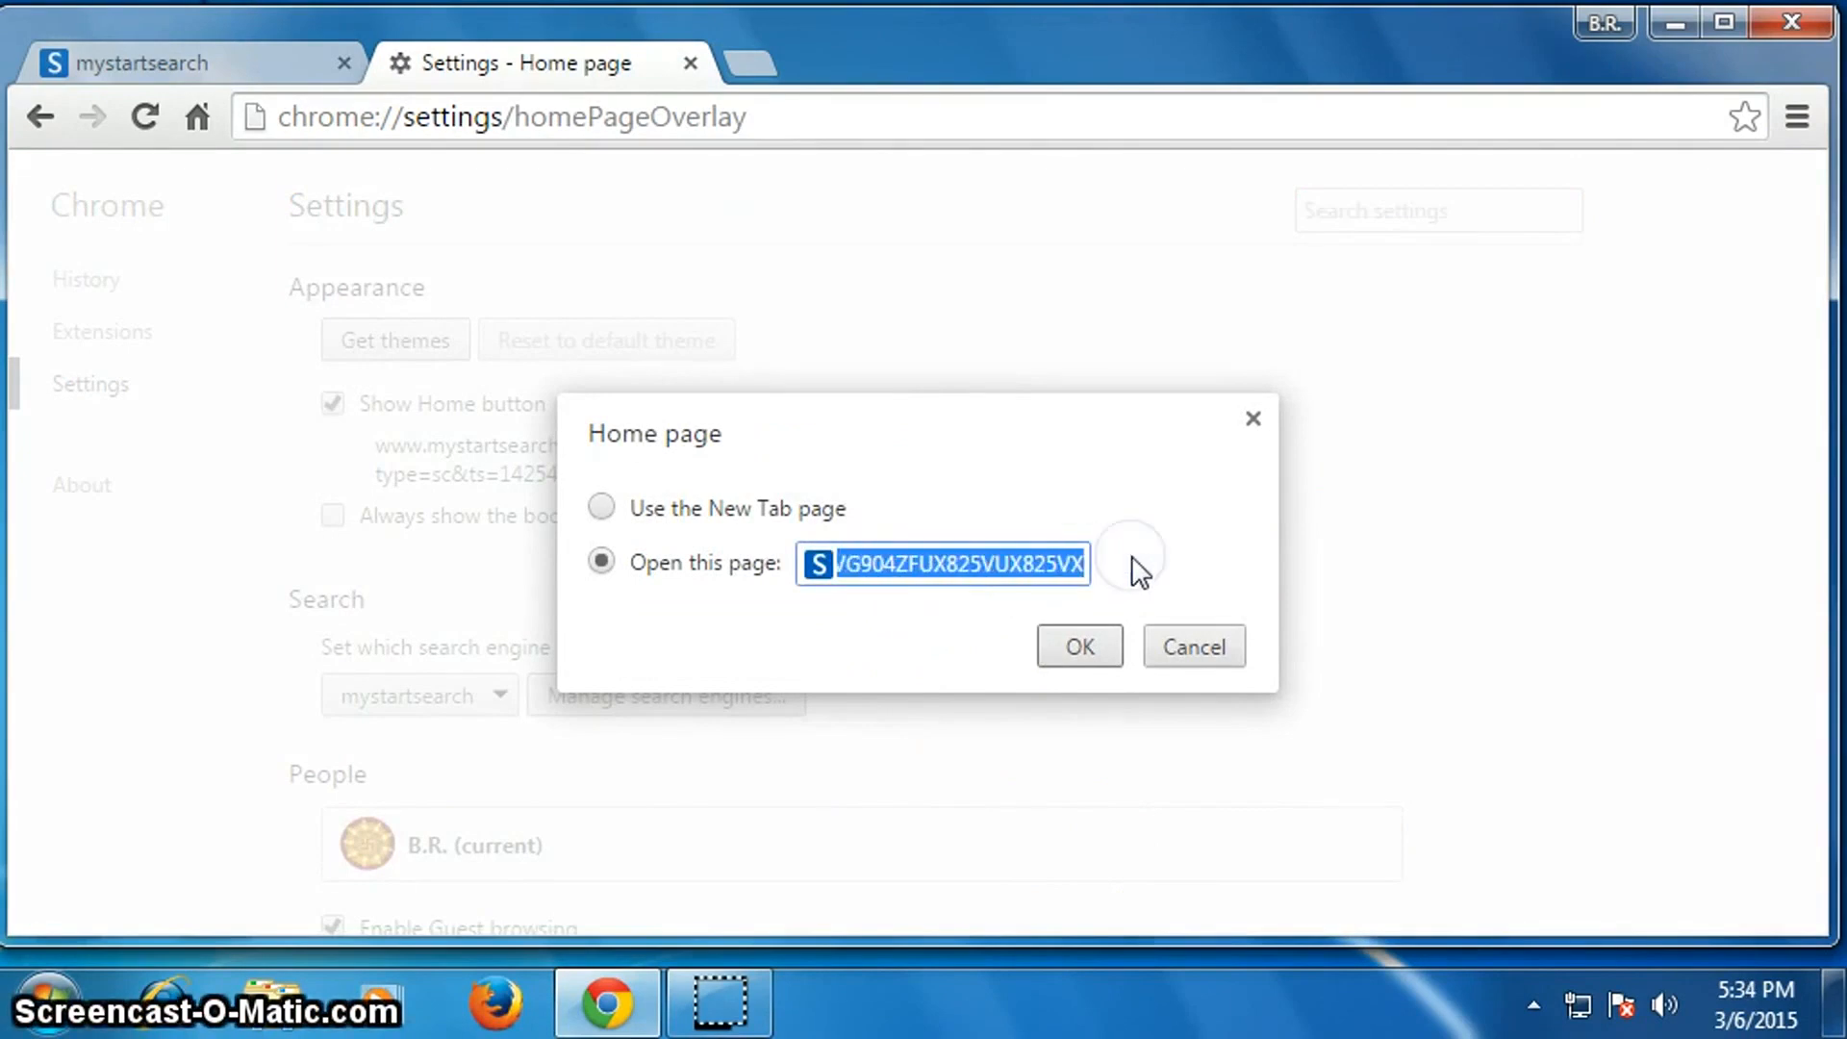
{"action": "type", "text": "http://www.g"}
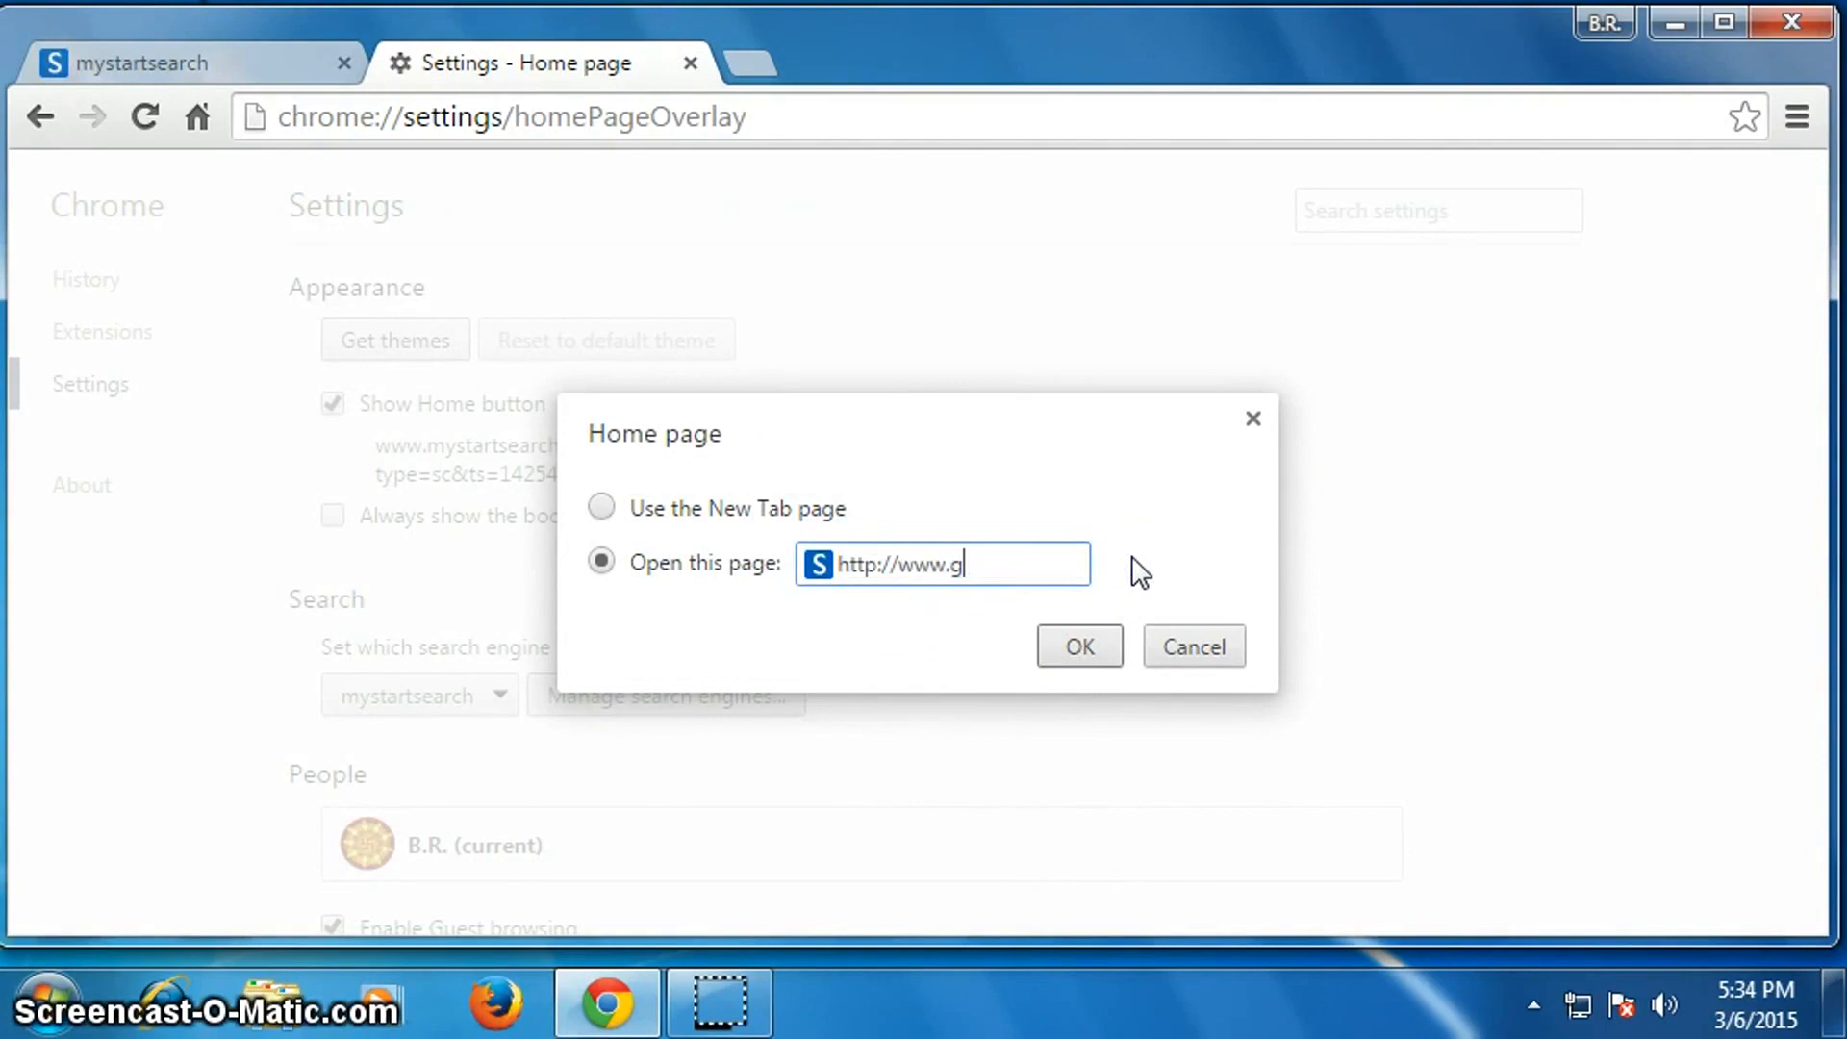
{"action": "type", "text": "oogle.com"}
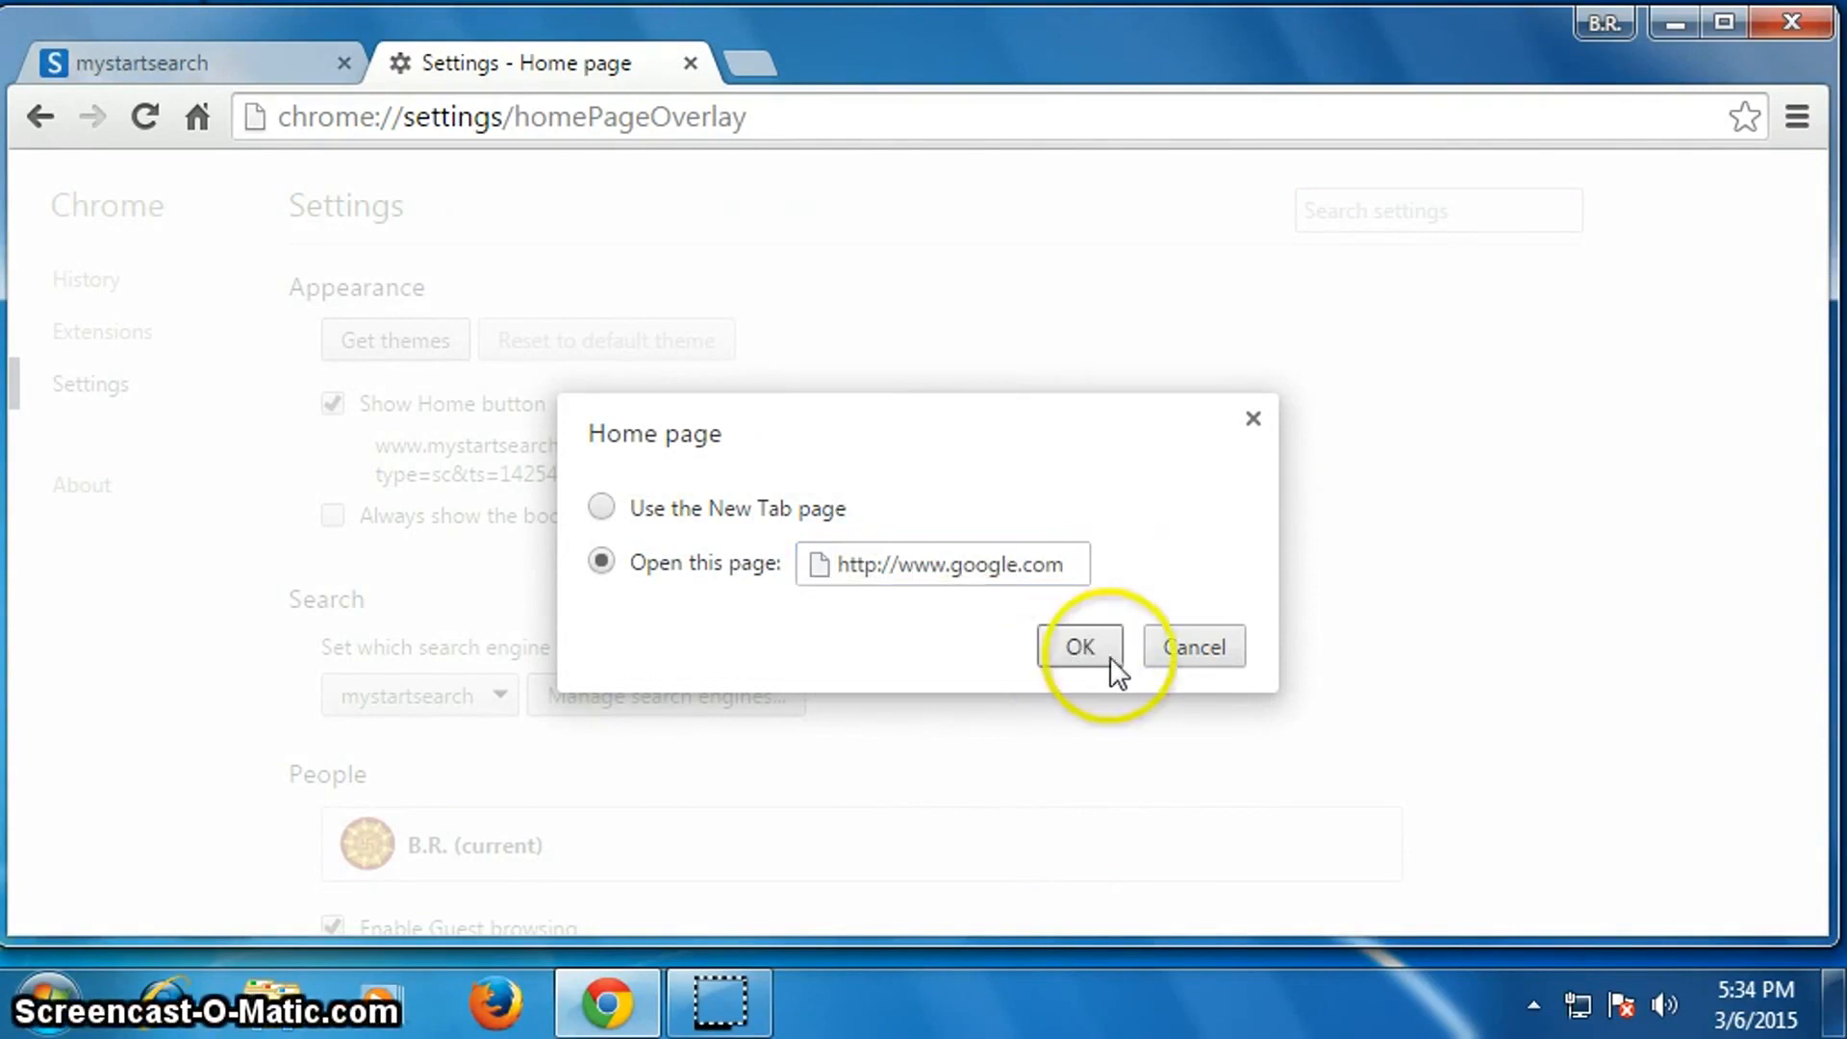
{"action": "left_click", "coordinate": [1078, 646]}
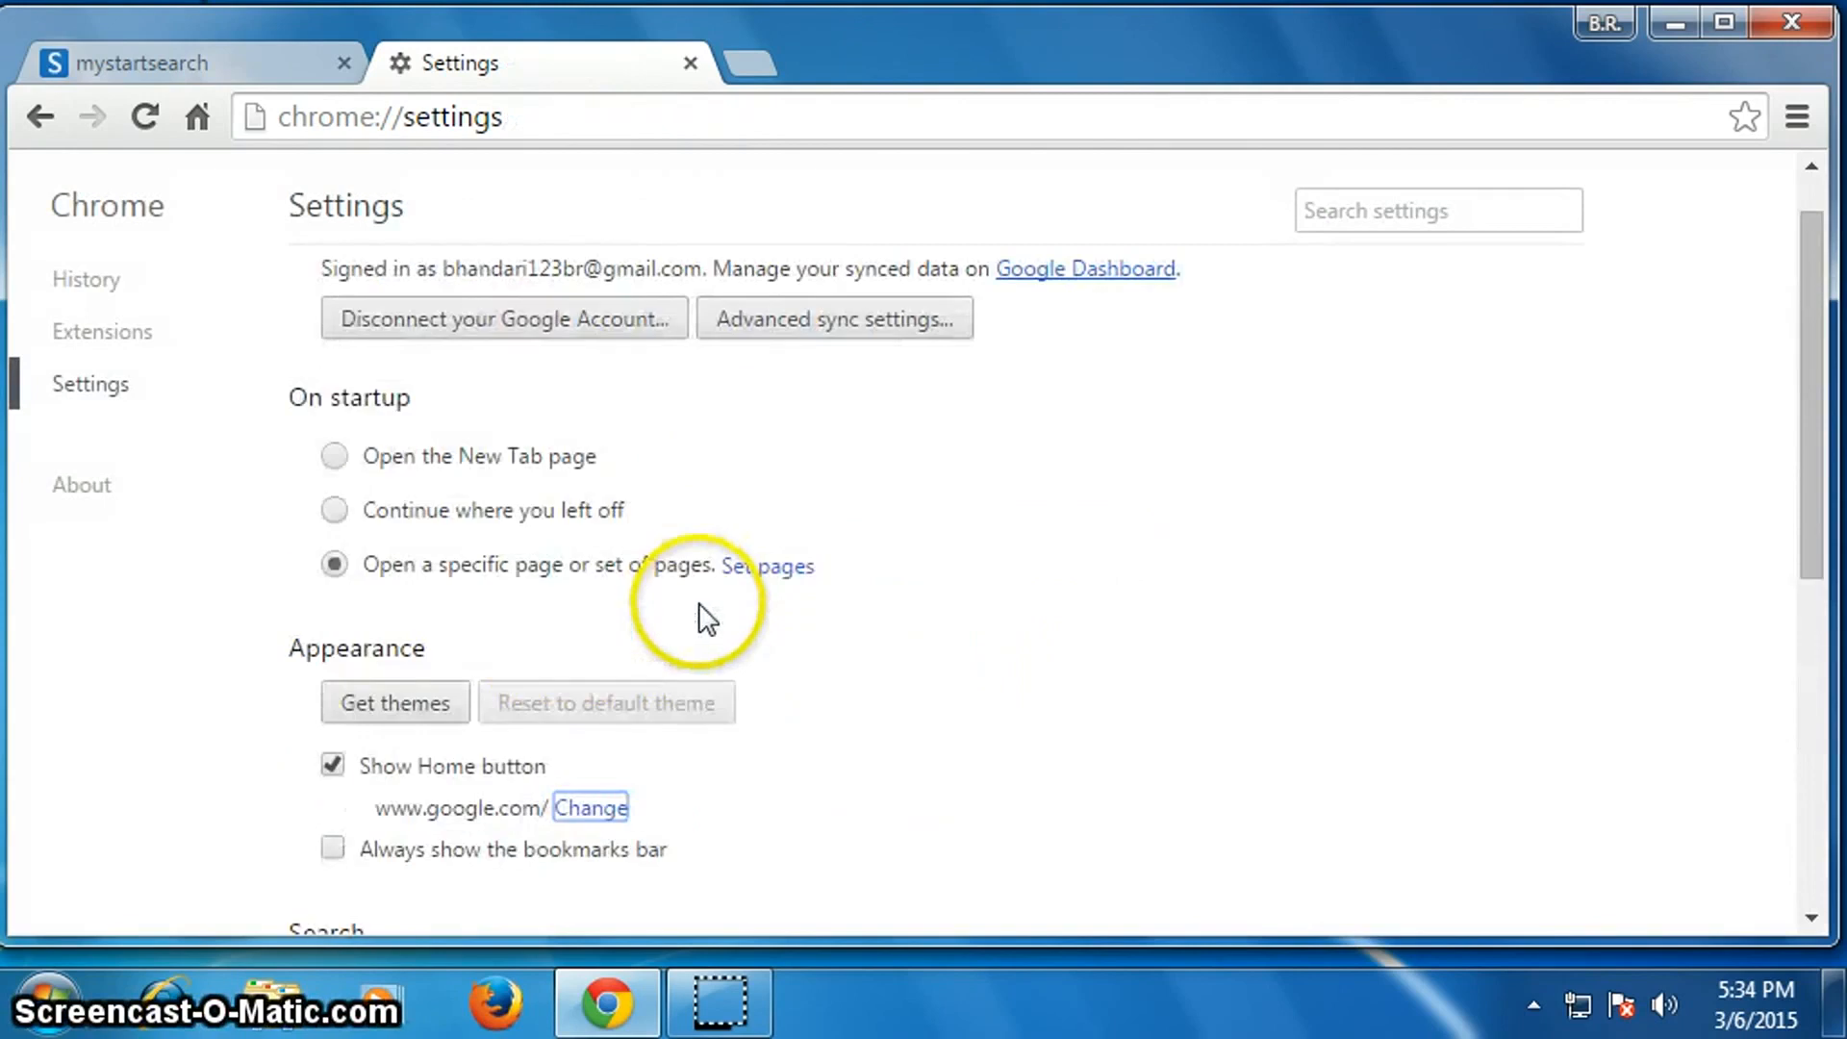
{"action": "mouse_move", "coordinate": [354, 442]}
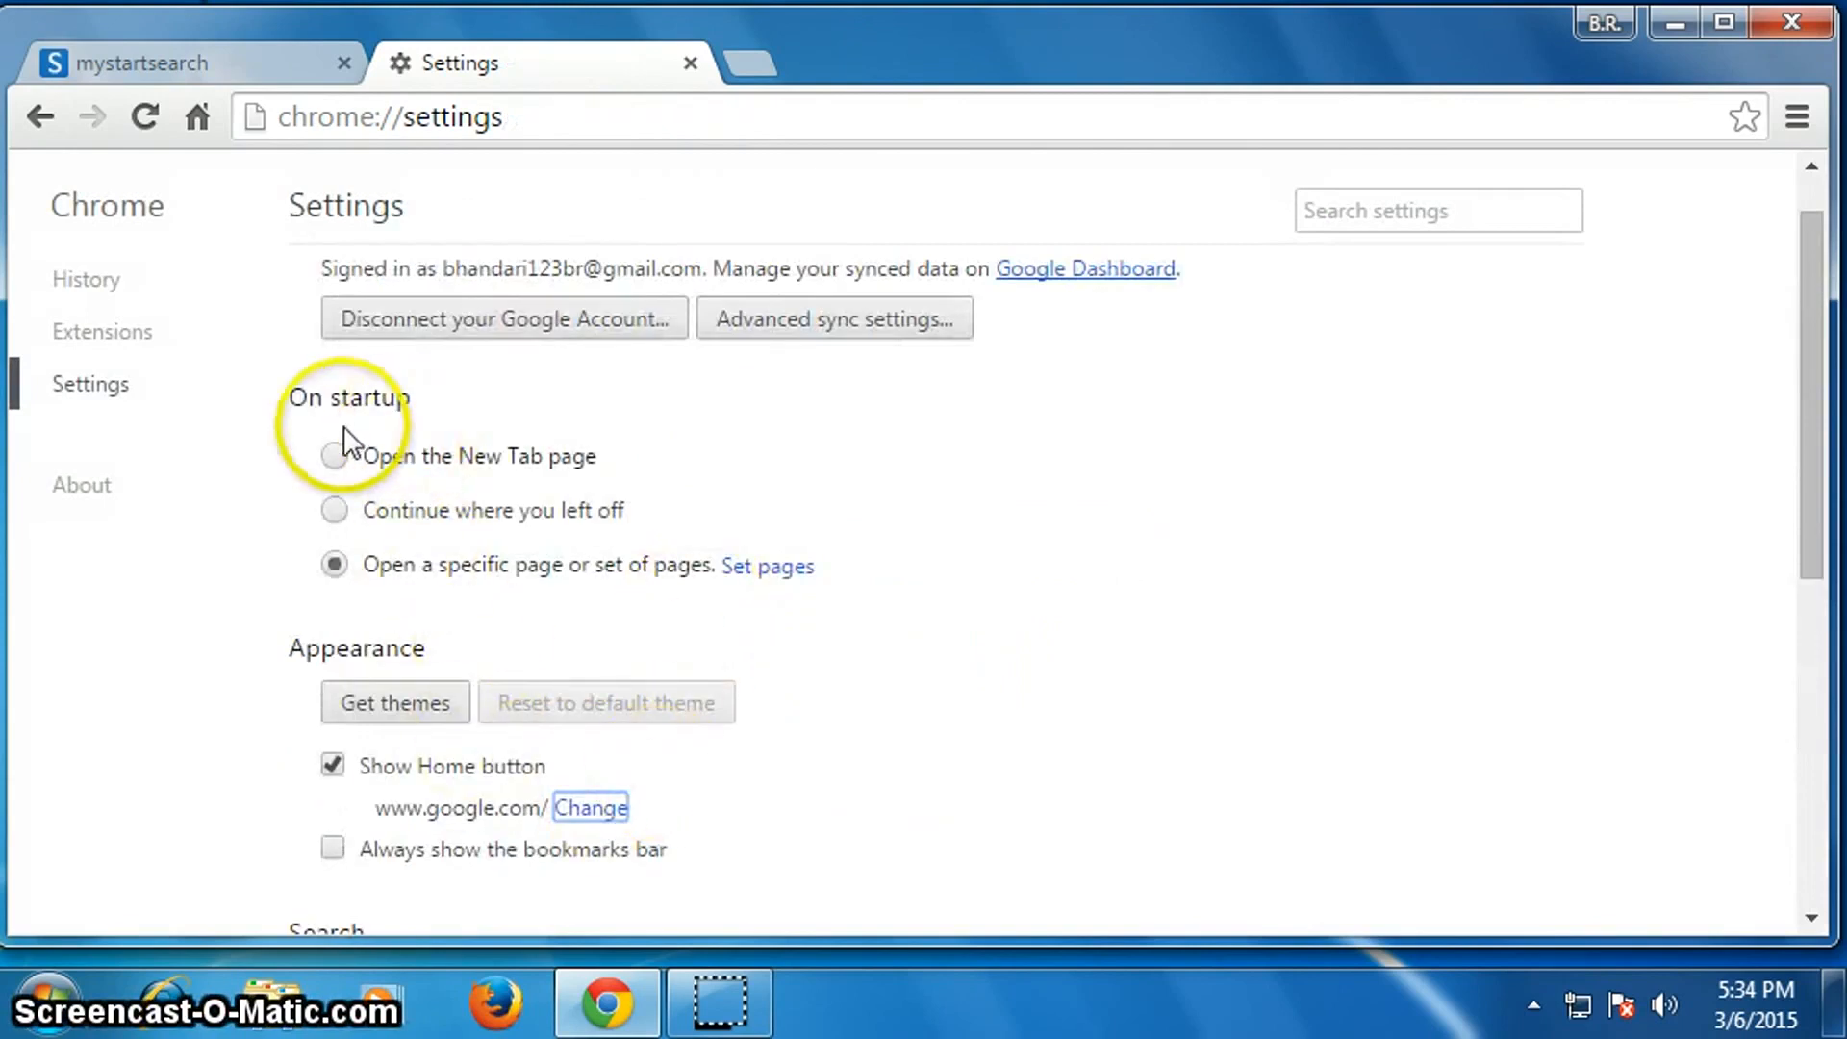
{"action": "mouse_move", "coordinate": [767, 565]}
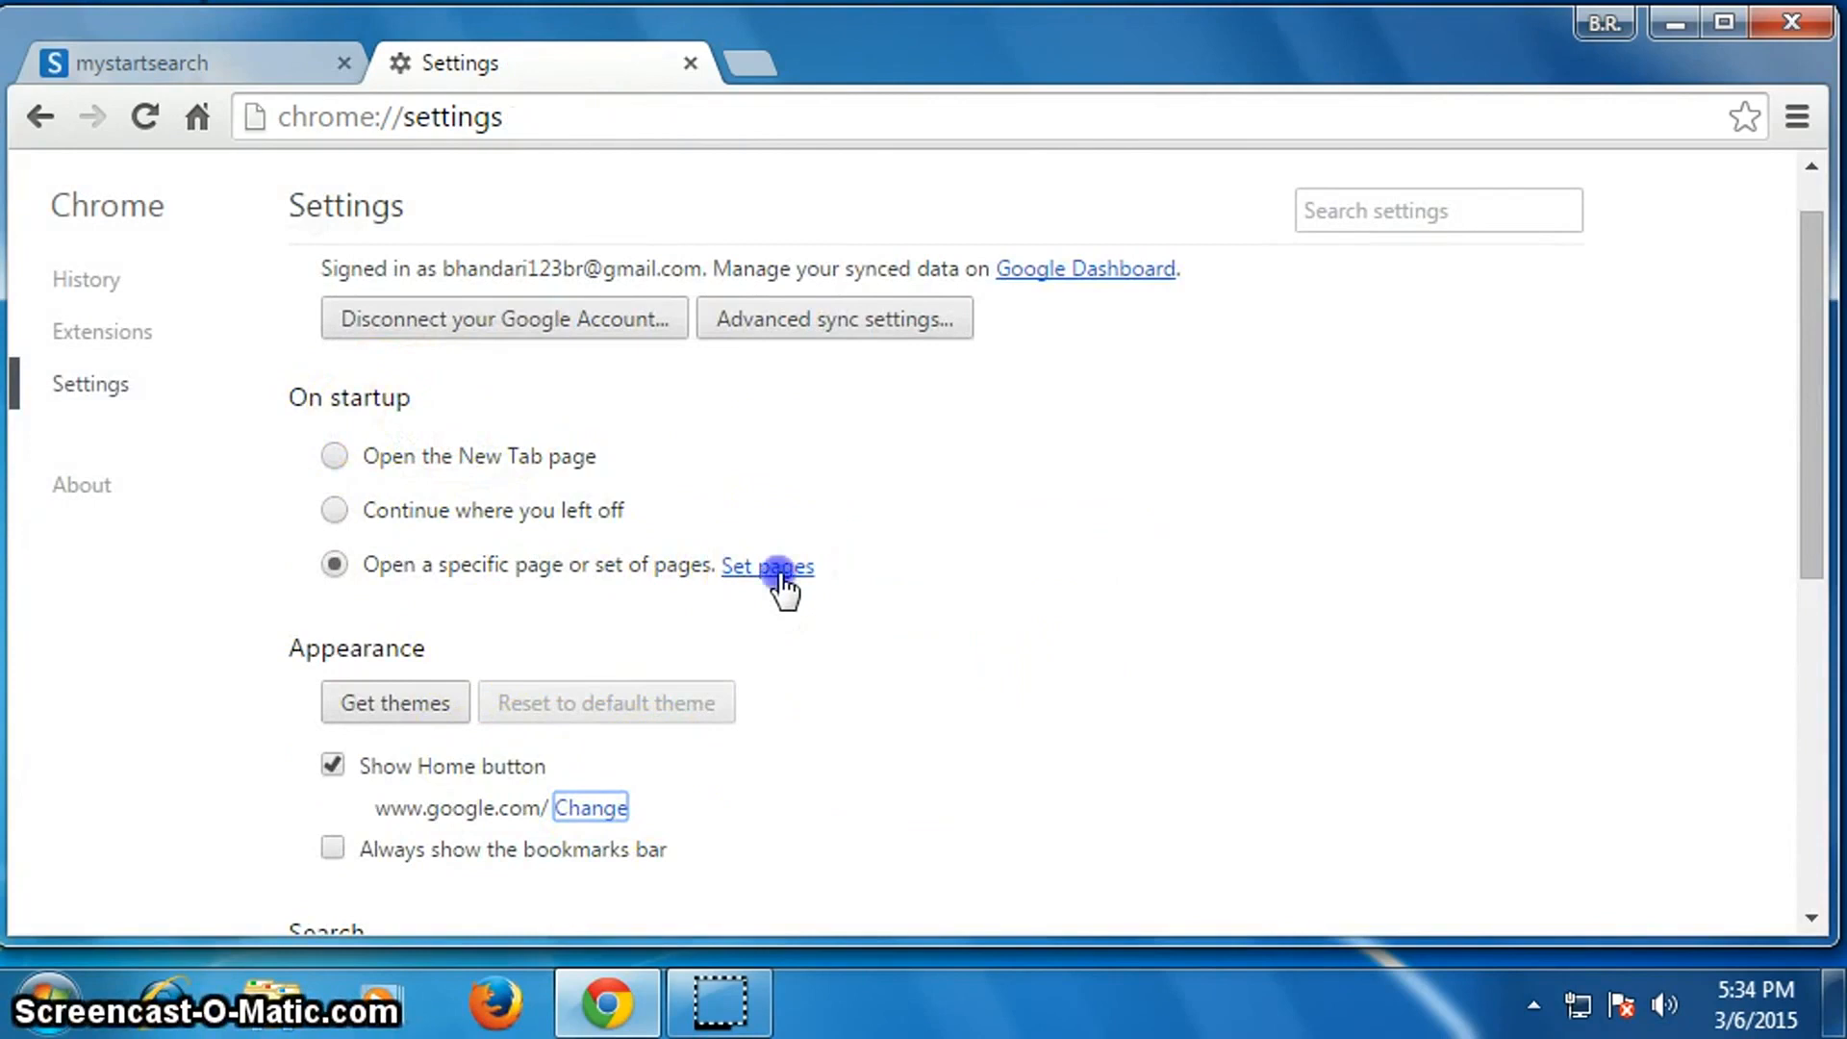
{"action": "left_click", "coordinate": [768, 565]}
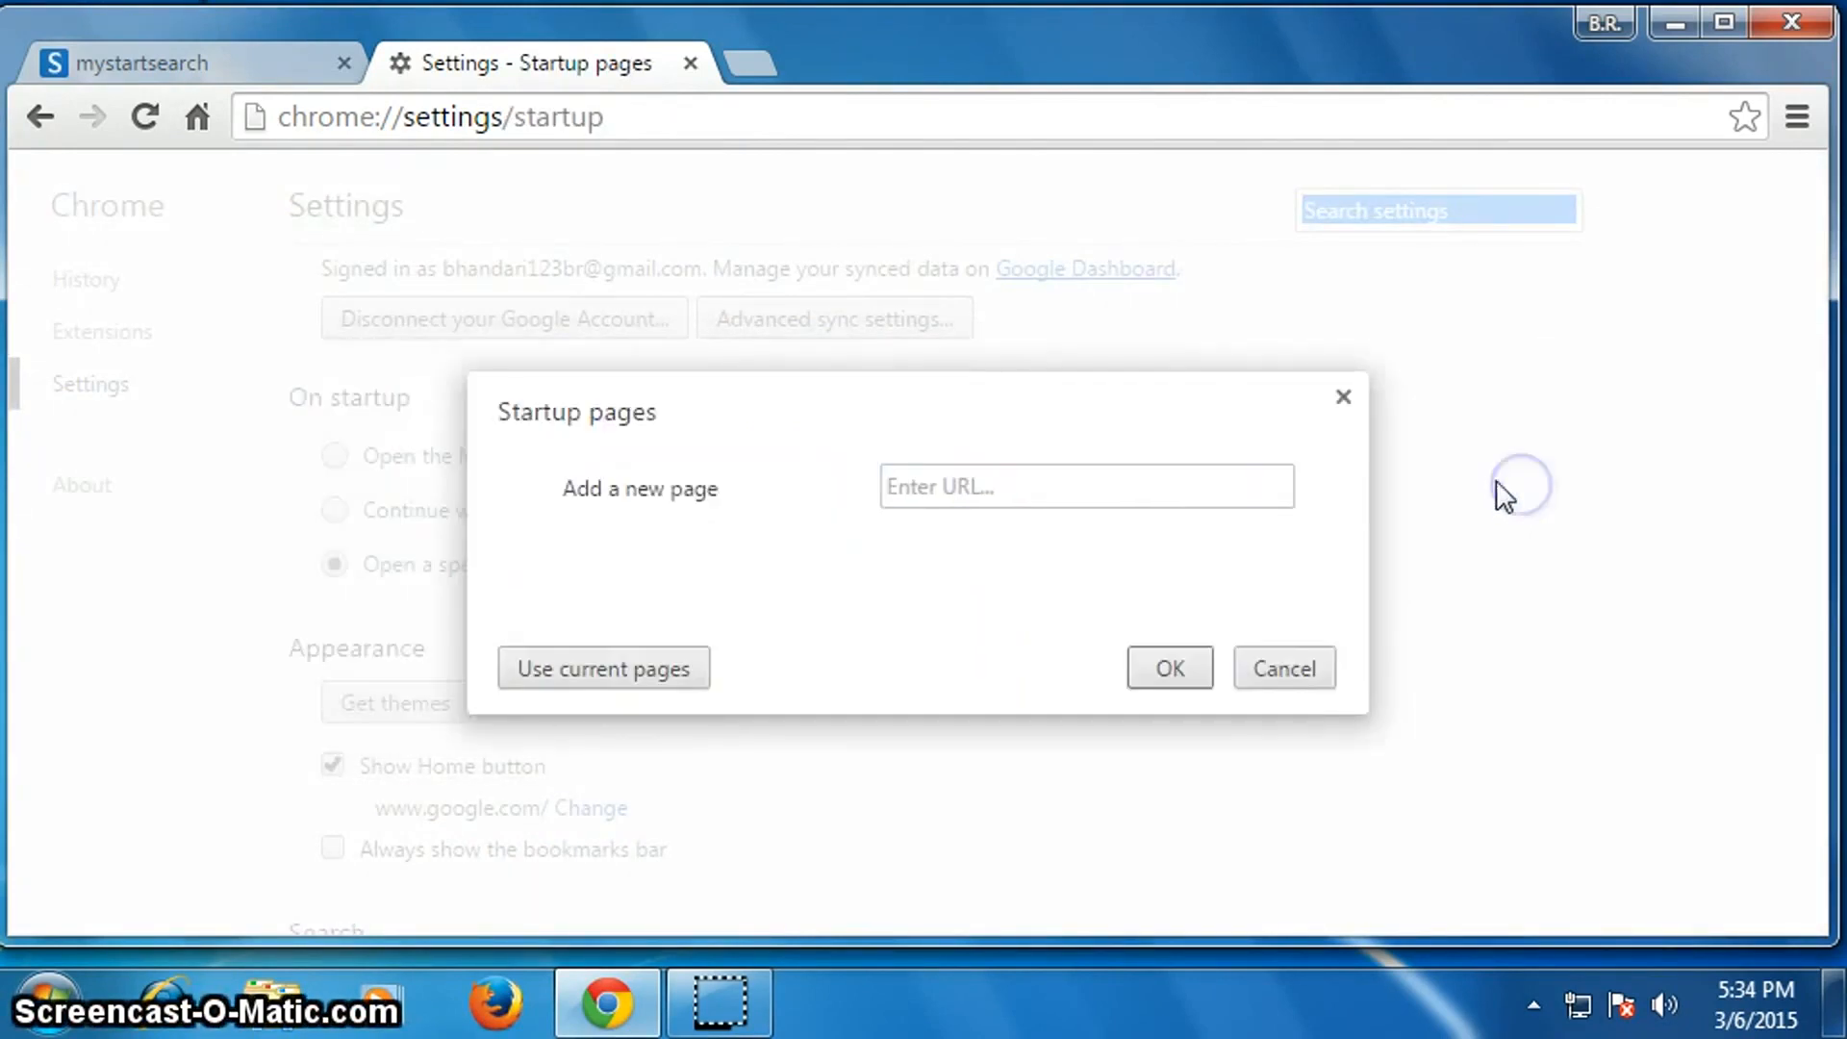
{"action": "left_click", "coordinate": [1085, 487]}
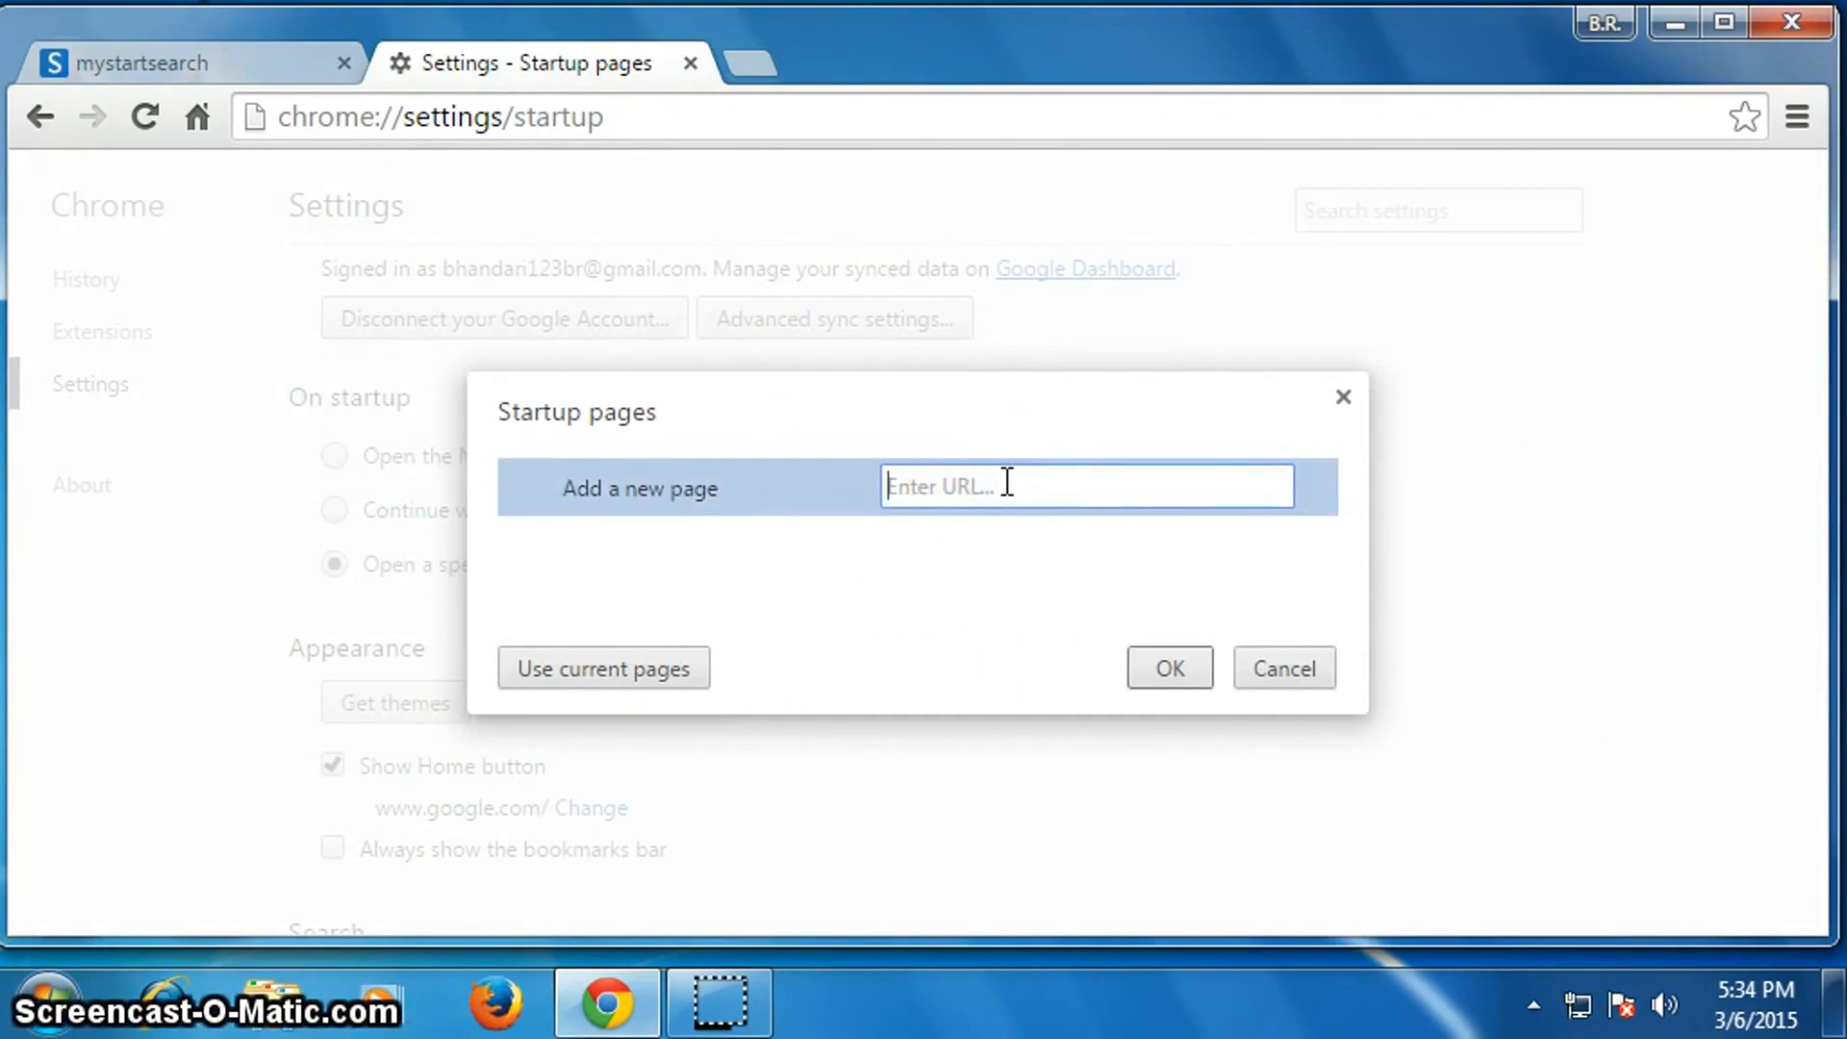
{"action": "type", "text": "www."}
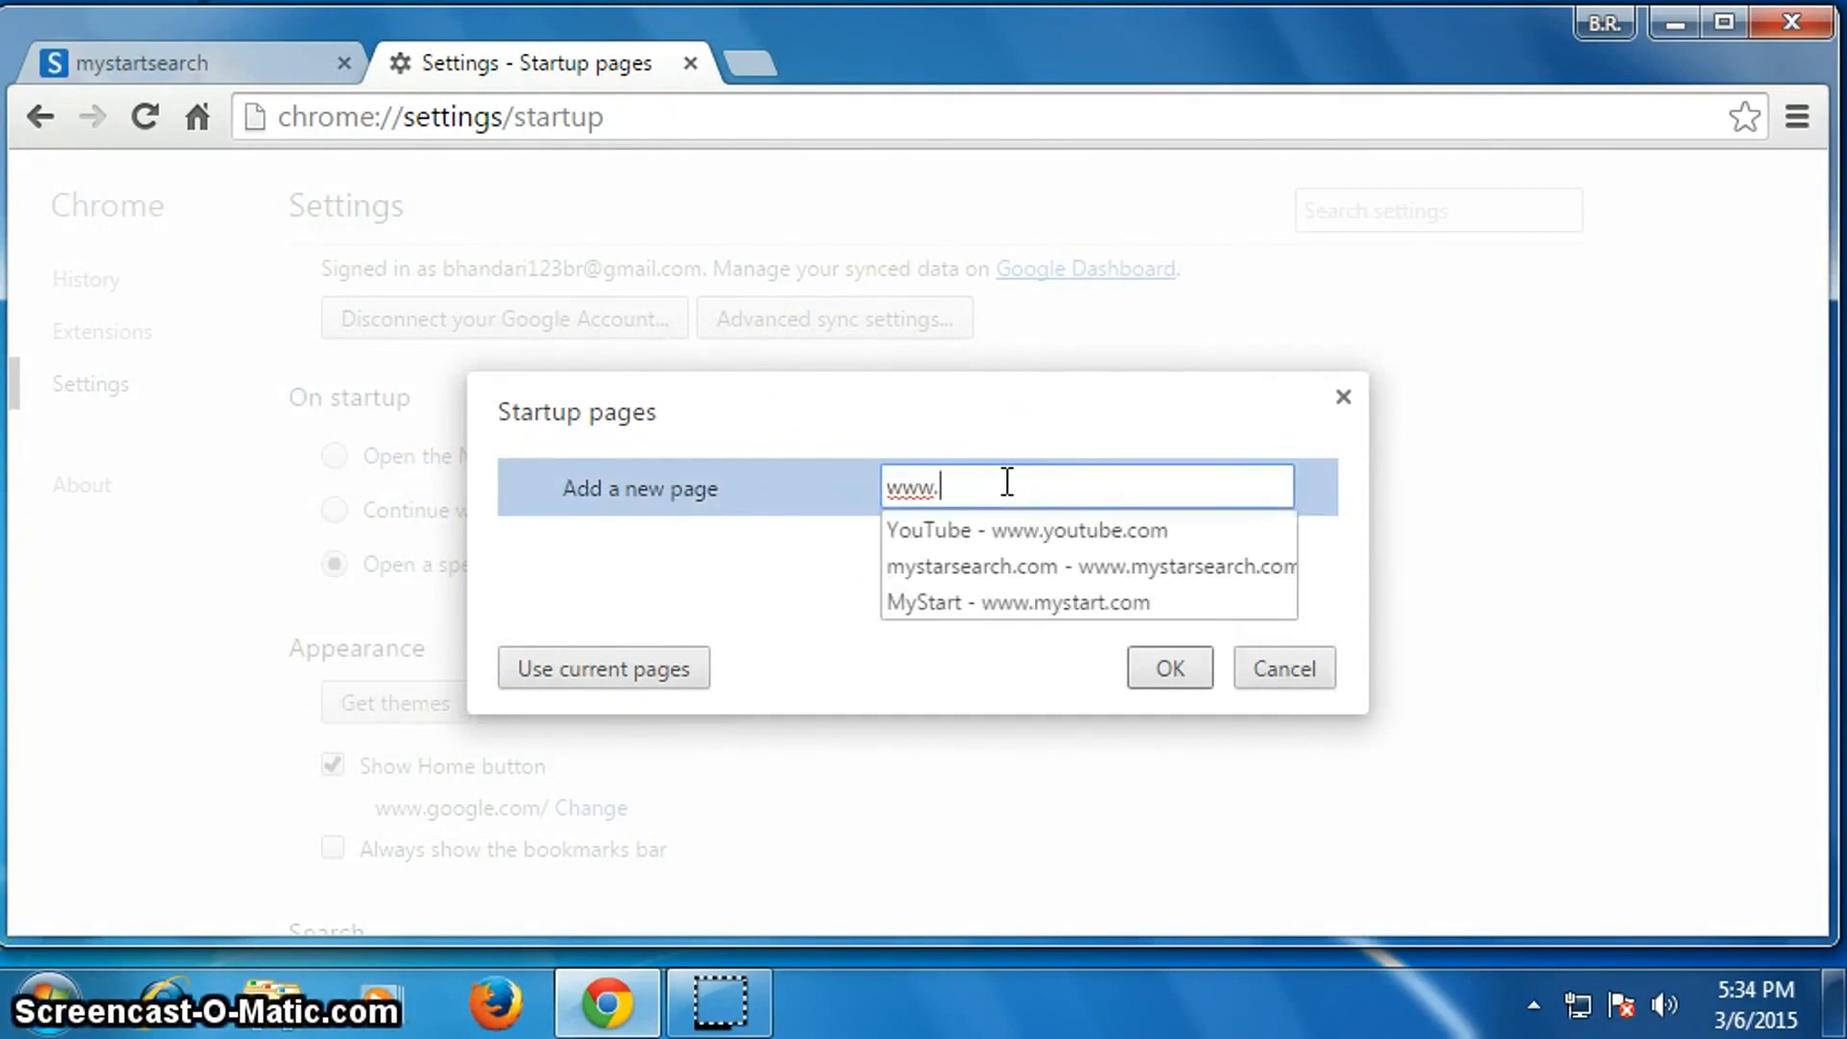
{"action": "type", "text": "google"}
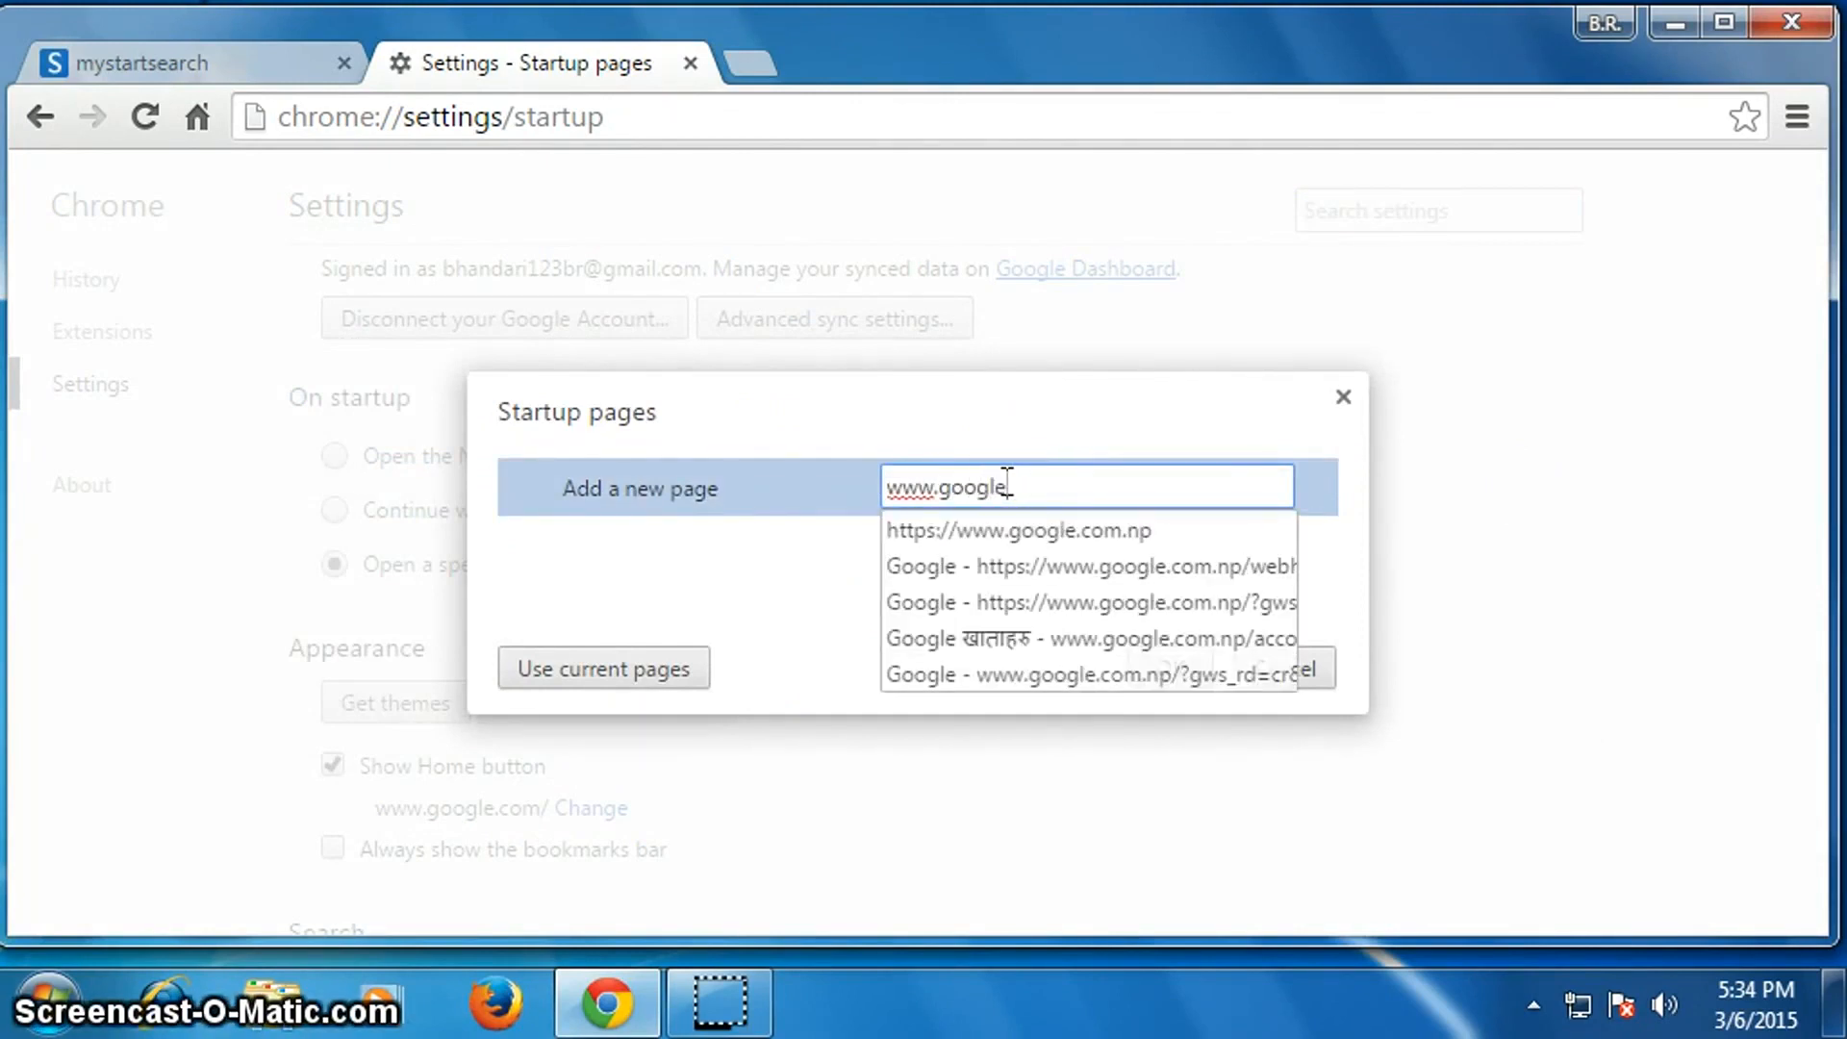
{"action": "type", "text": ".com"}
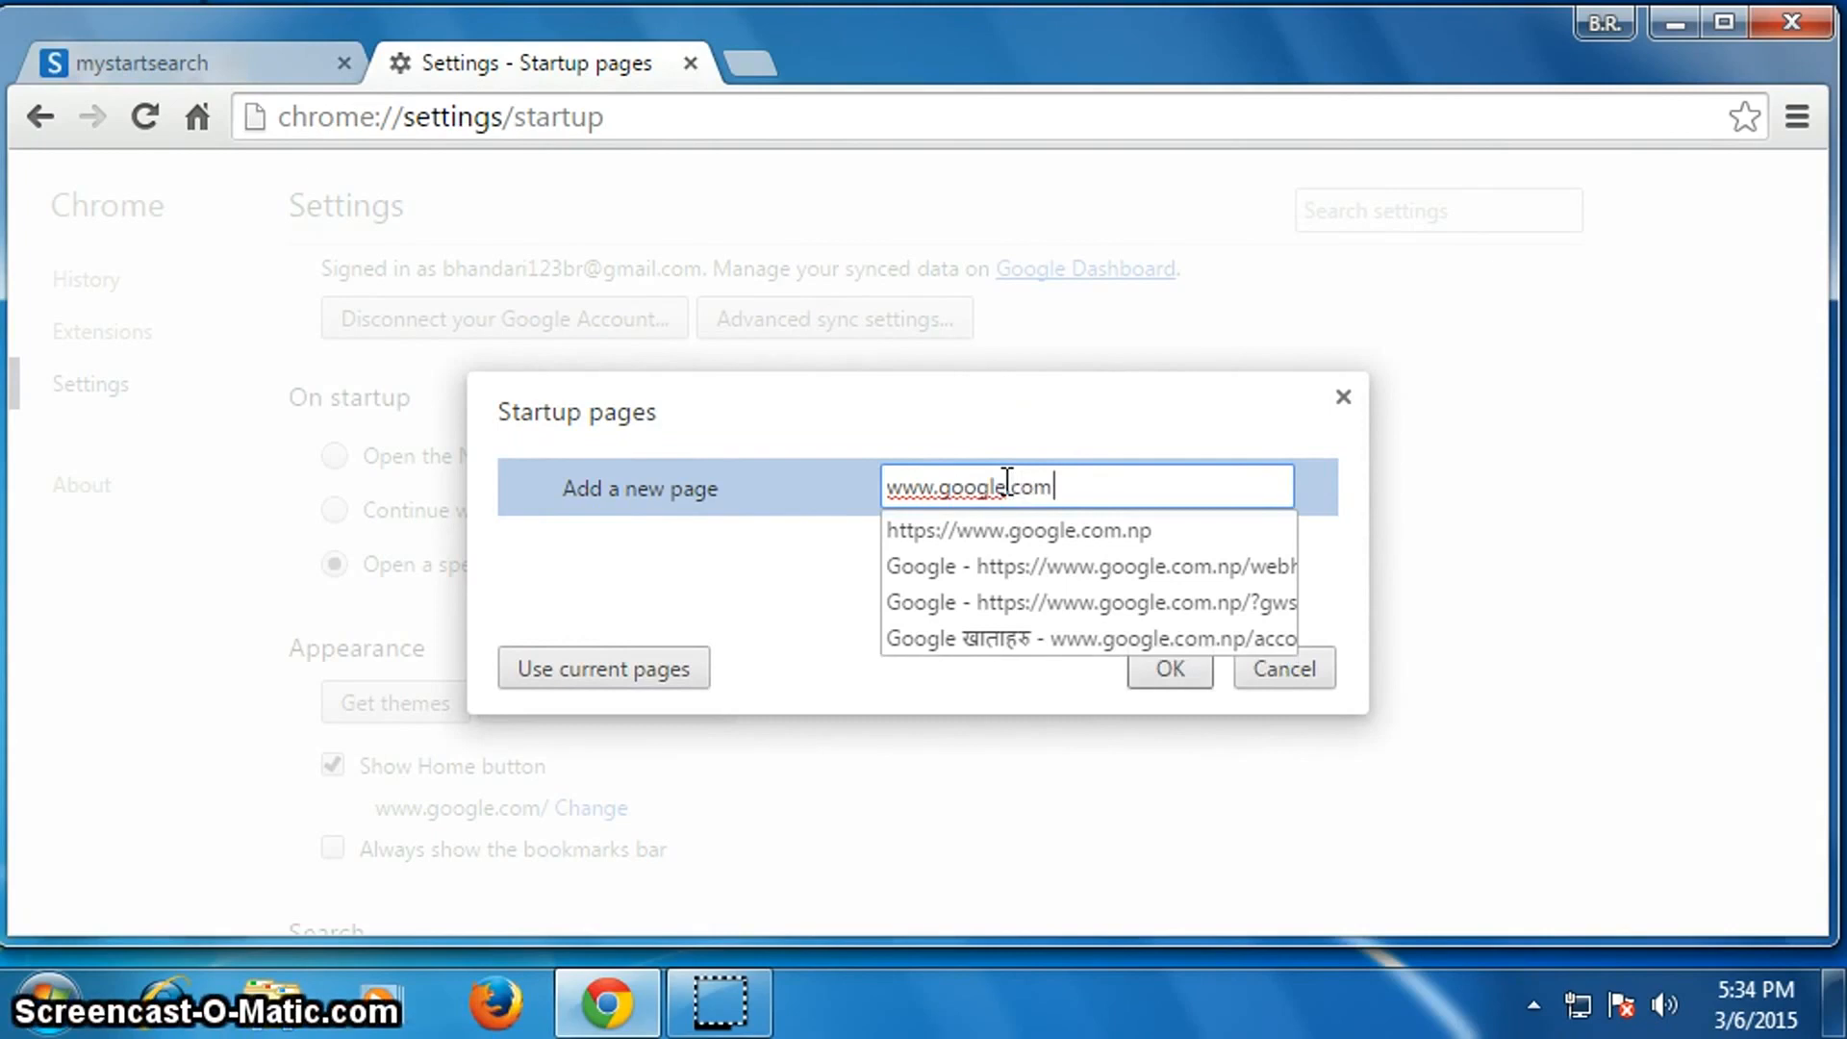
{"action": "mouse_move", "coordinate": [1169, 668]}
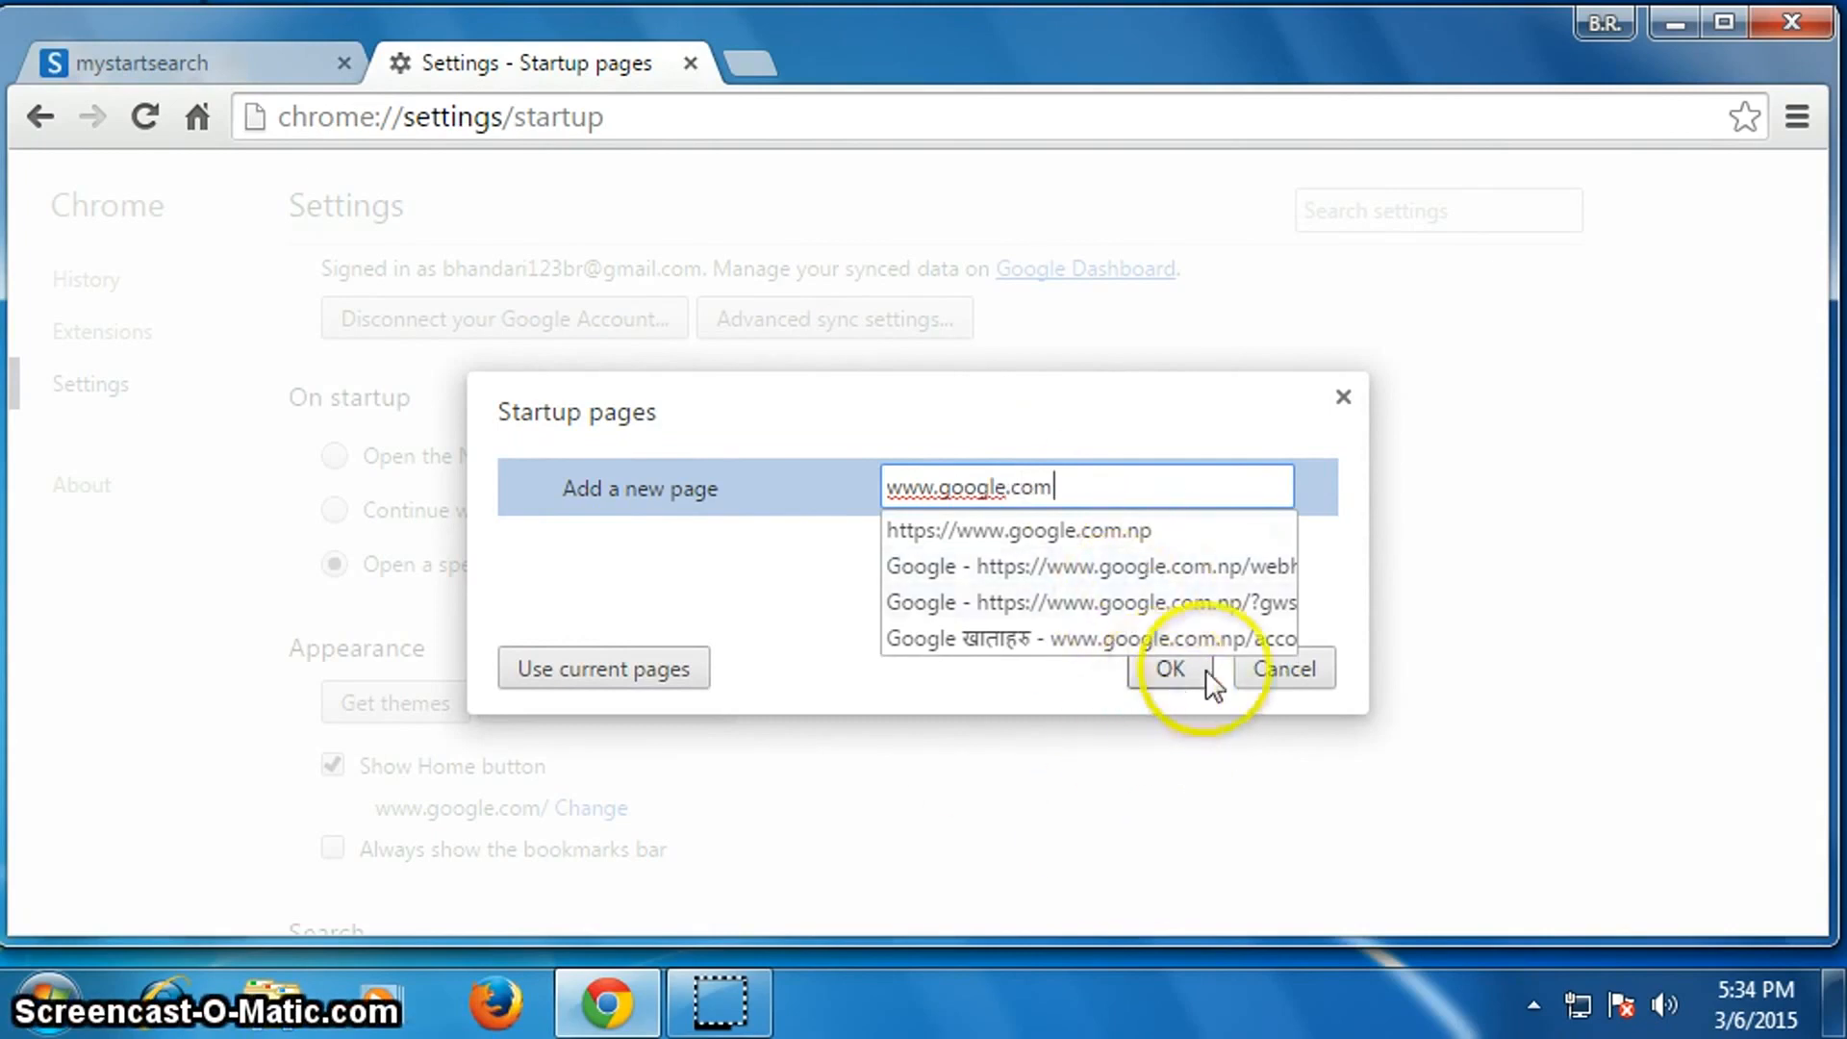
{"action": "left_click", "coordinate": [1168, 668]}
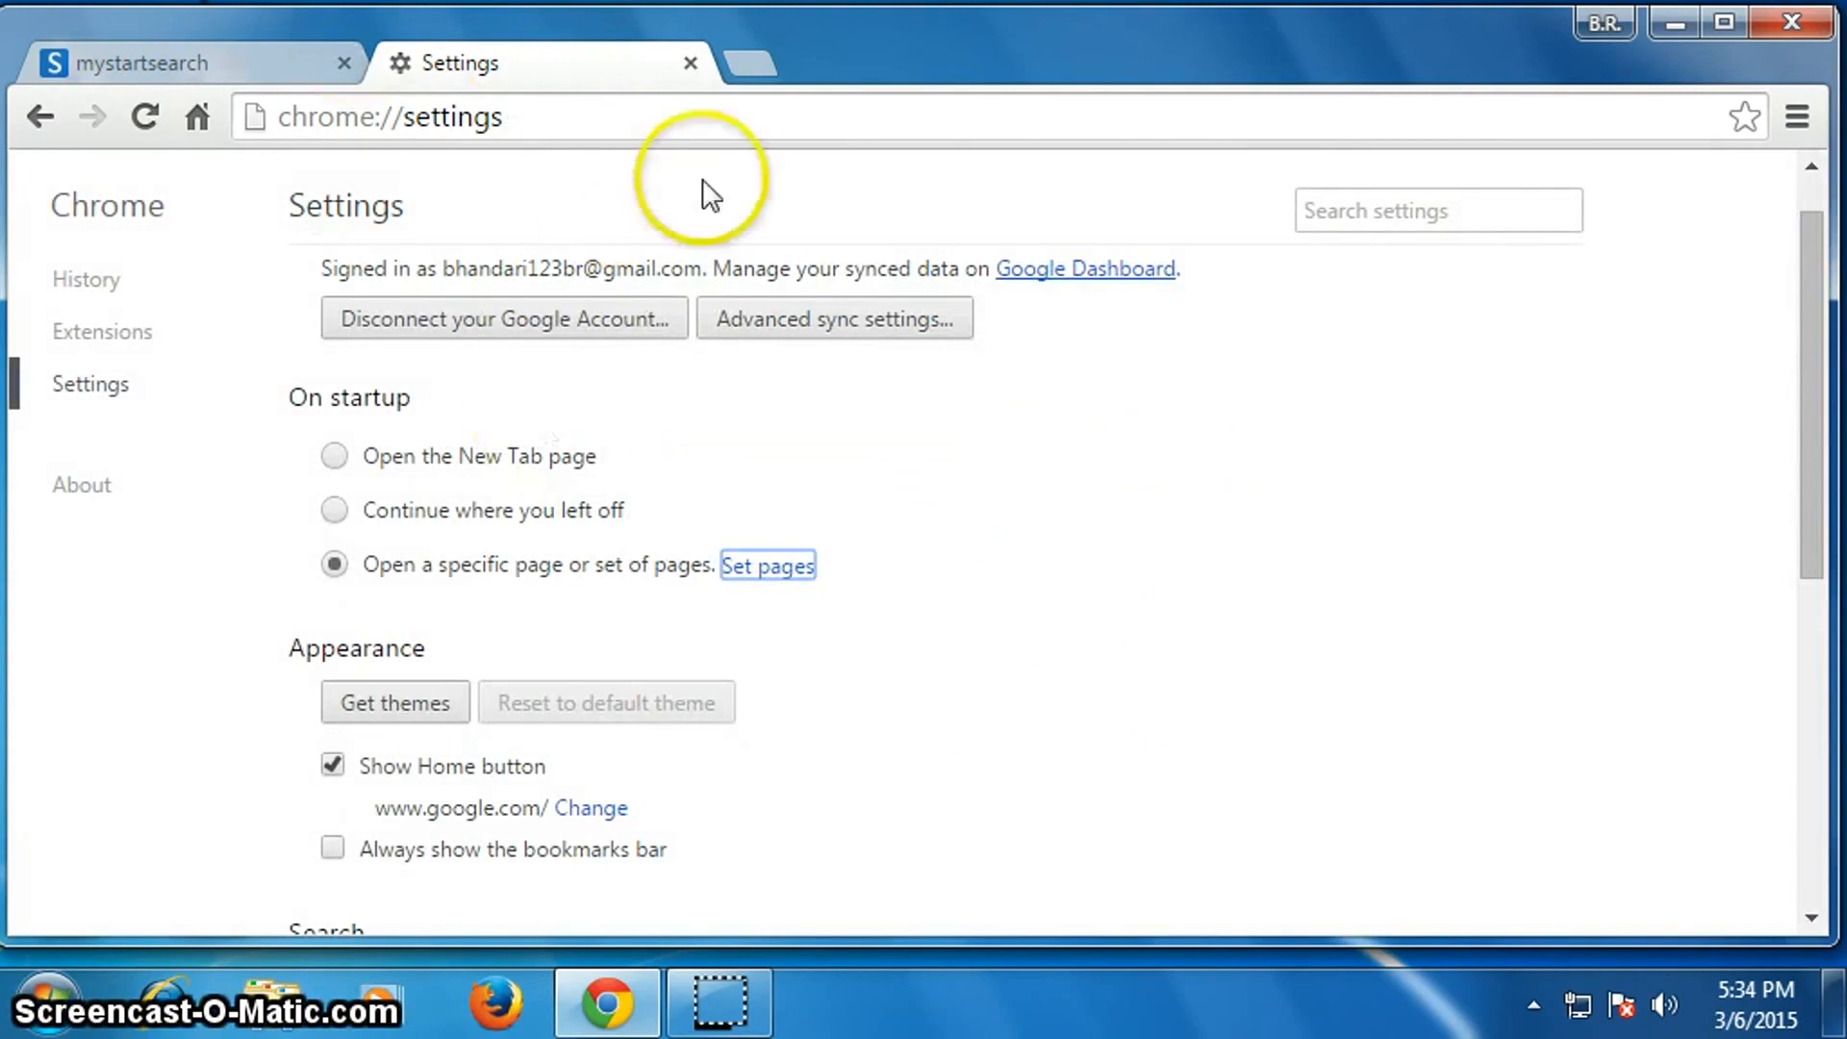
Close the Settings and mystartsearch tabs, exiting Chrome.
{"action": "left_click", "coordinate": [690, 61]}
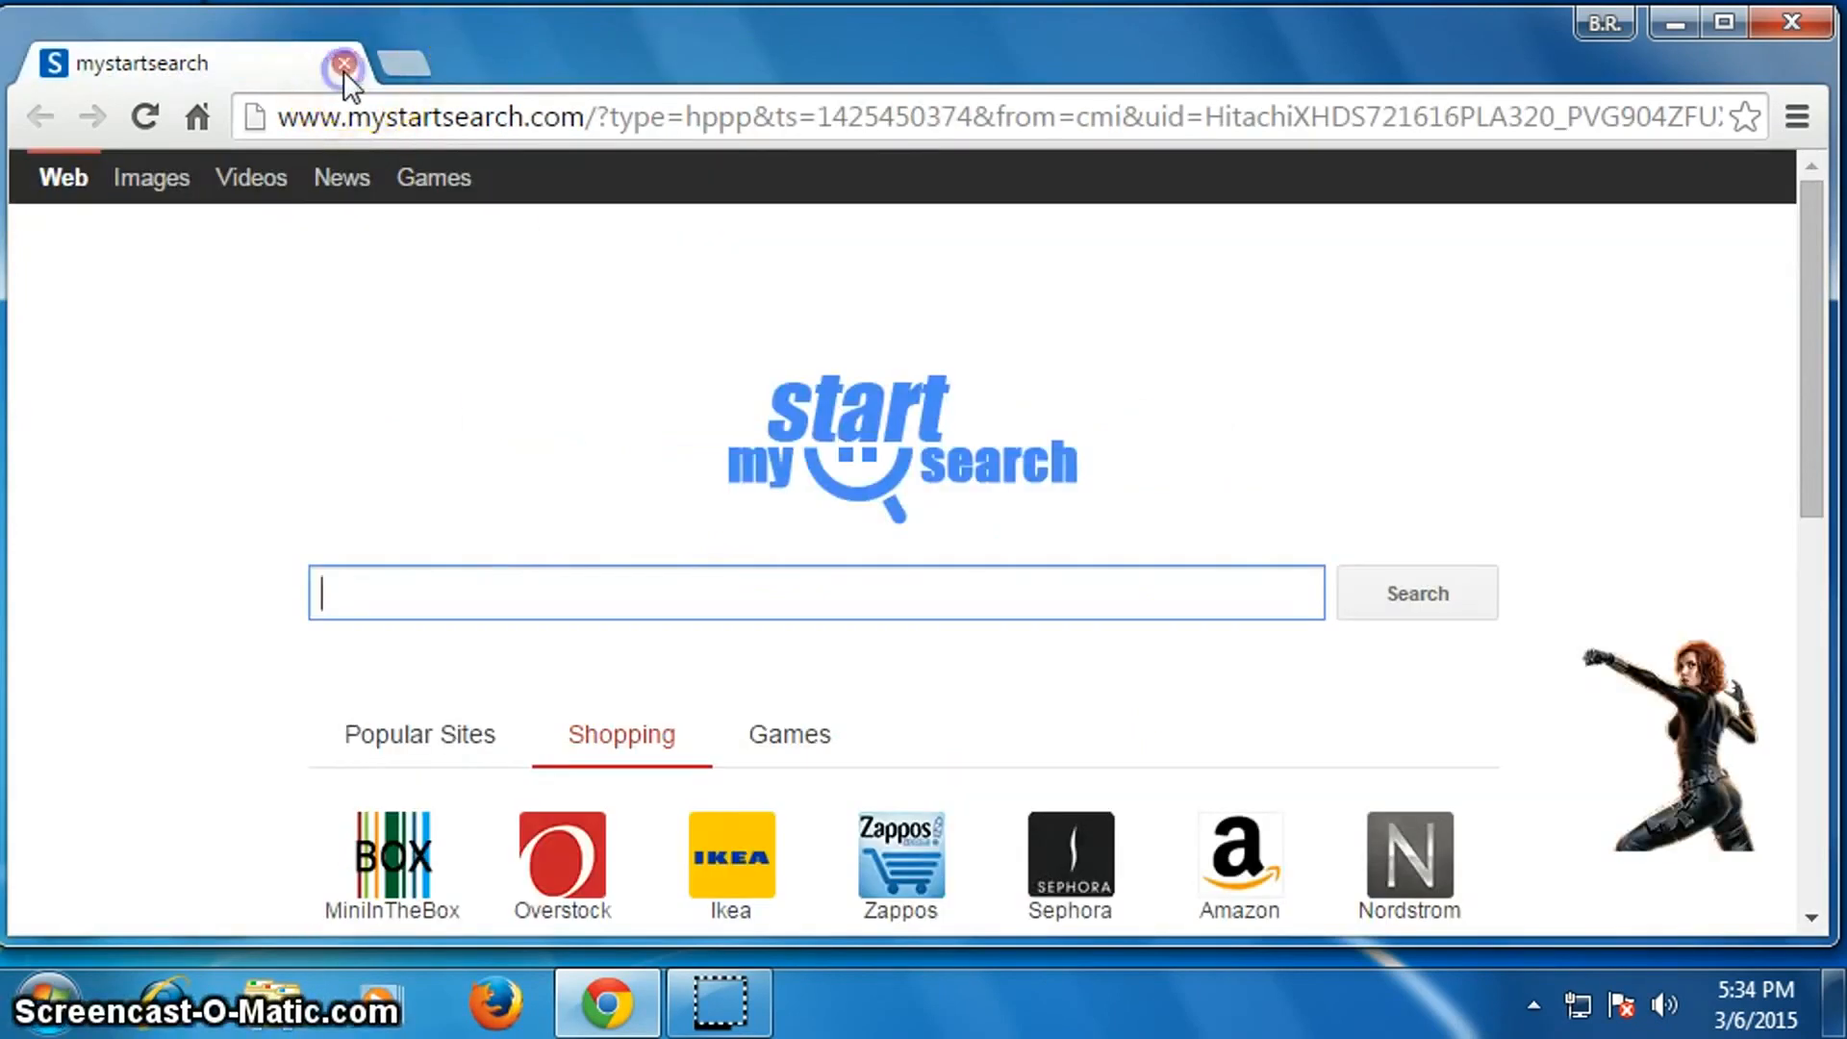
{"action": "left_click", "coordinate": [342, 64]}
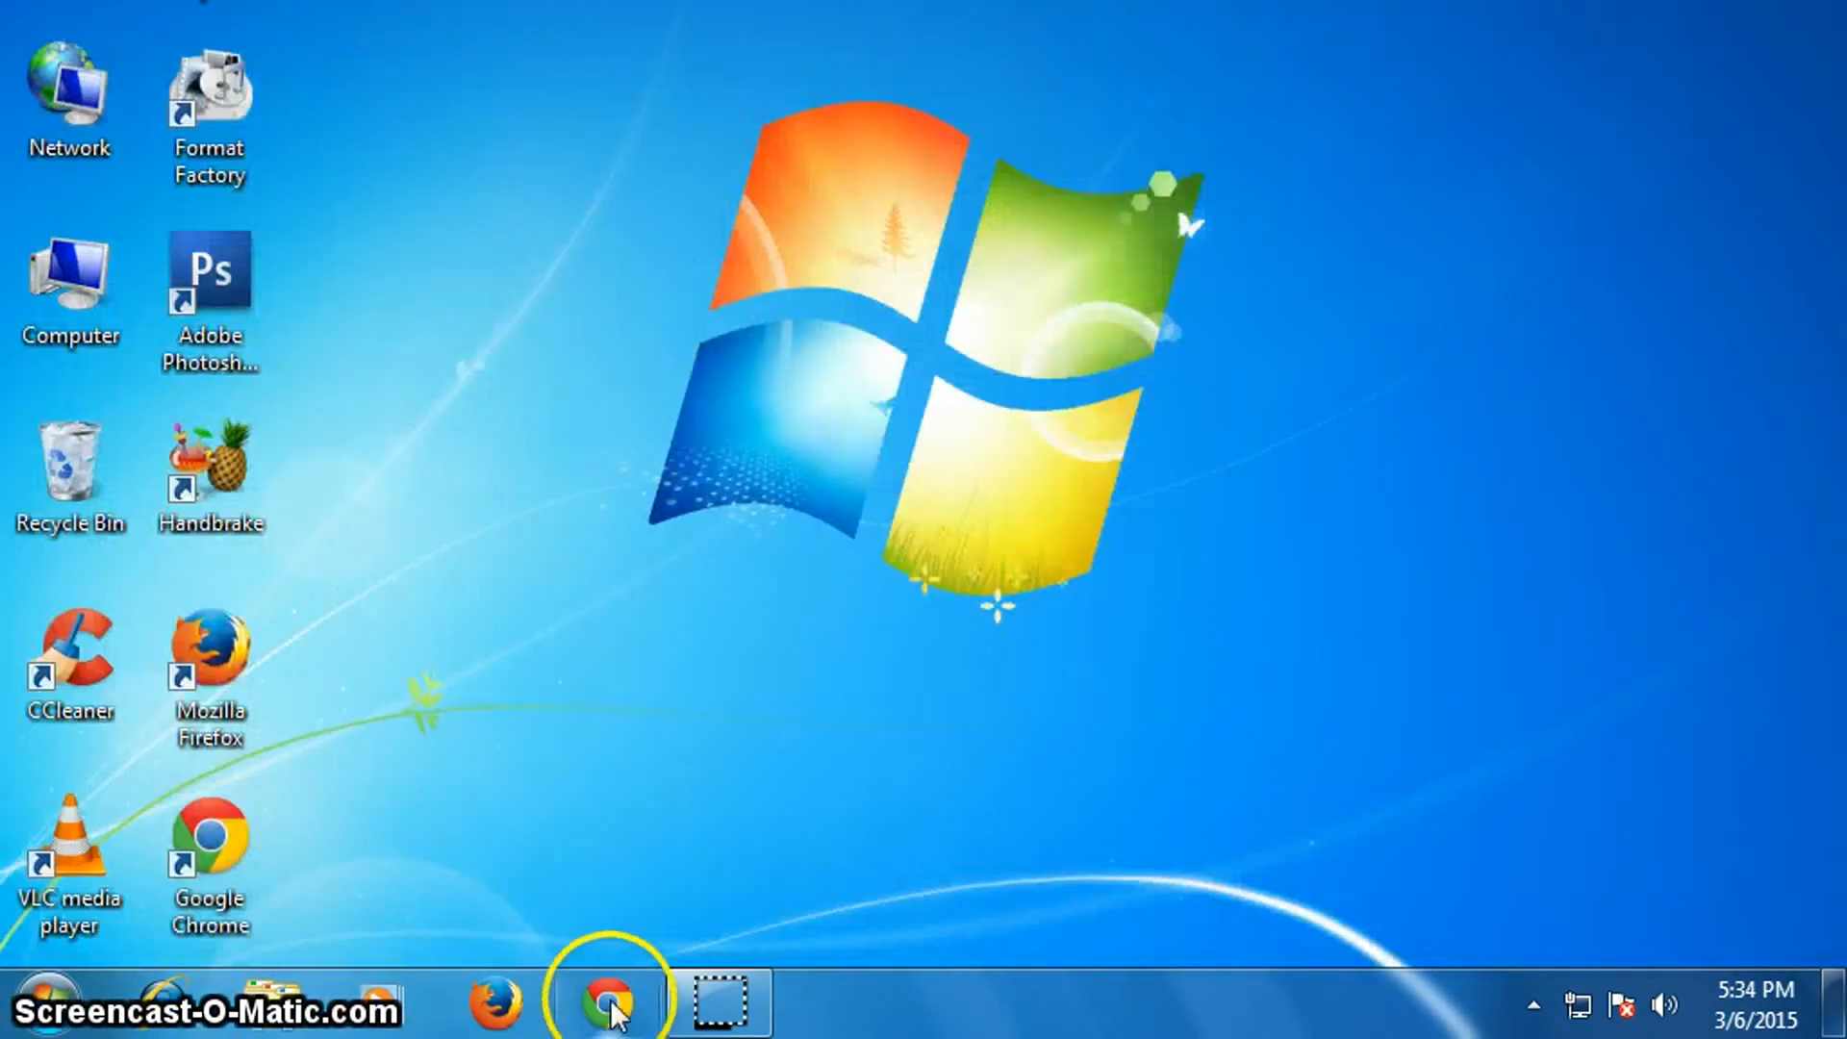